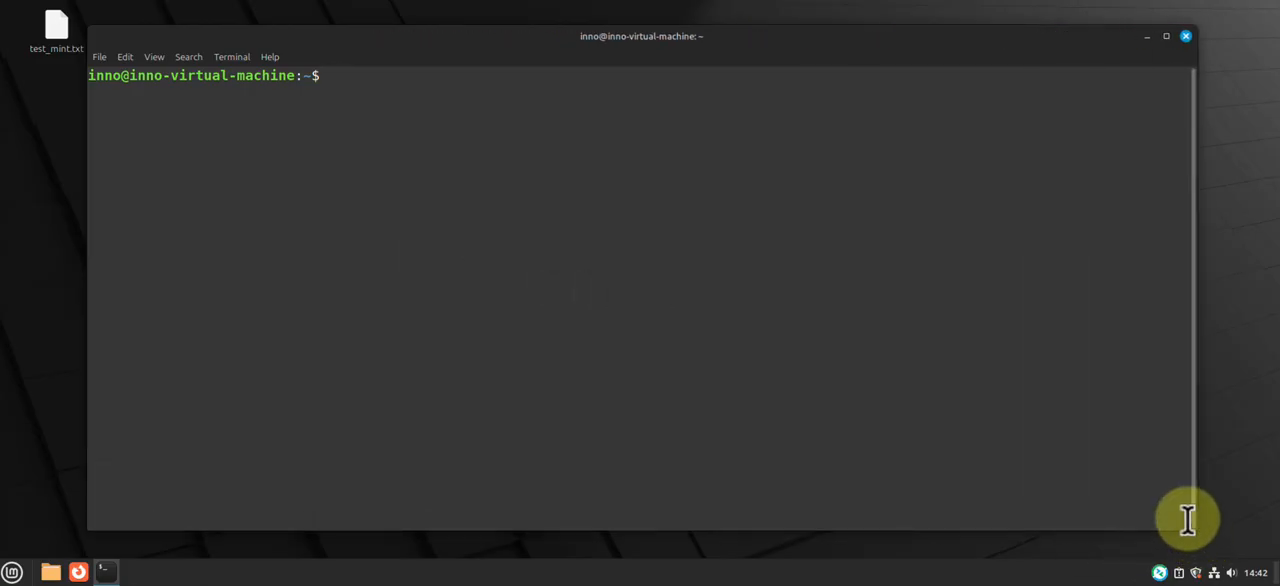
Draft a sudo apt update && sudo apt upgrade -y command, then cancel it unrun.
left_click(640, 300)
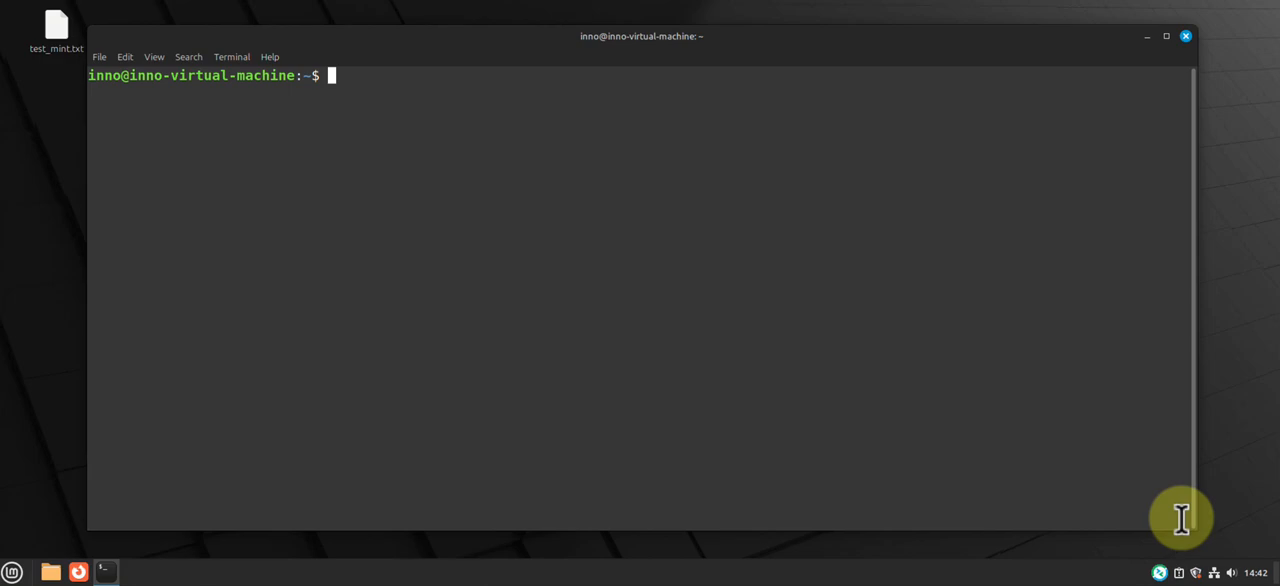
mouse_move(670, 358)
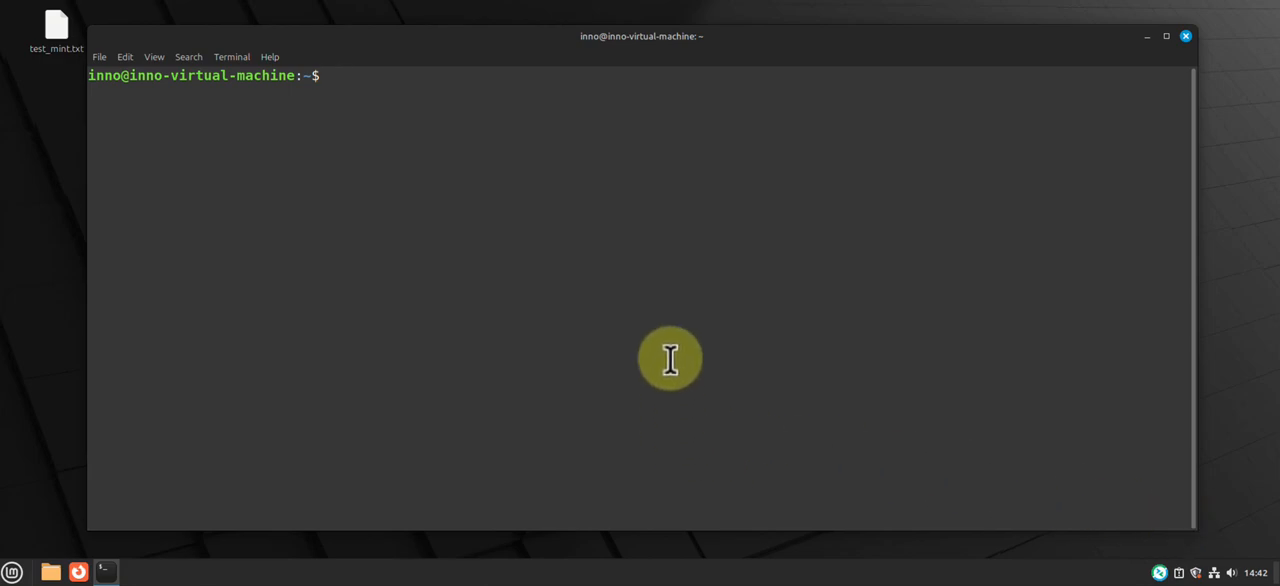
mouse_move(394, 342)
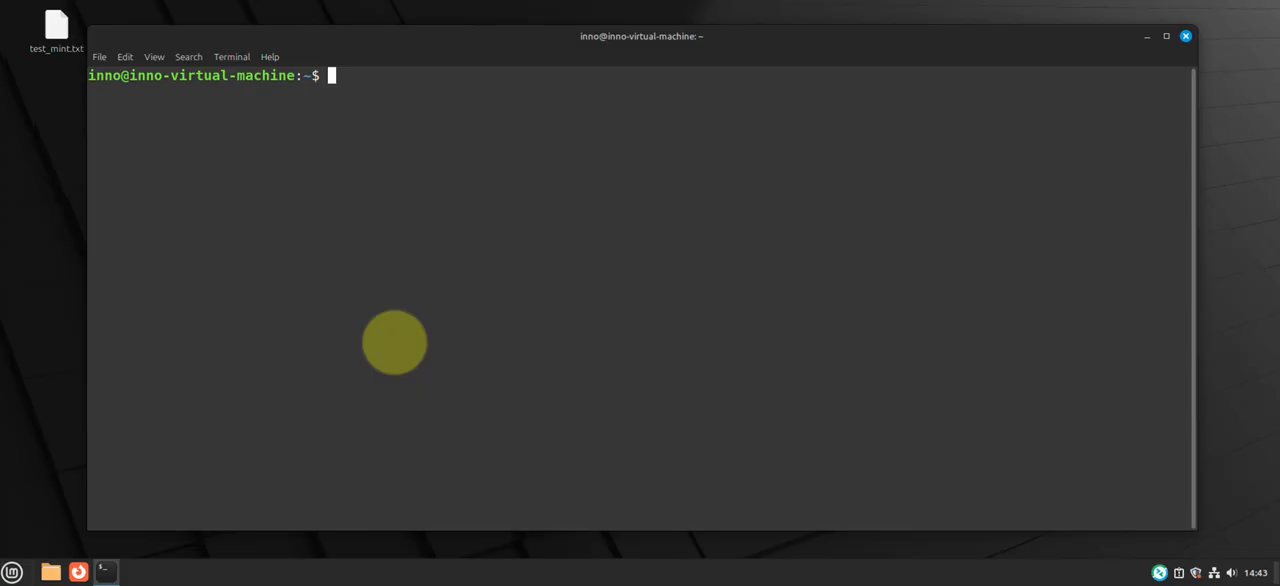
type("sudo")
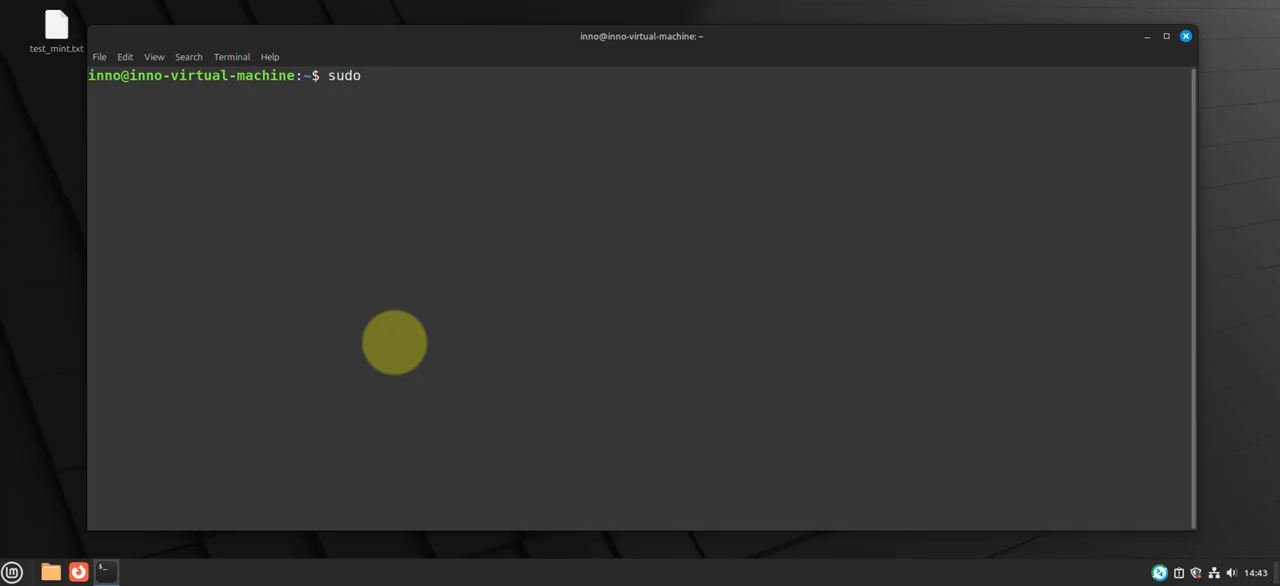
type("apt update")
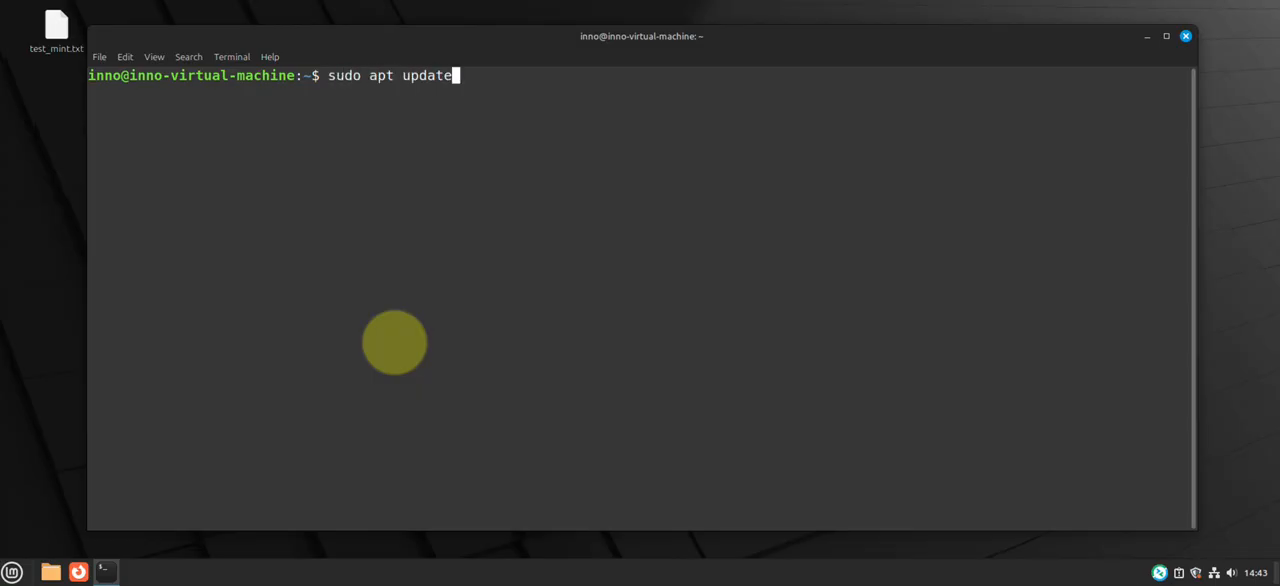
type("&")
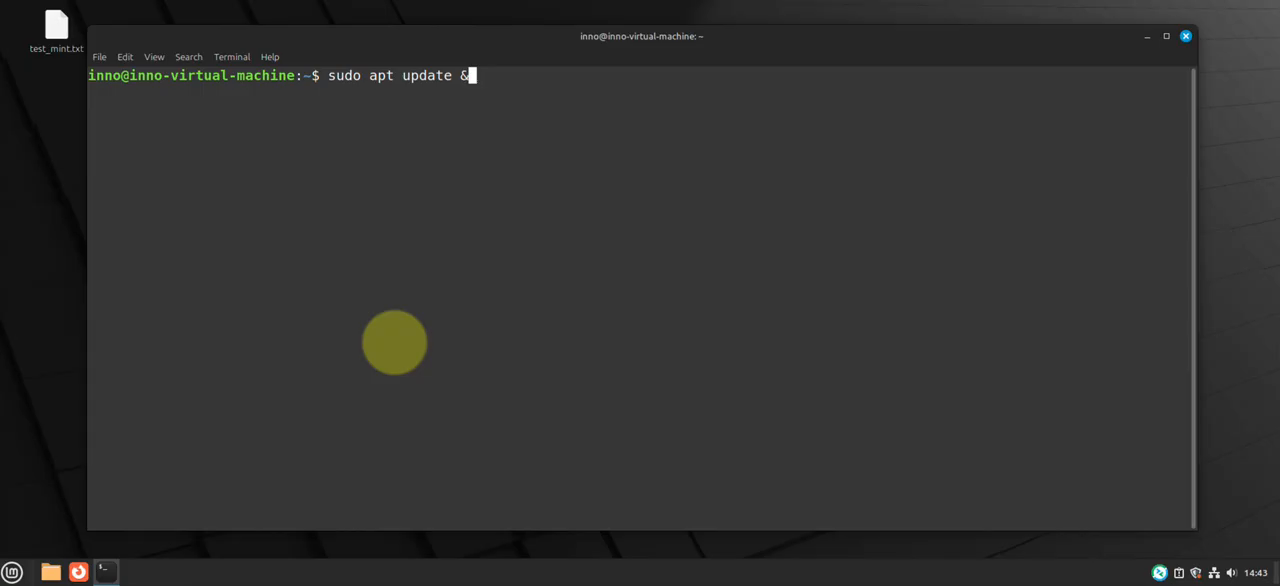
type("& sudo")
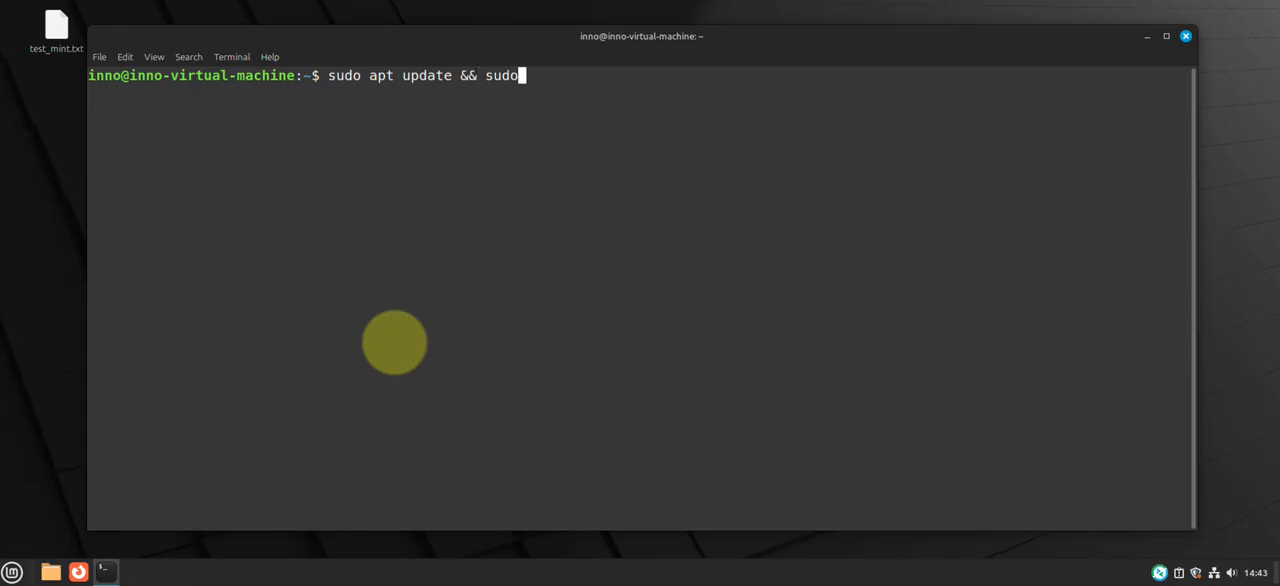
type("apt u")
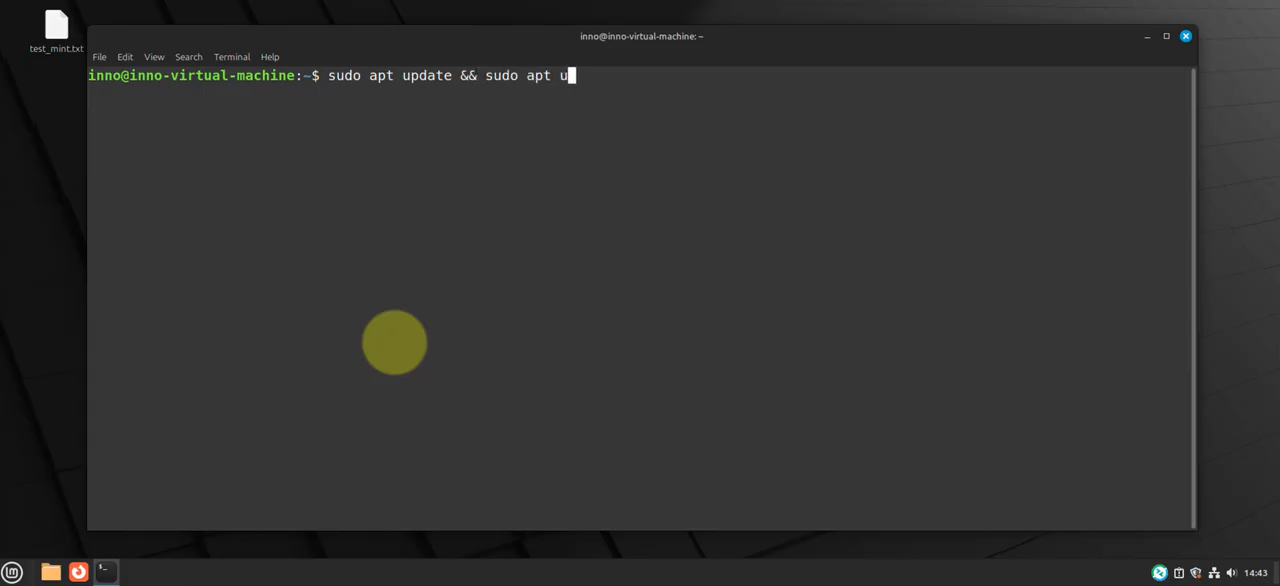
type("pgrade")
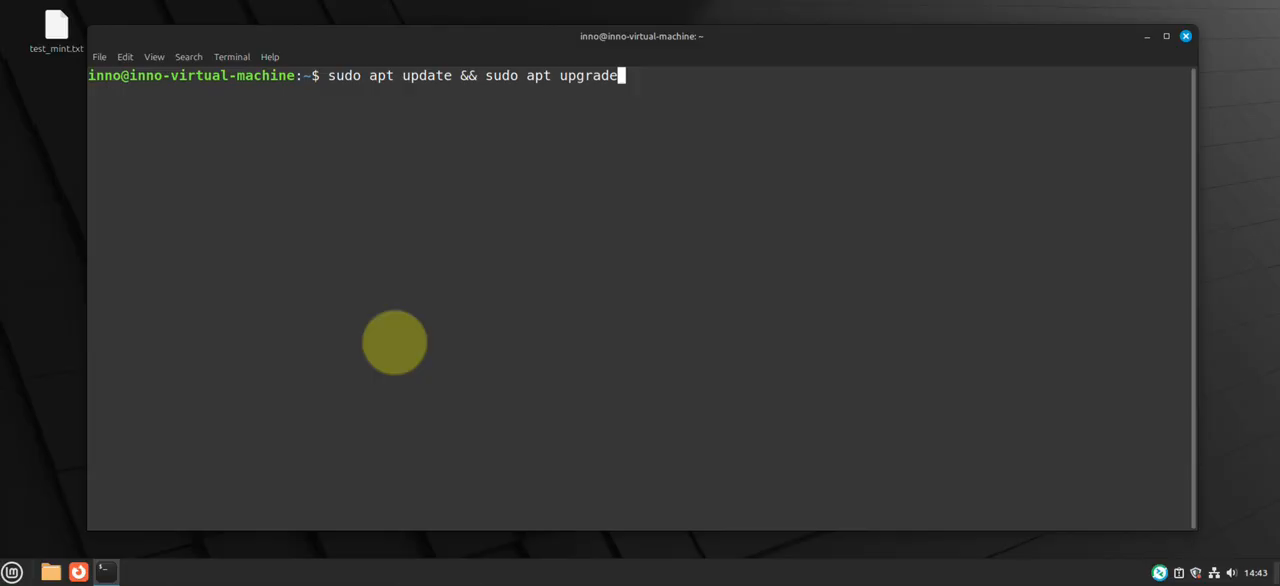
type("-y")
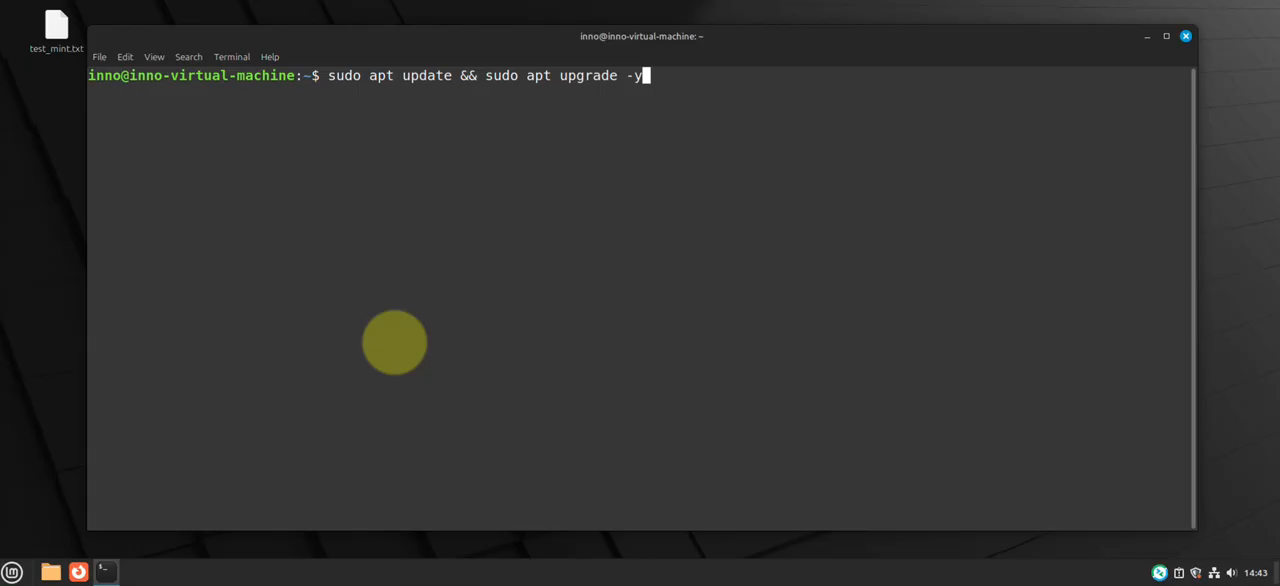
key("BackSpace")
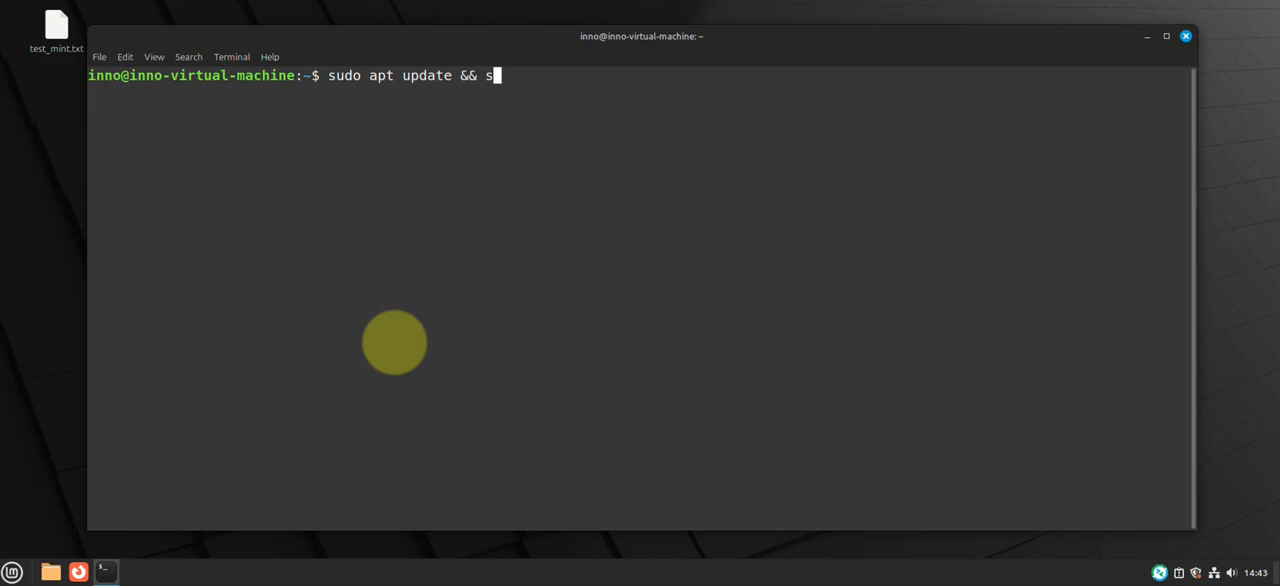
key("ctrl+c")
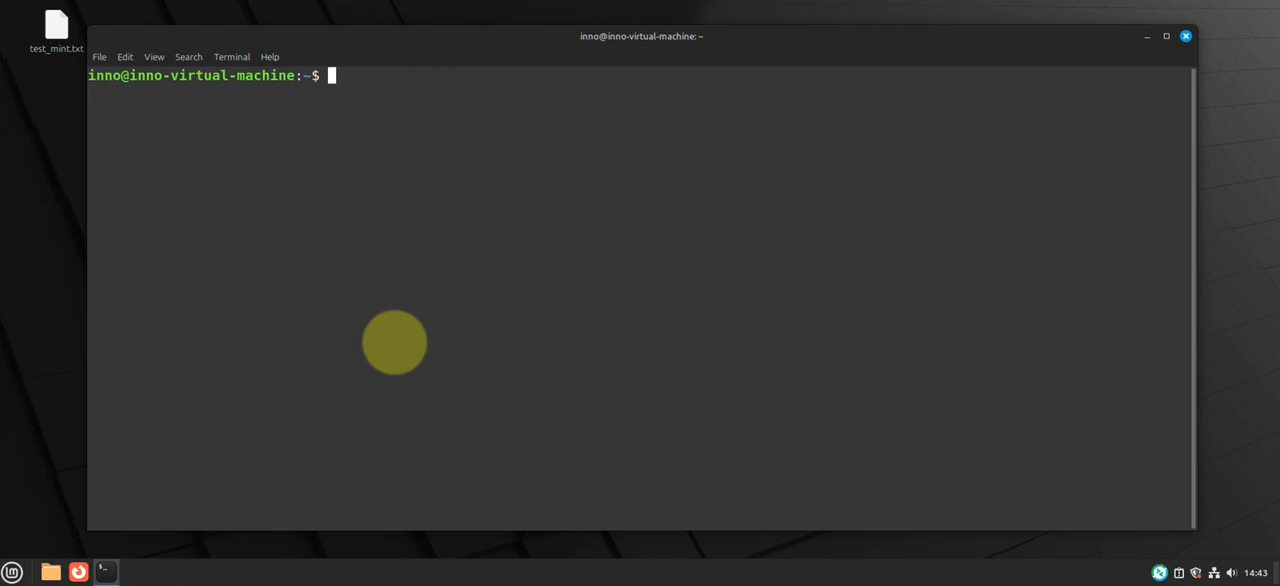
Run sudo apt install unattended-upgrades and decline the install prompt with n.
type("sudo")
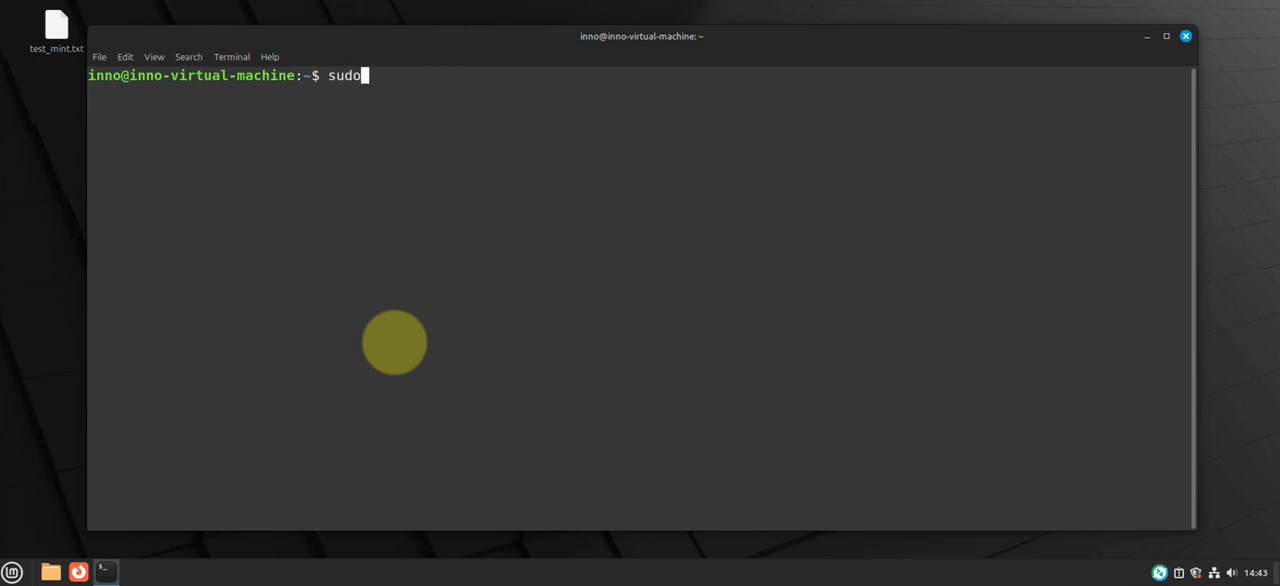
type("apt install")
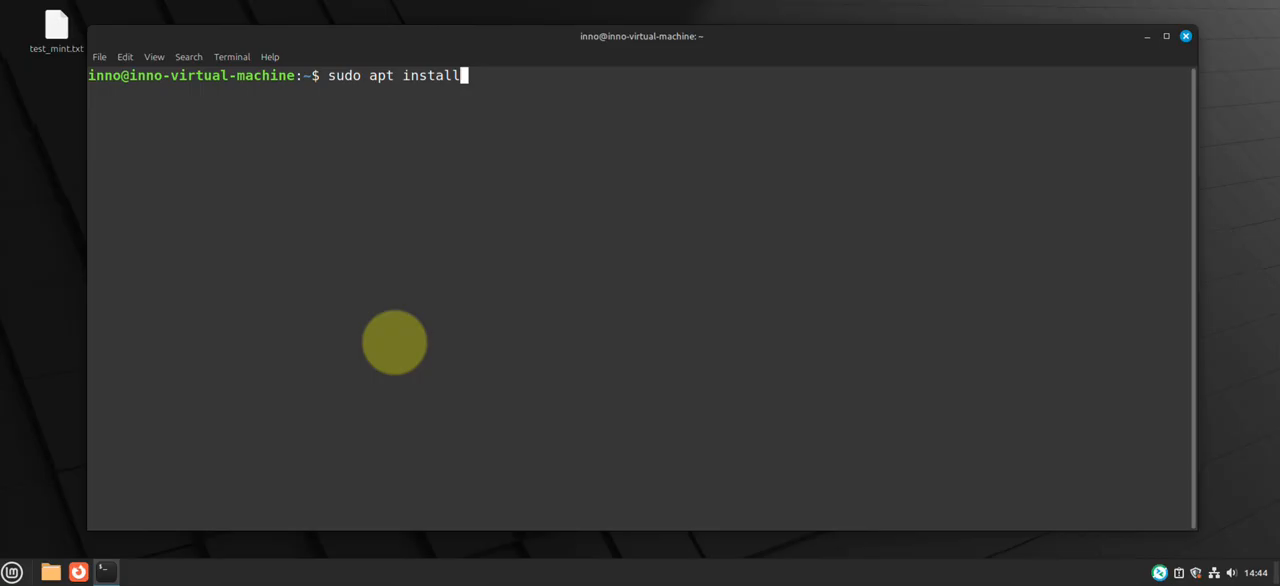
type("unatt")
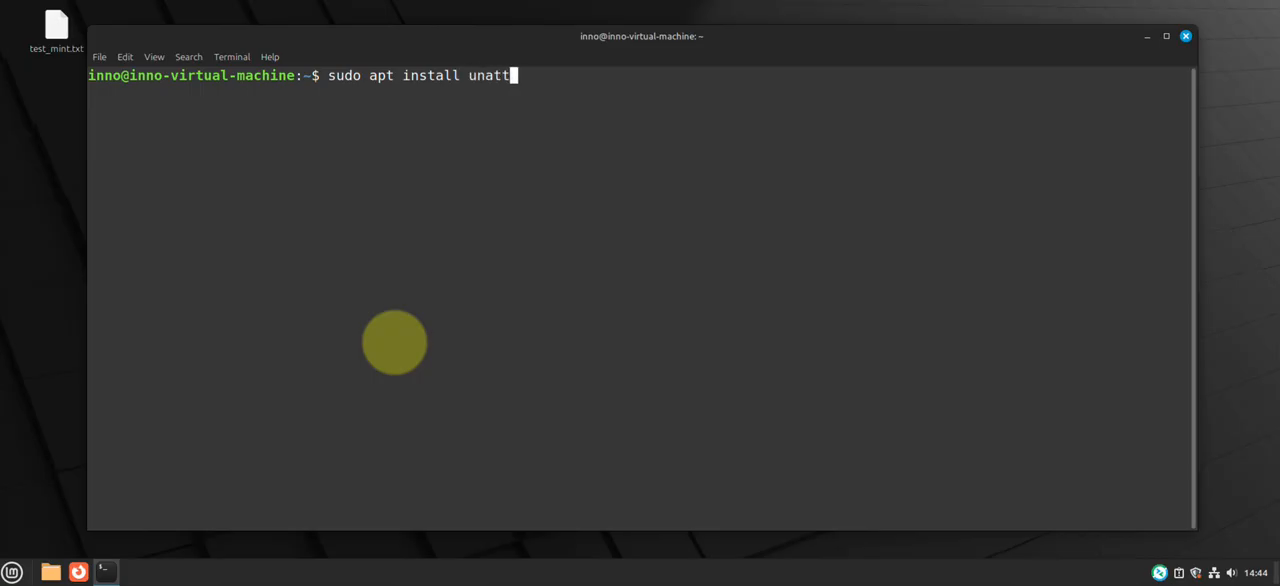
type("ended")
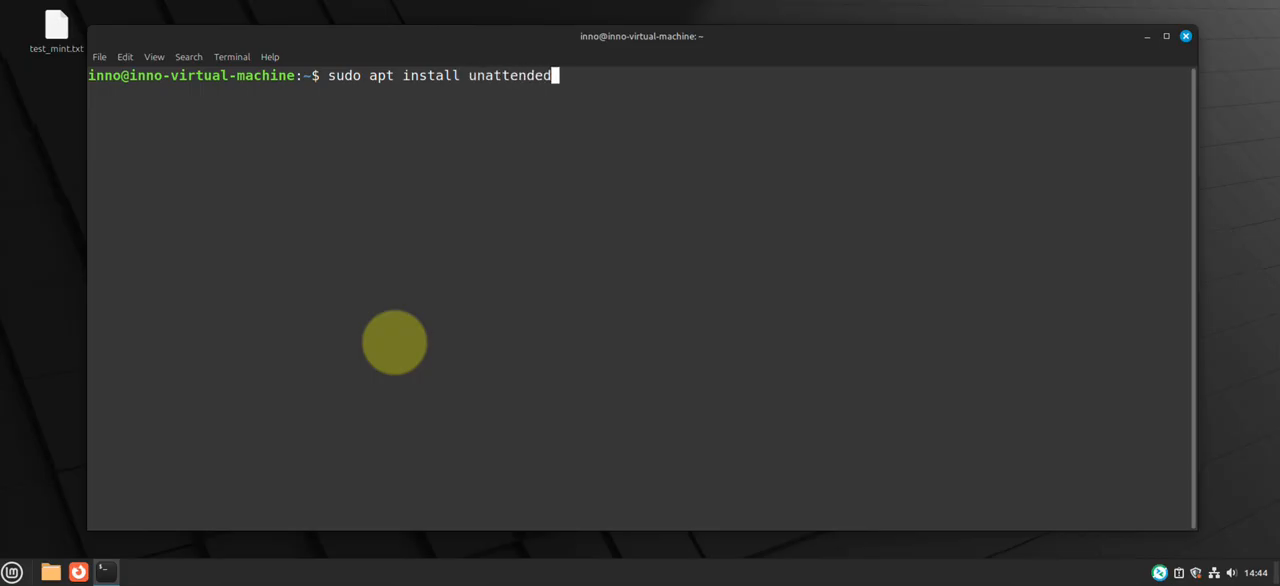
type("-u")
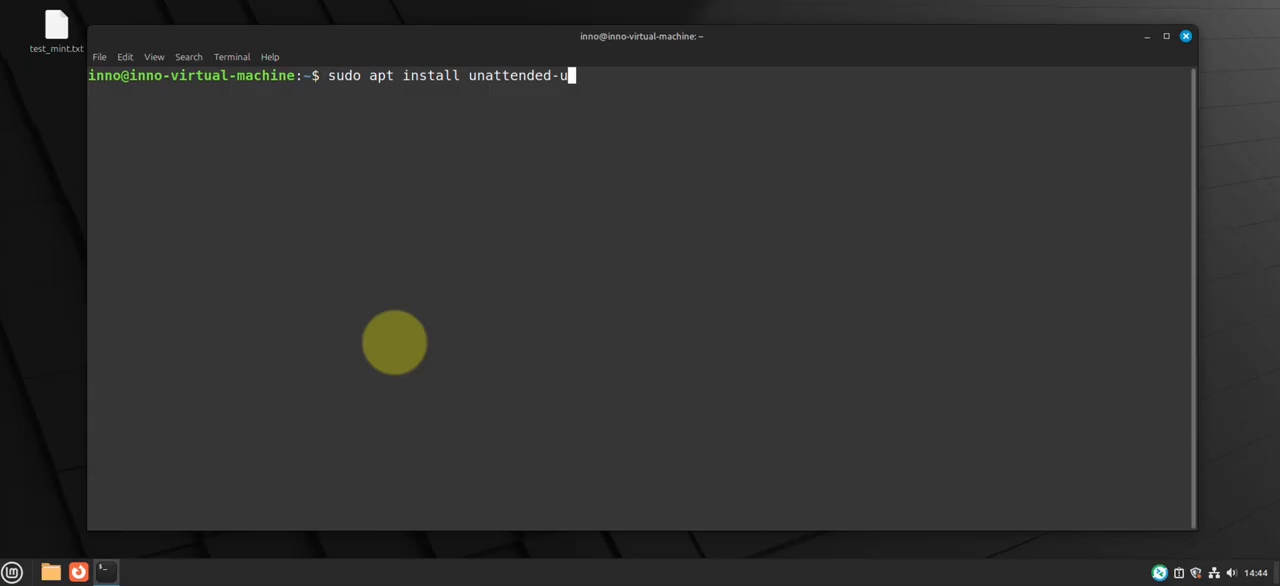
type("pgrades")
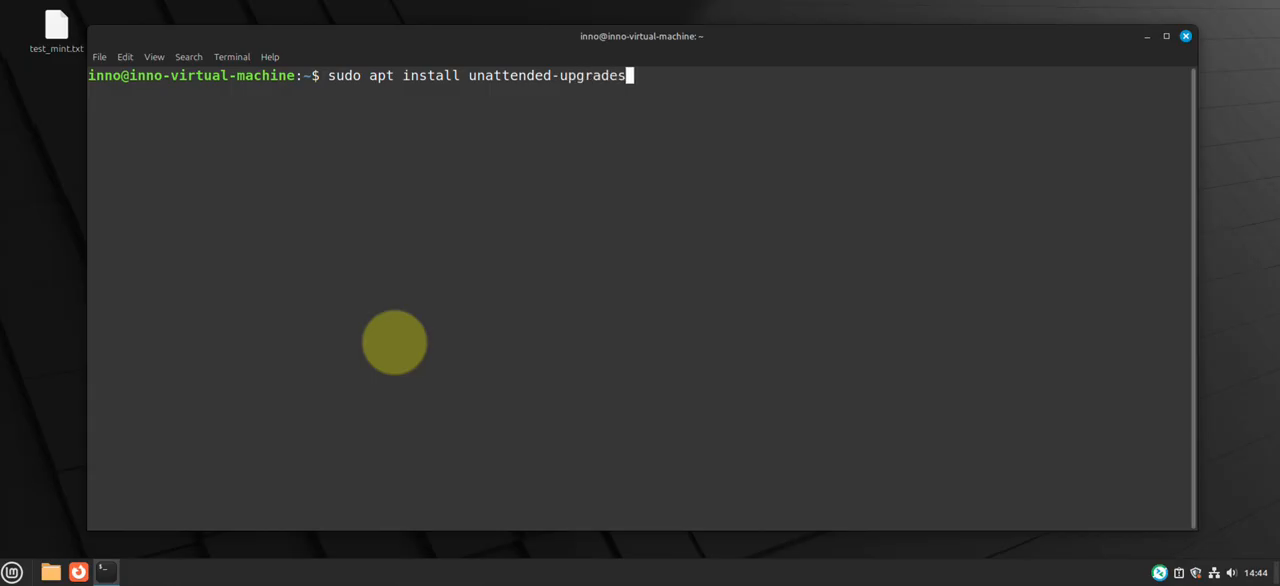
key("Return")
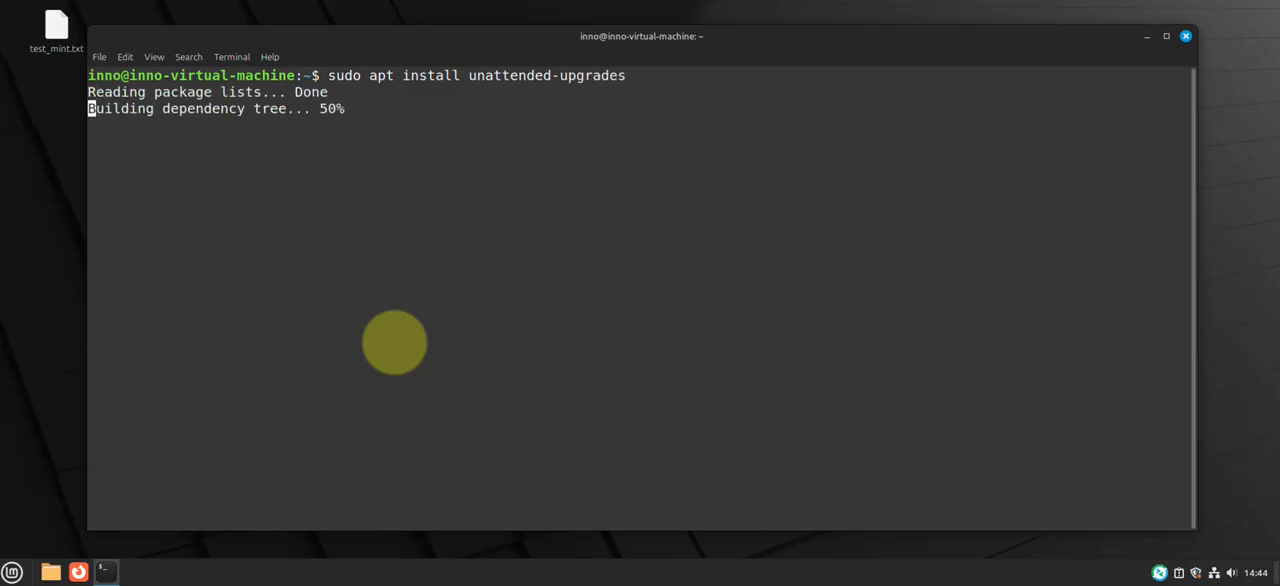
type("nt to continue? [Y/n] n")
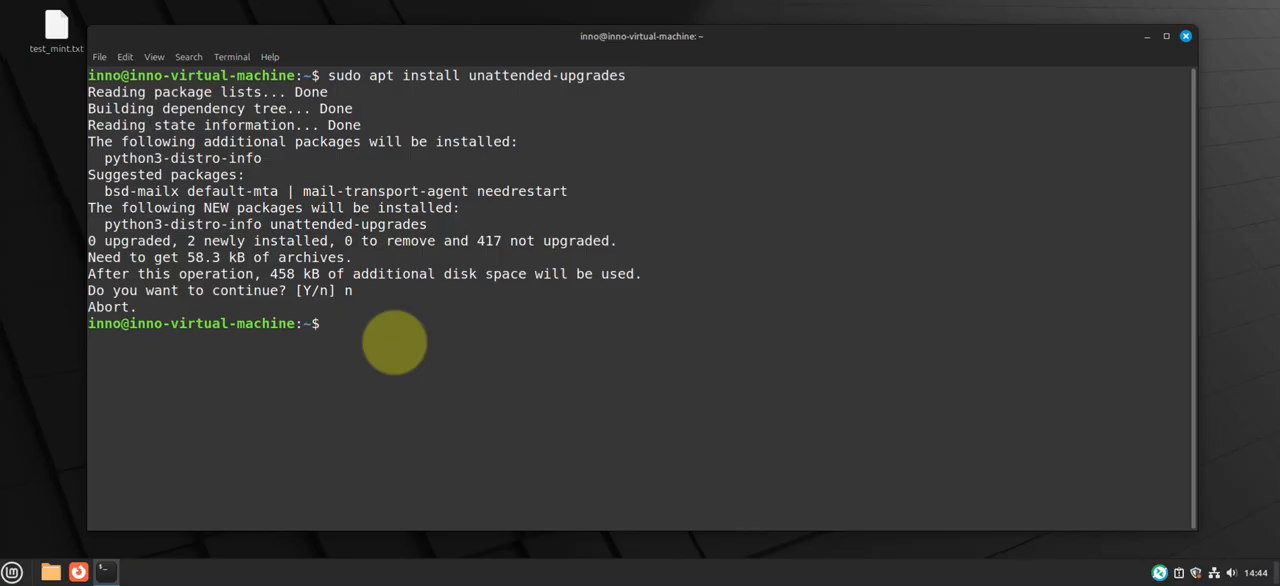
Enter sudo dpkg-reconfigure --priority=low unattended-upgrades at the prompt.
type("sudo")
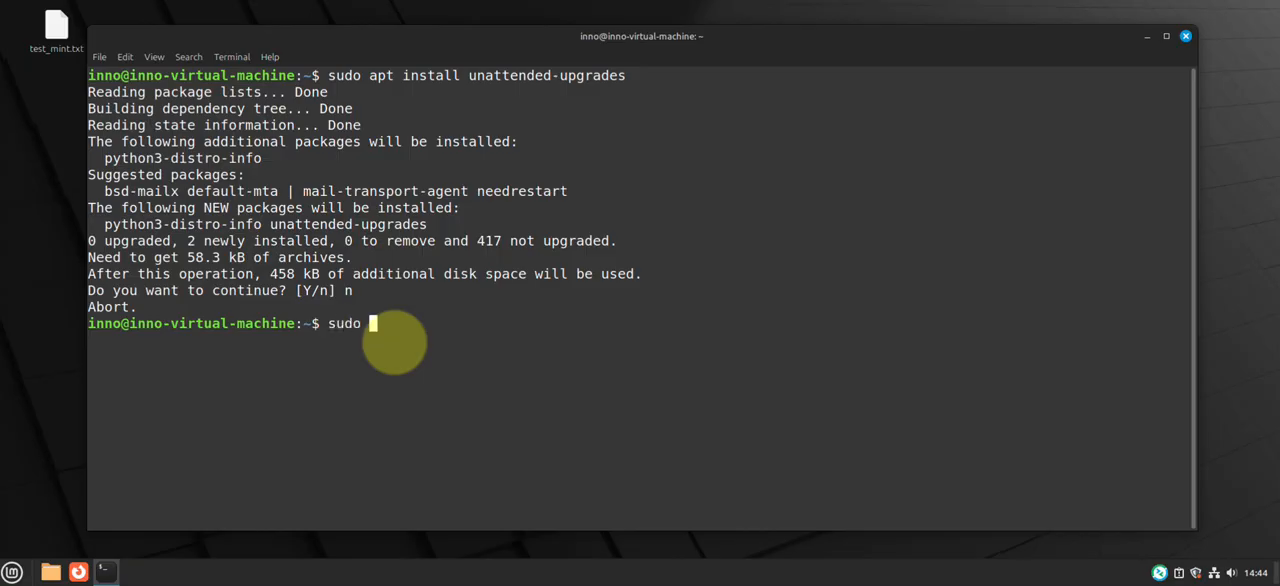
type("dpk")
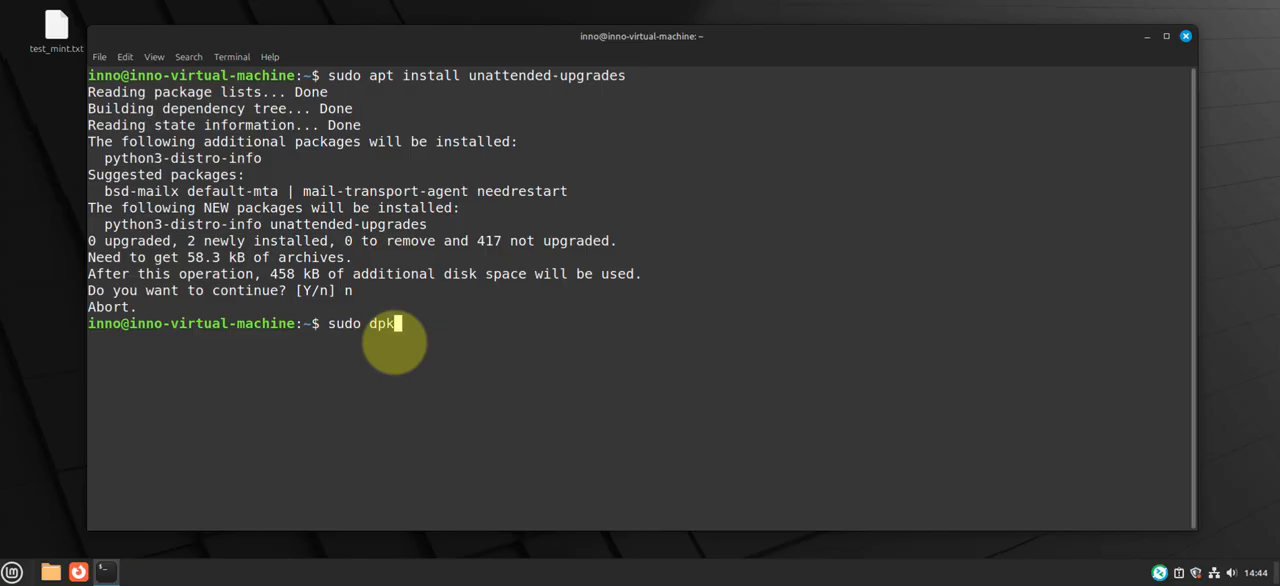
type("g-reconfigu")
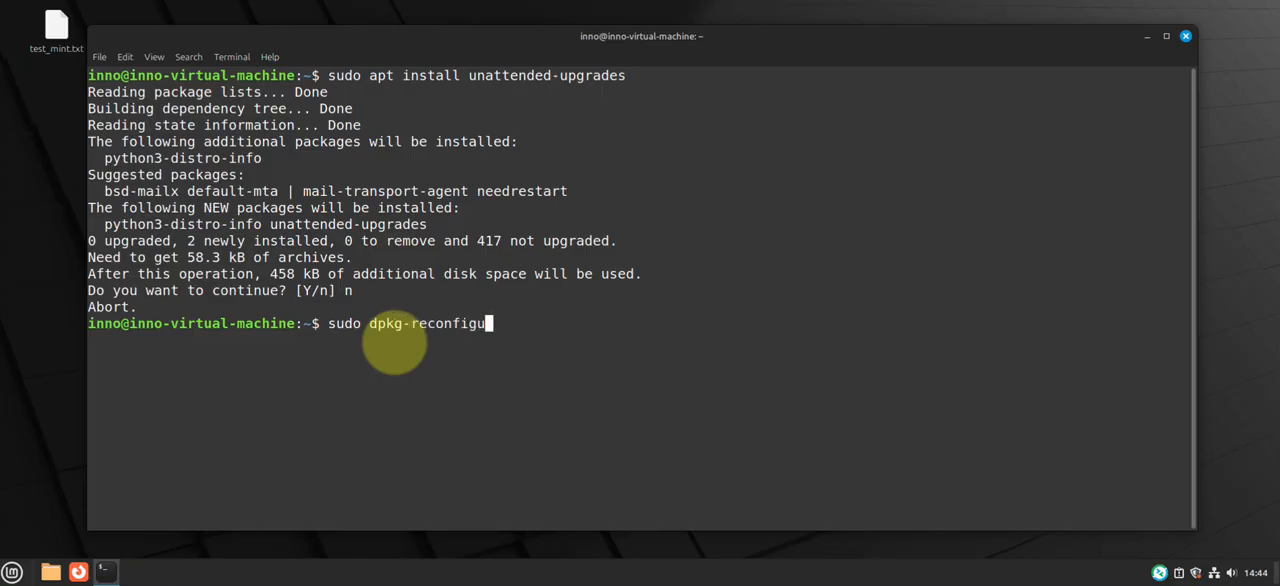
type("re -")
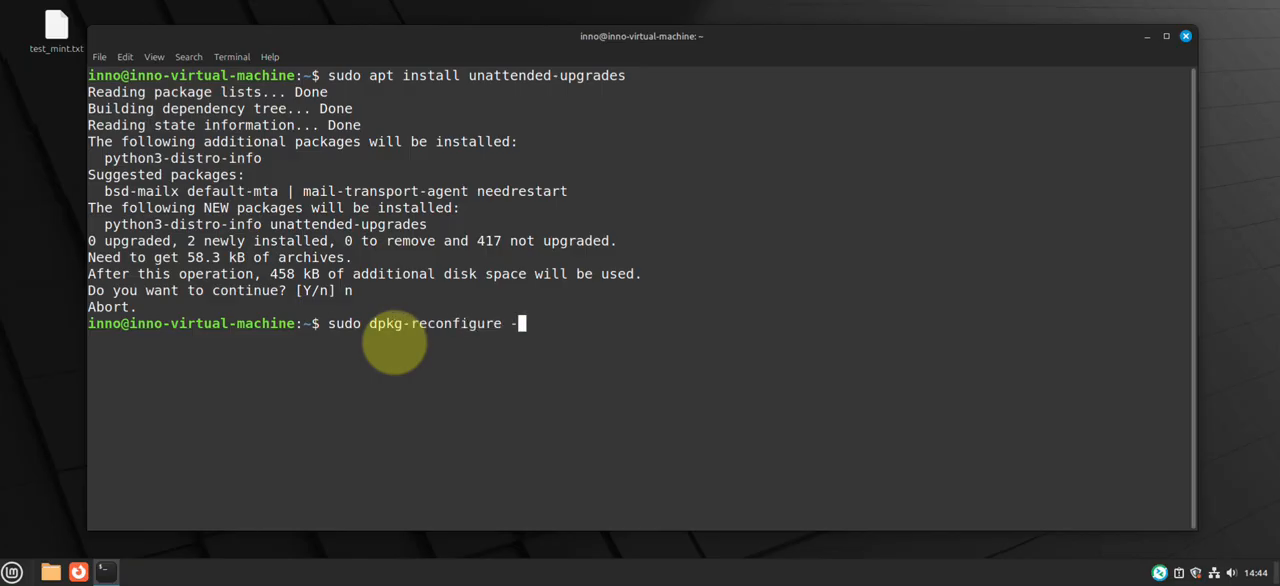
type("-prior")
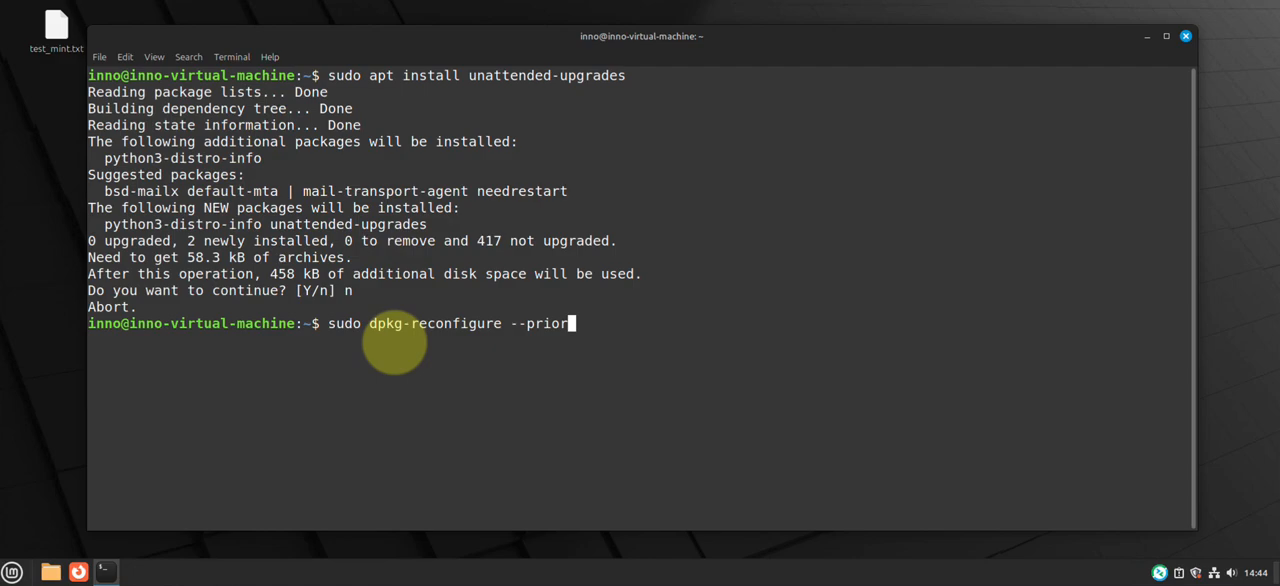
type("ity=low")
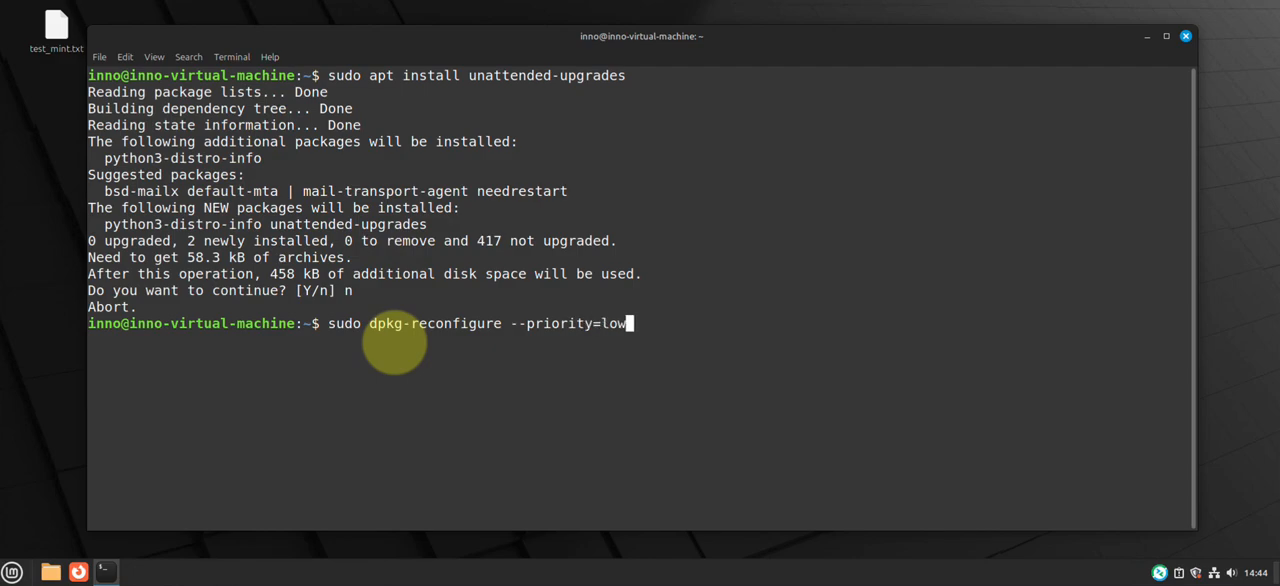
type("unatt")
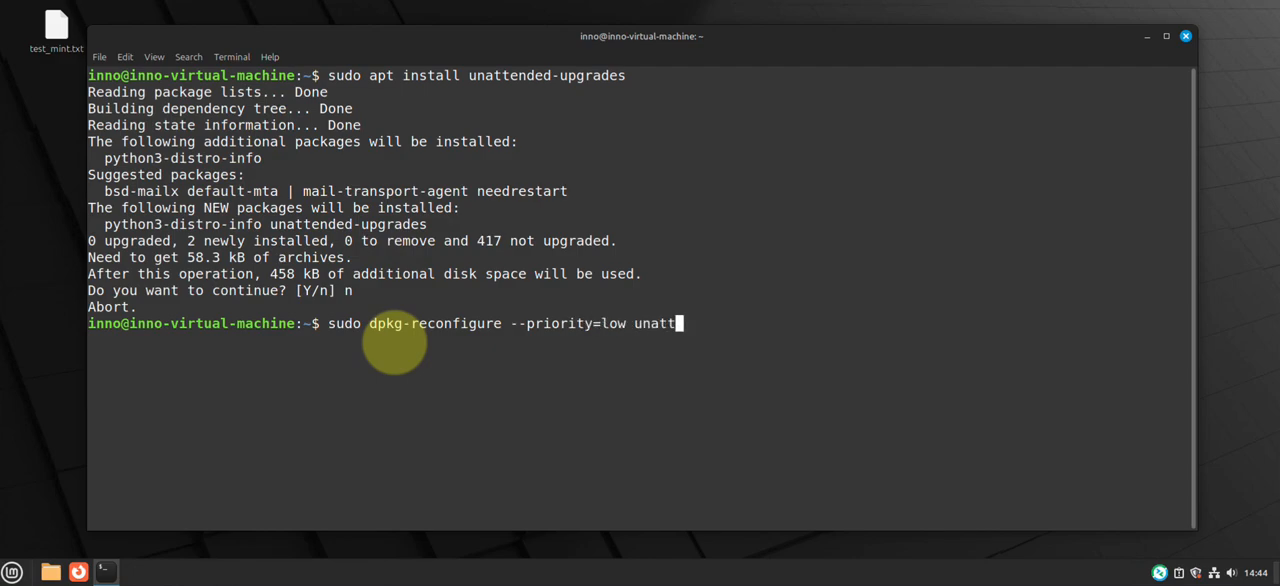
type("ended")
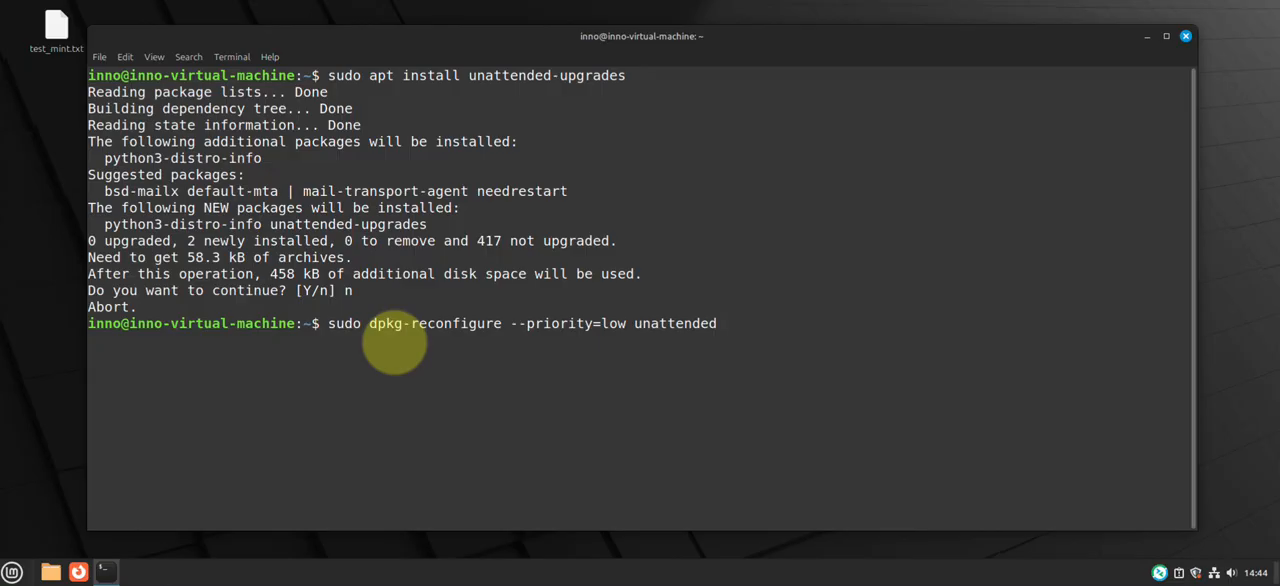
type("-upgr")
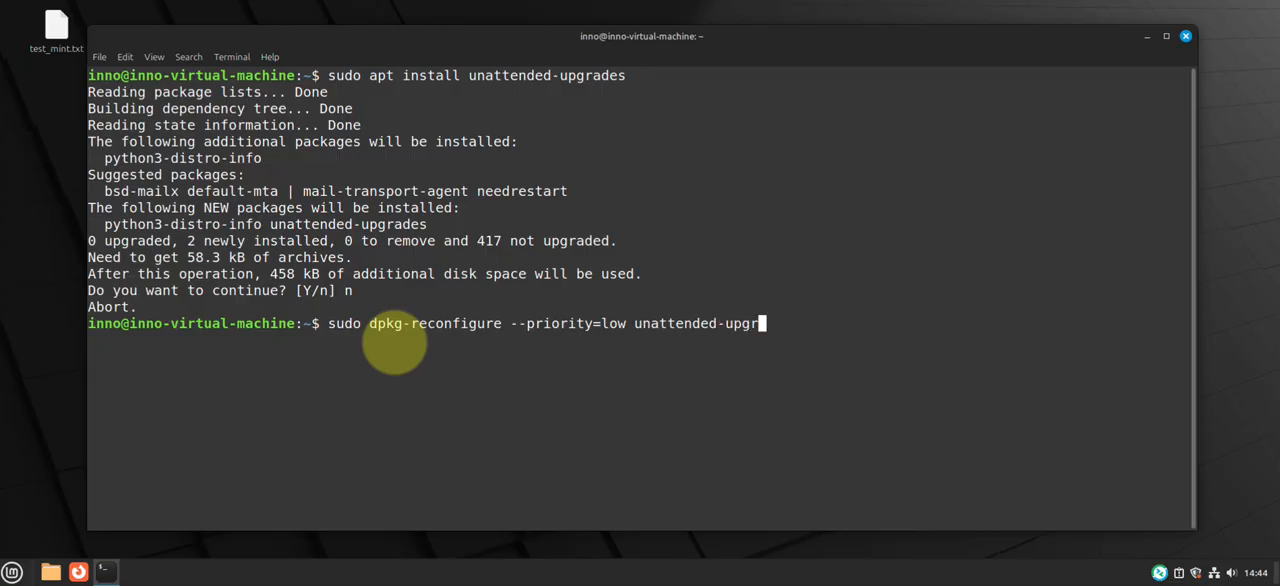
type("ades")
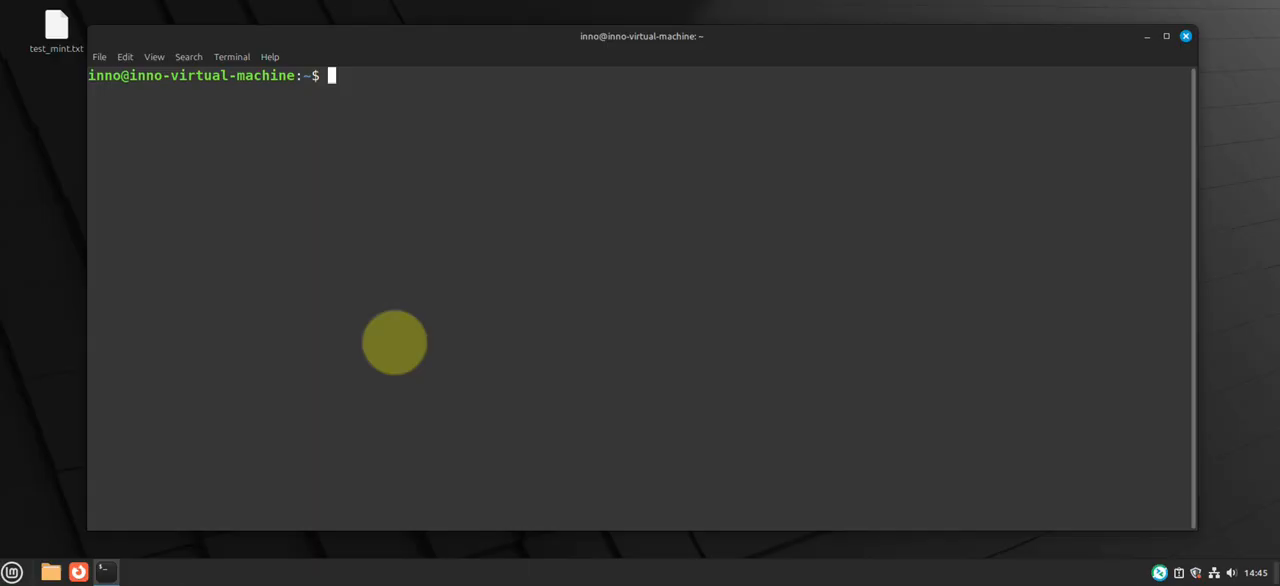
Run sudo passwd -l root to lock the root account password.
type("su")
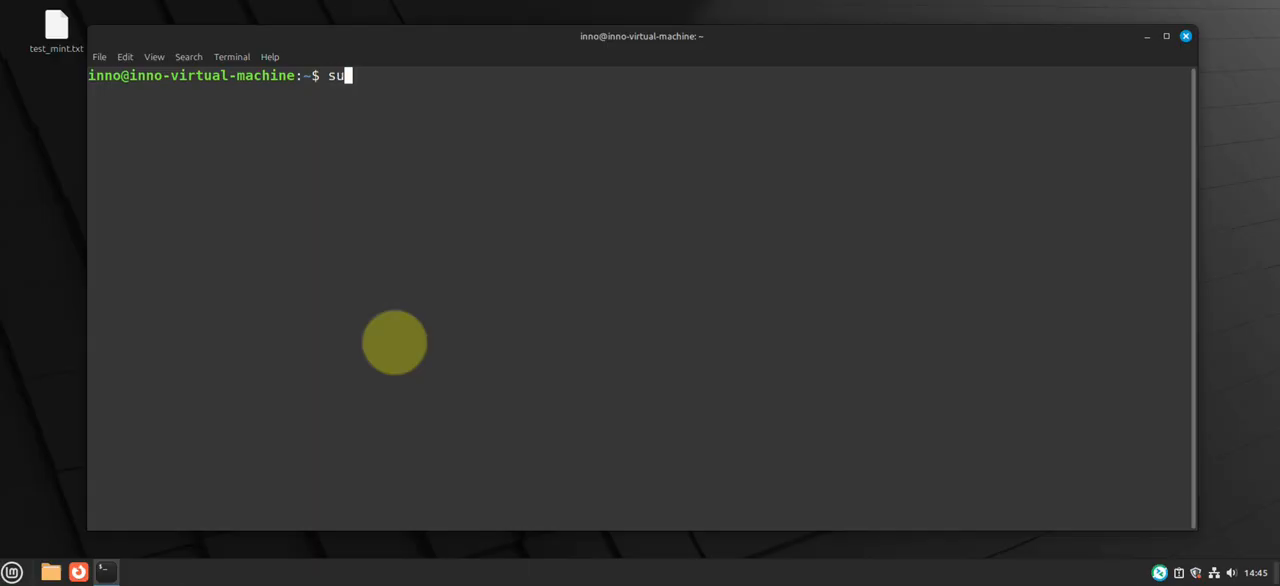
type("do pa")
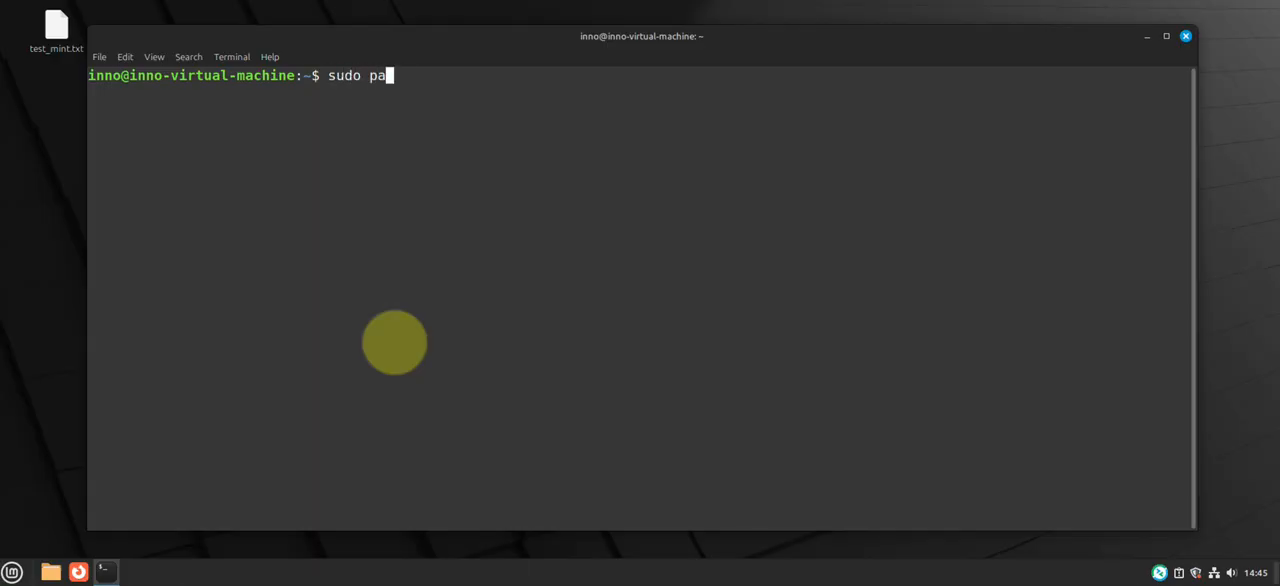
type("sswd")
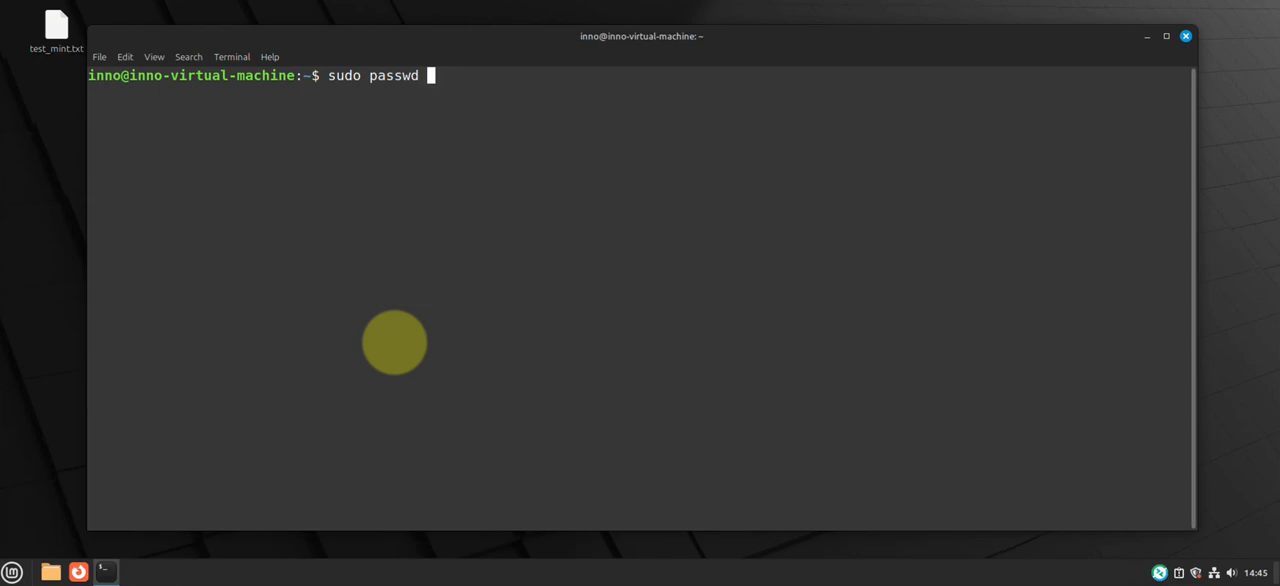
type("-l")
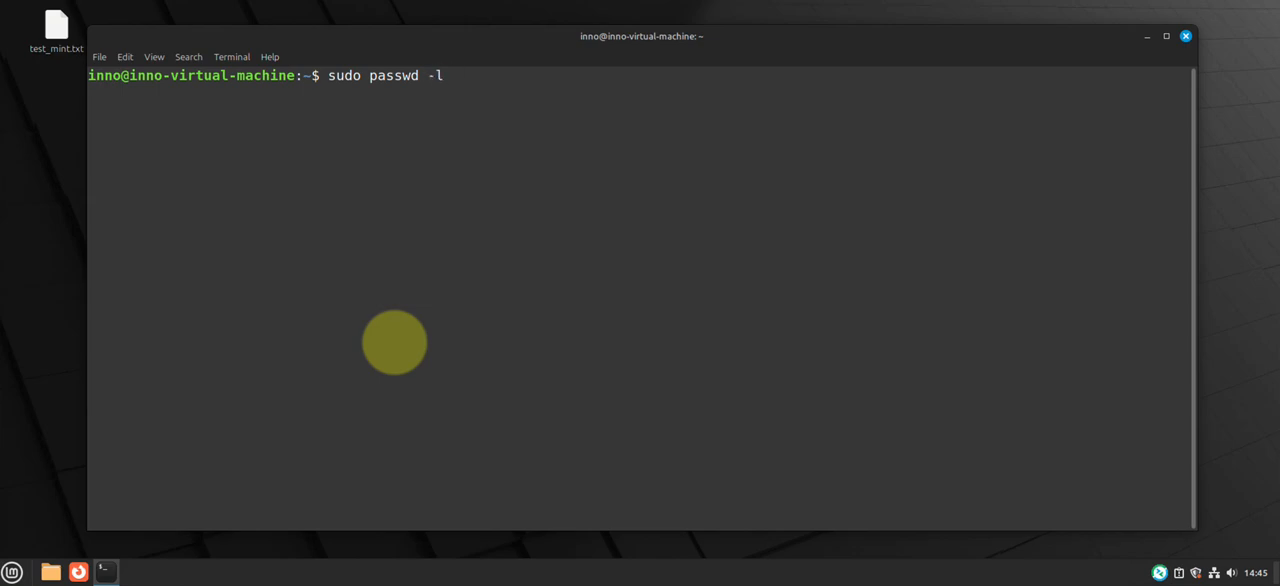
type("root")
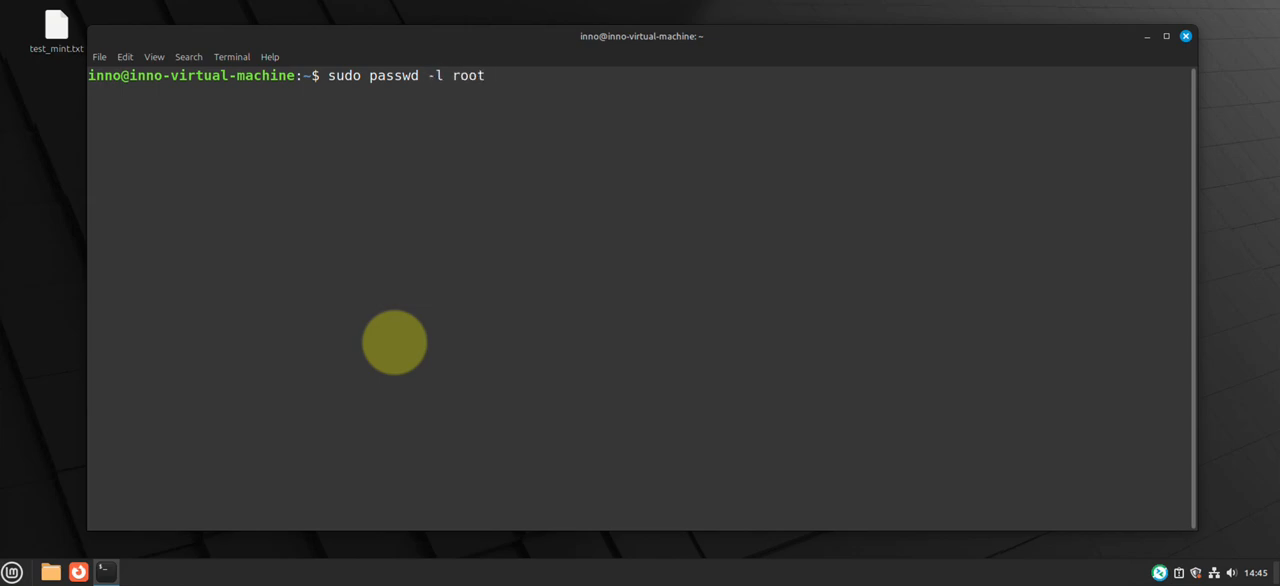
key("Return")
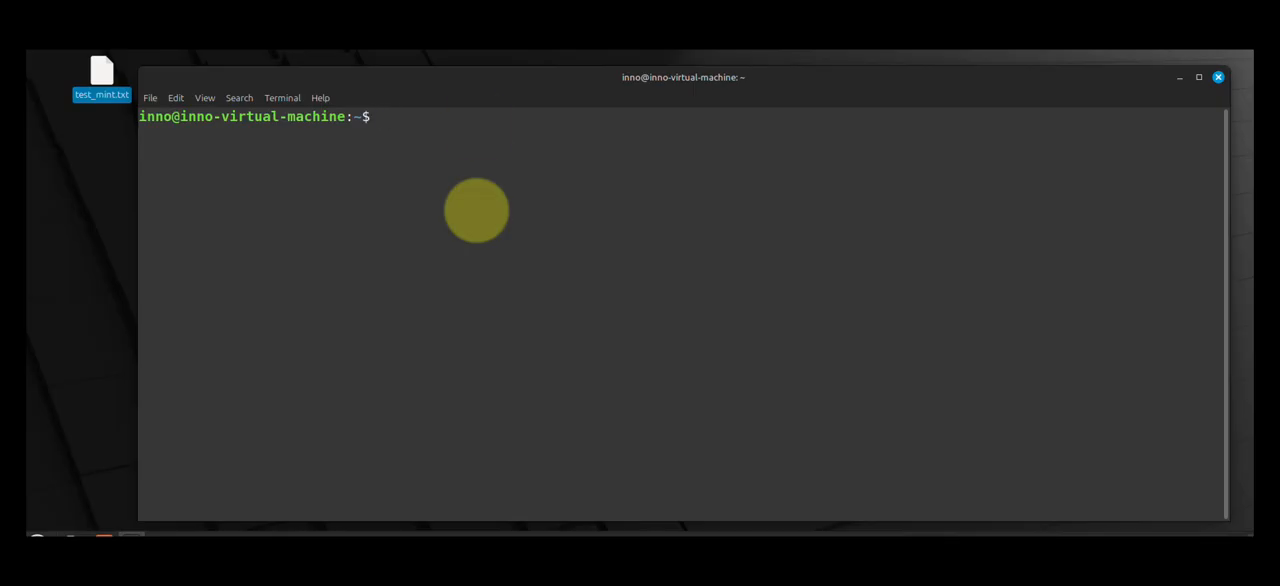
Install the ufw package and enable the firewall with sudo ufw enable.
type("sud")
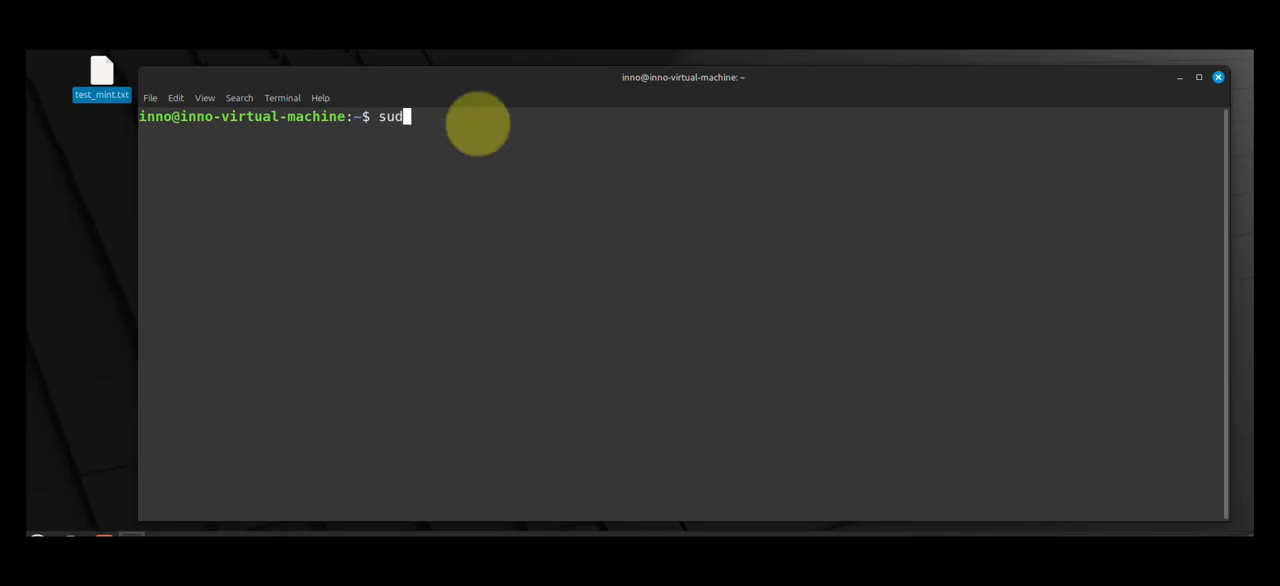
type("o apt install")
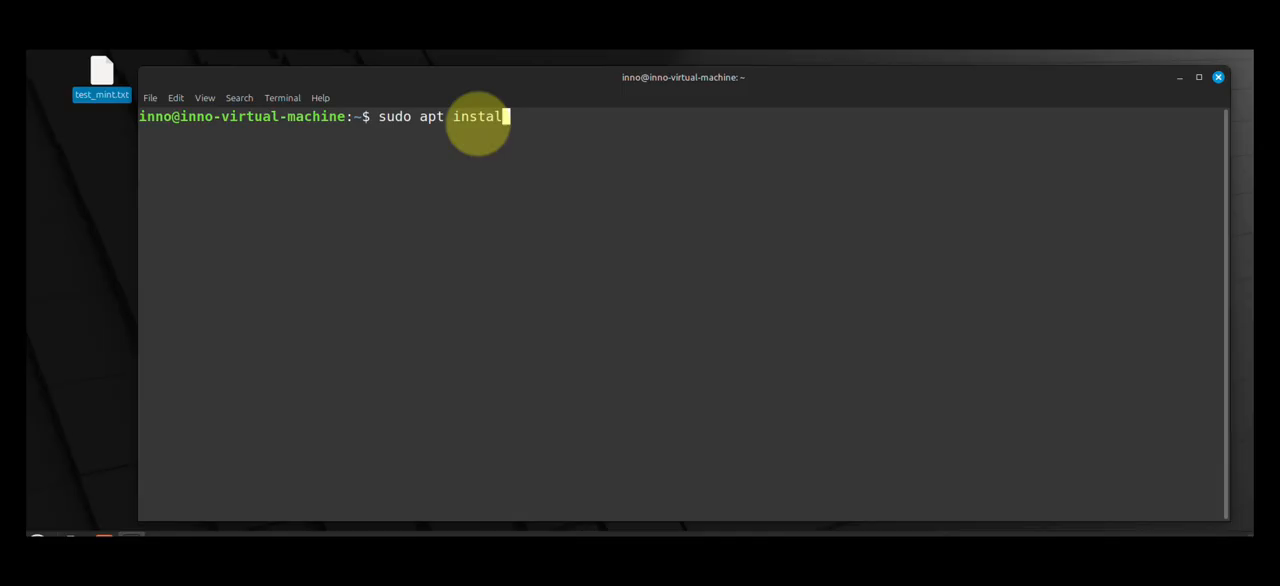
key("Return")
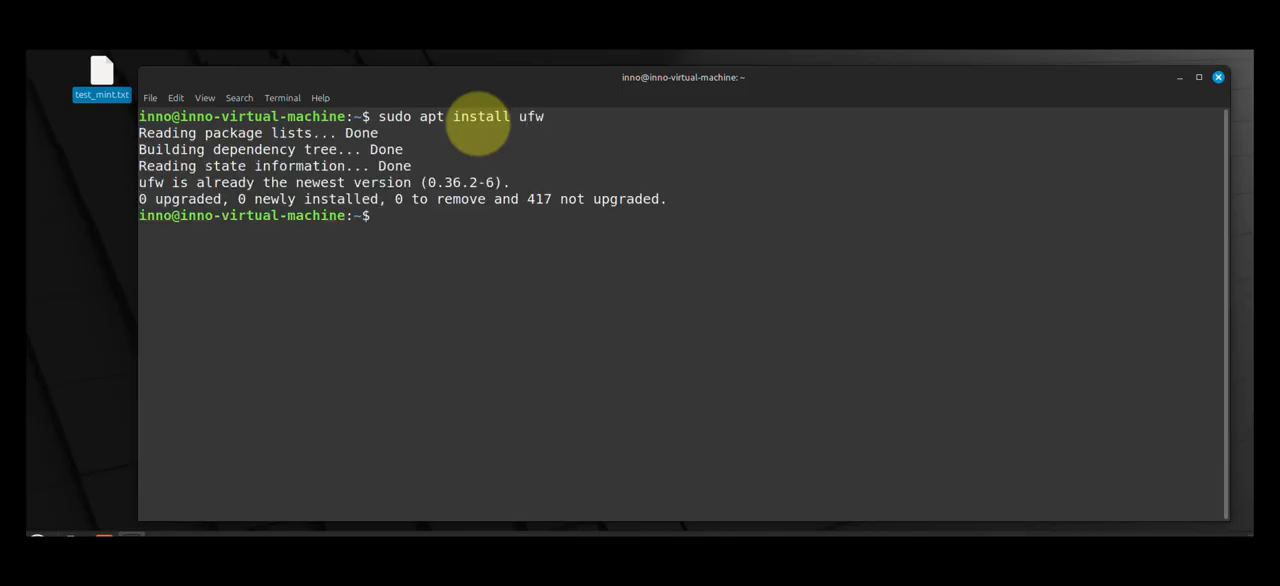
type("s")
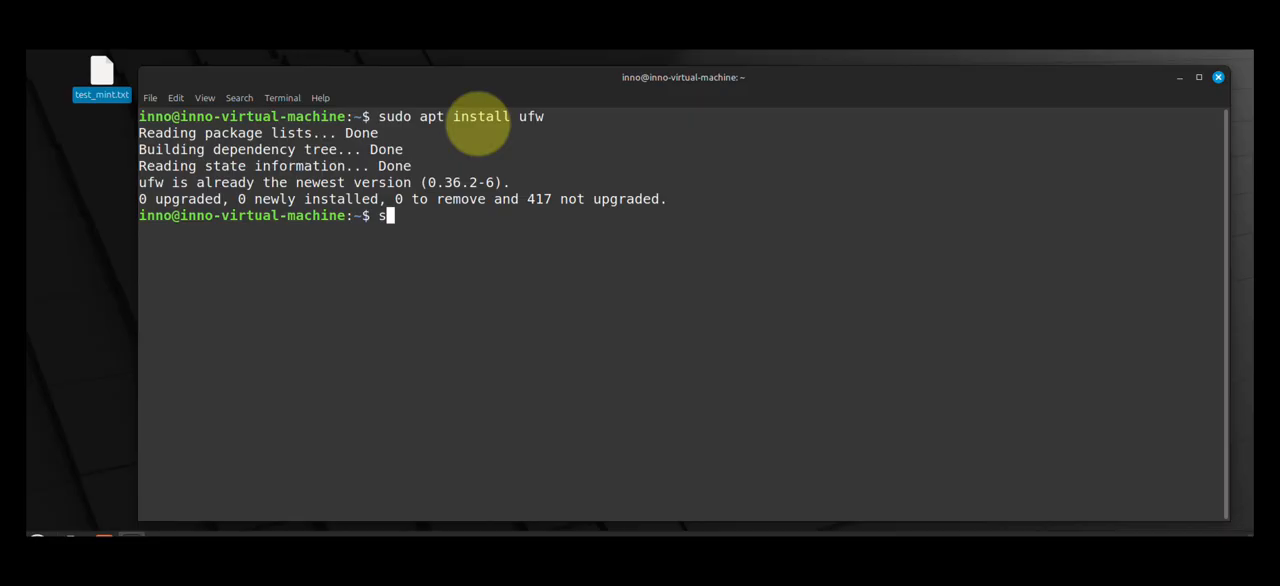
type("udo ufw")
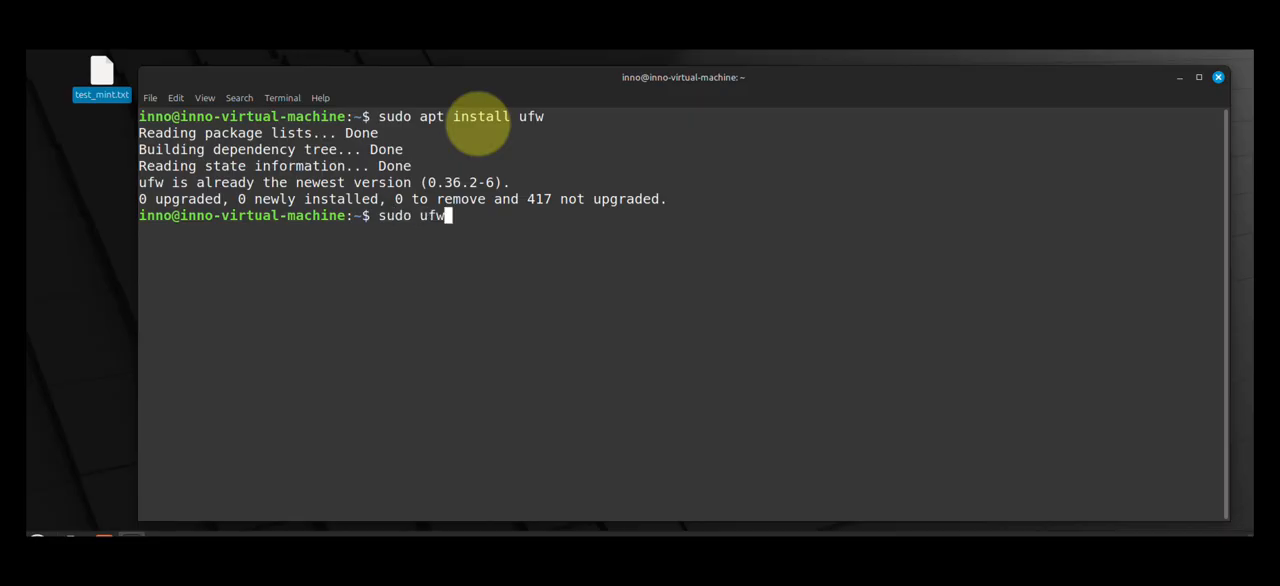
type("enable")
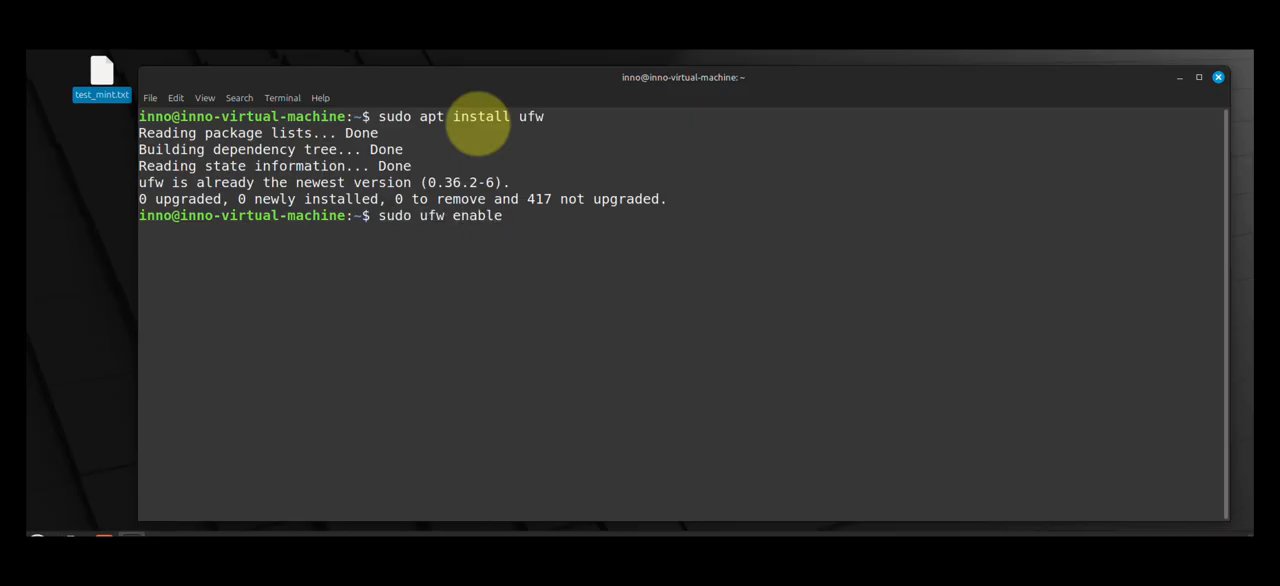
key("BackSpace")
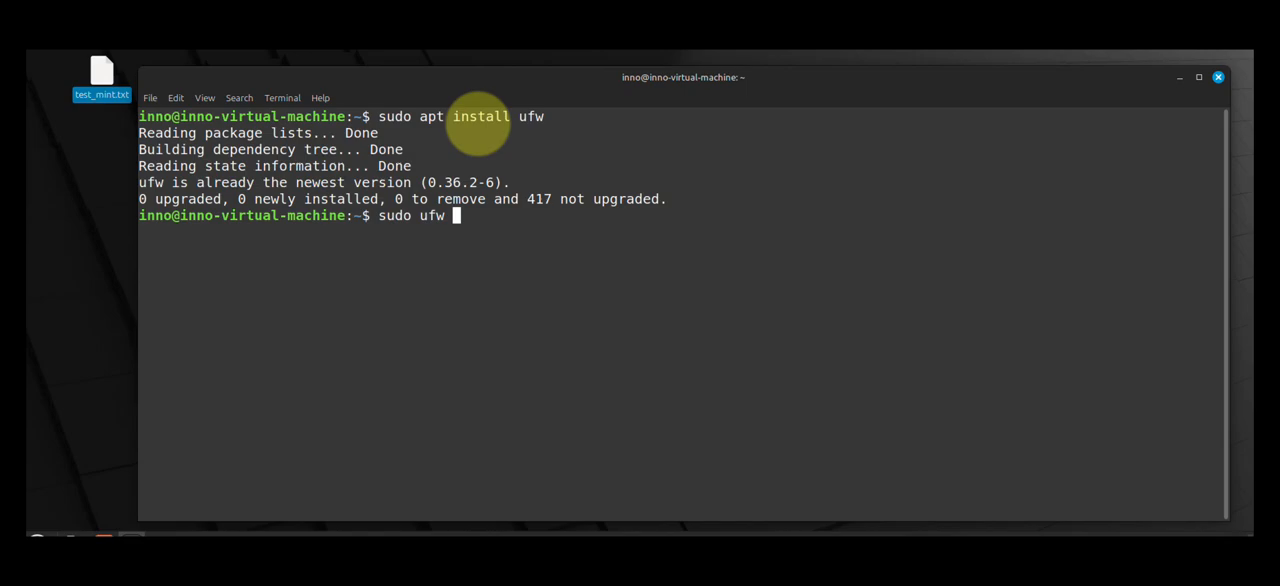
type("disabl")
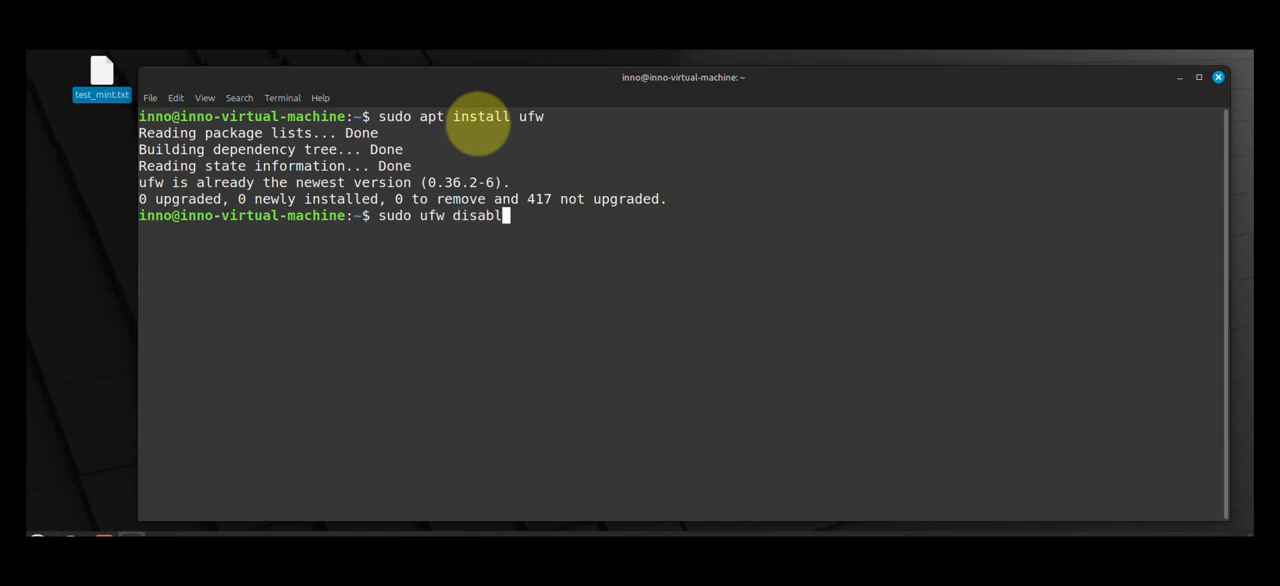
type("ena")
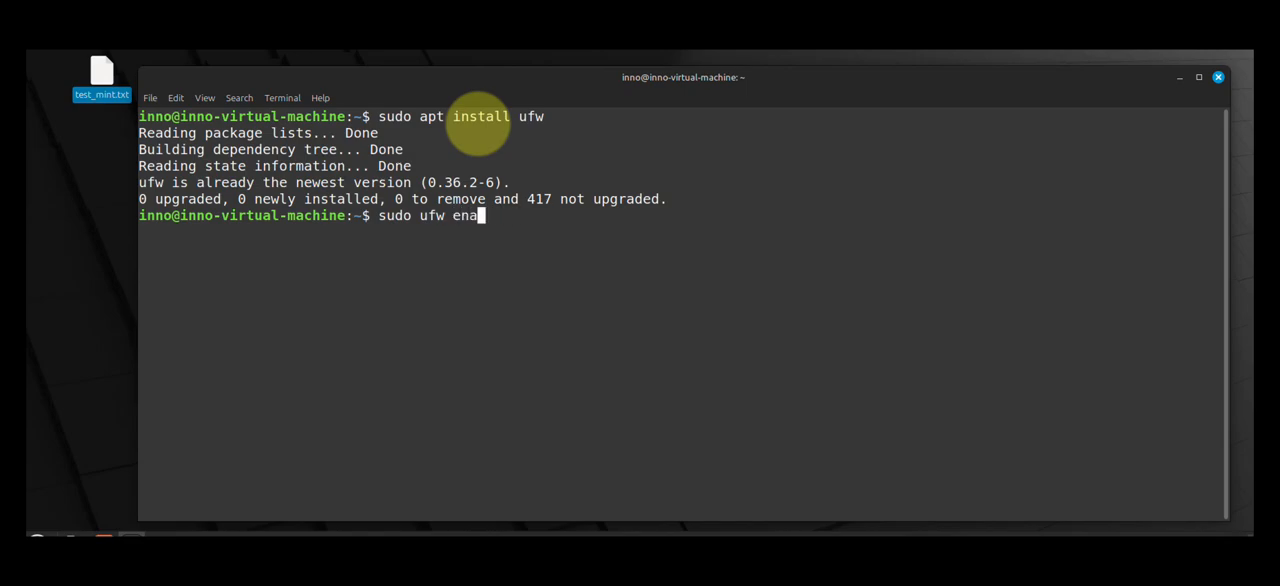
key("Return")
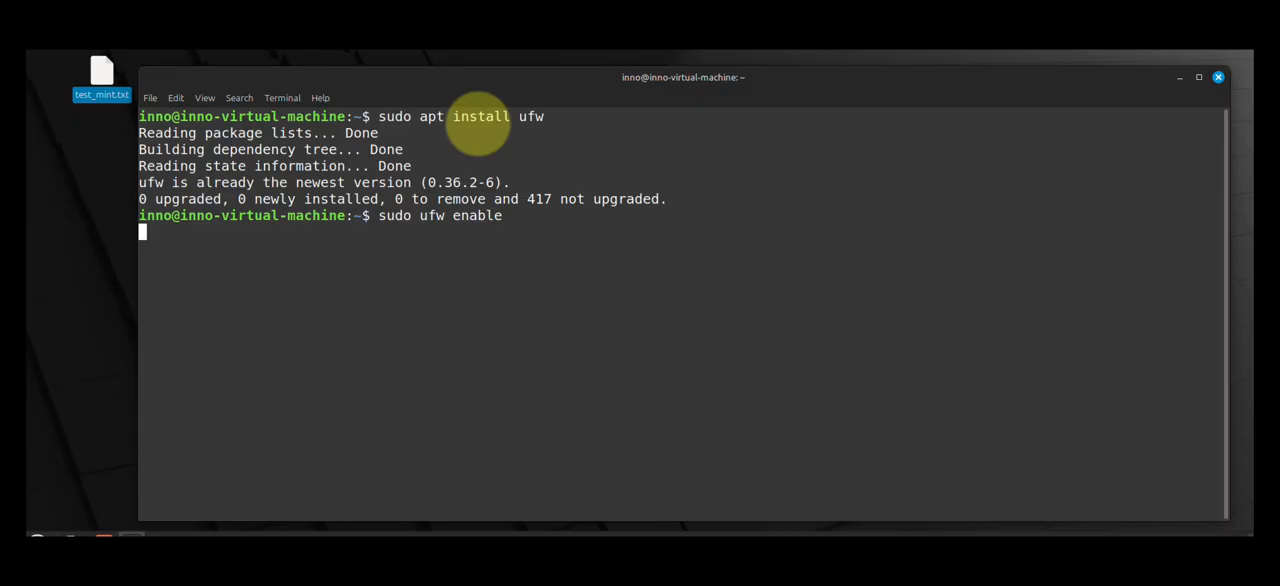
key("Return")
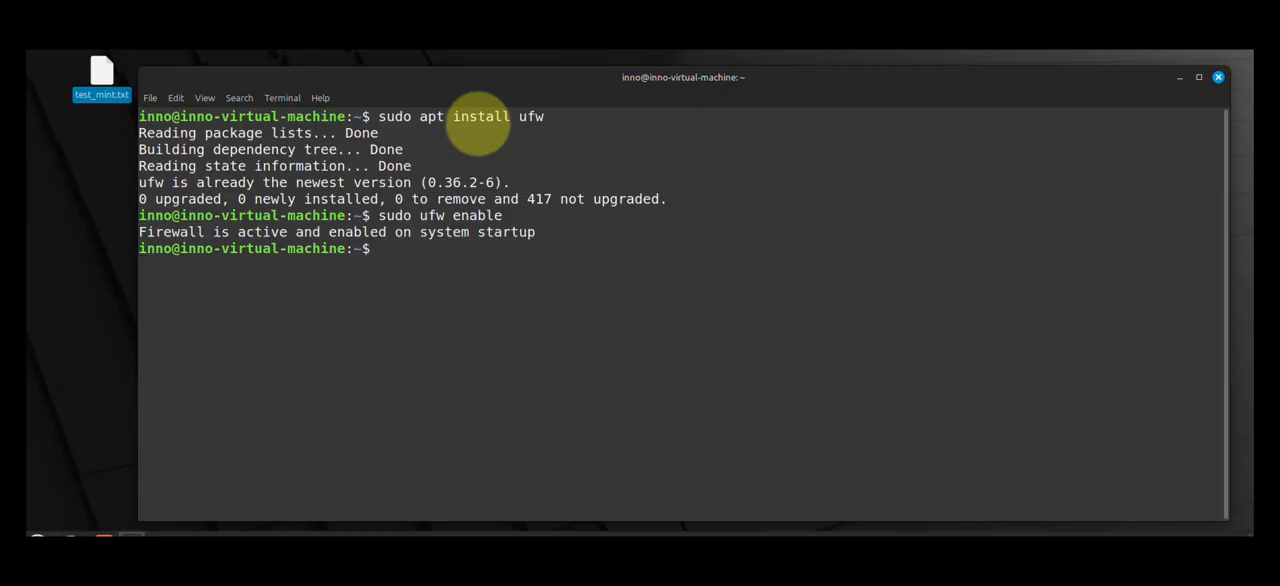
Check sudo ufw status, add a ufw allow rule for SSH, and clear.
type("sudo")
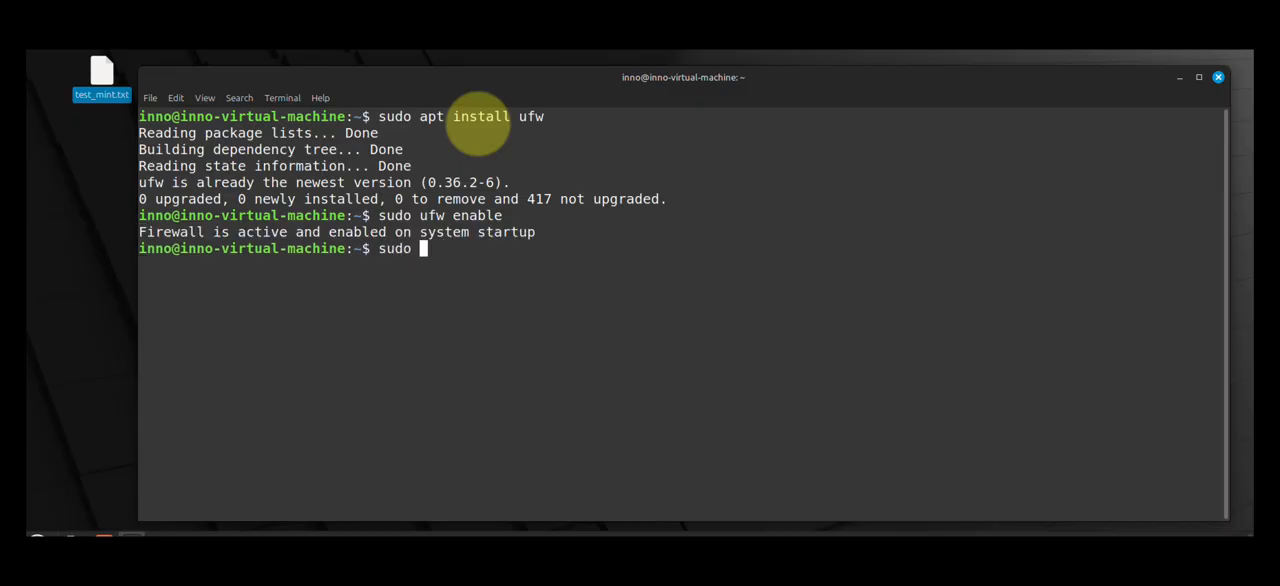
type("ufw status")
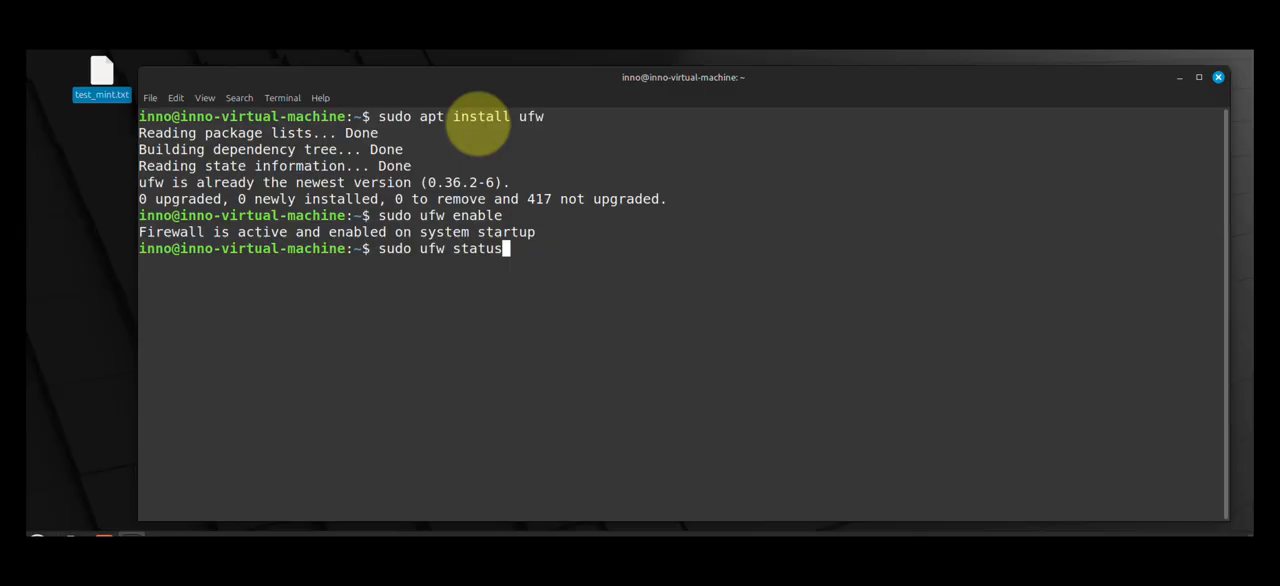
key("Return")
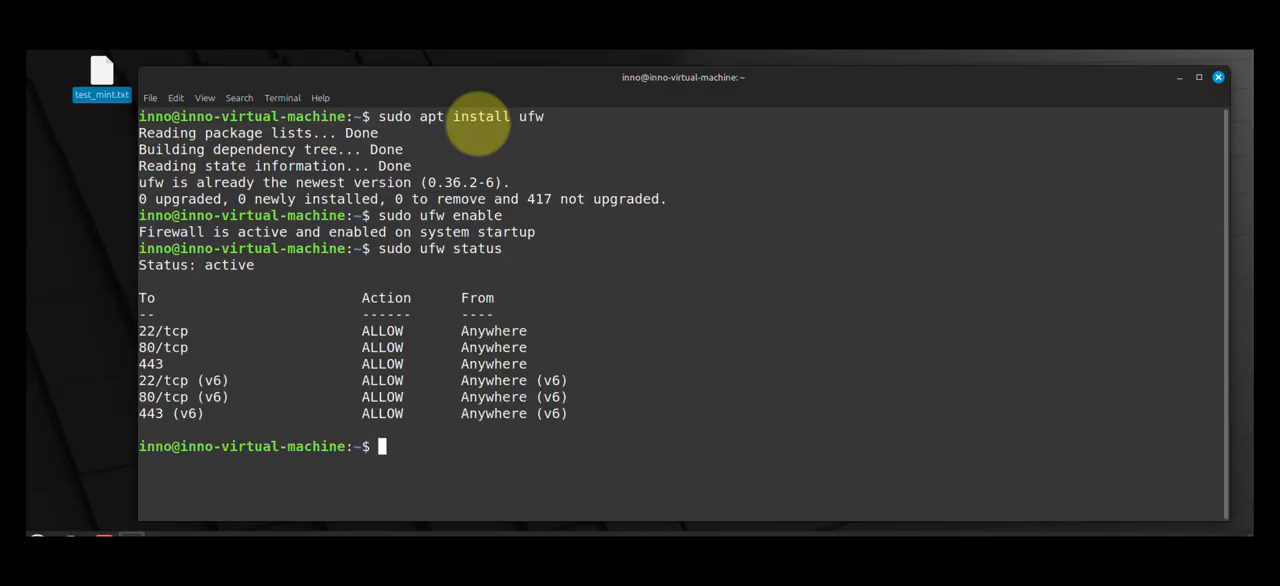
mouse_move(150, 330)
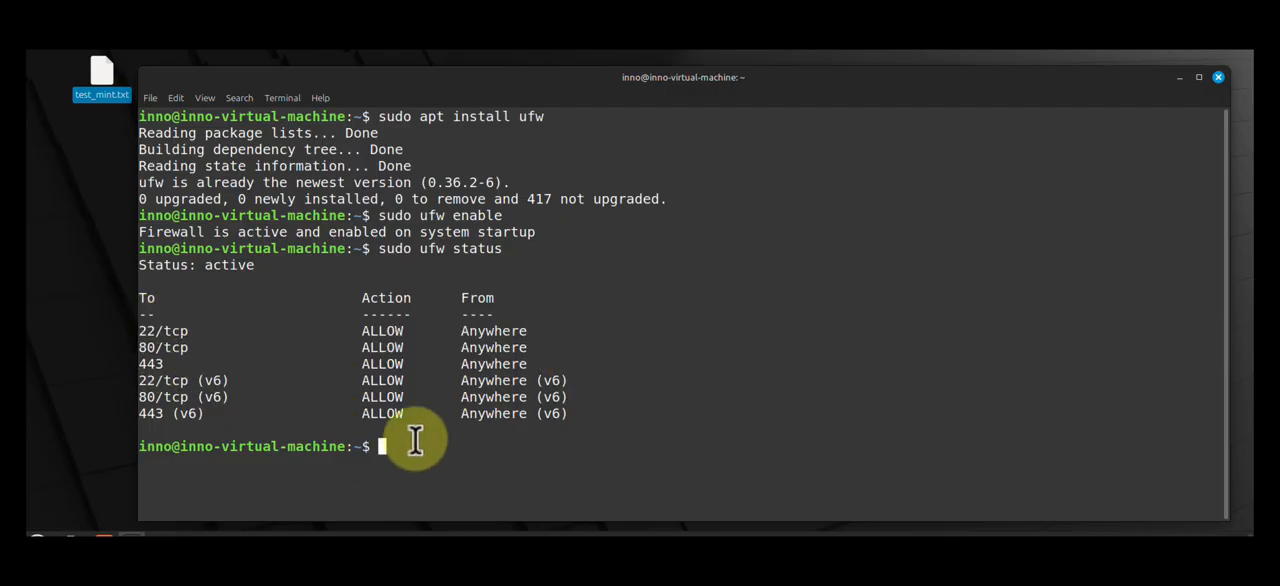
mouse_move(440, 440)
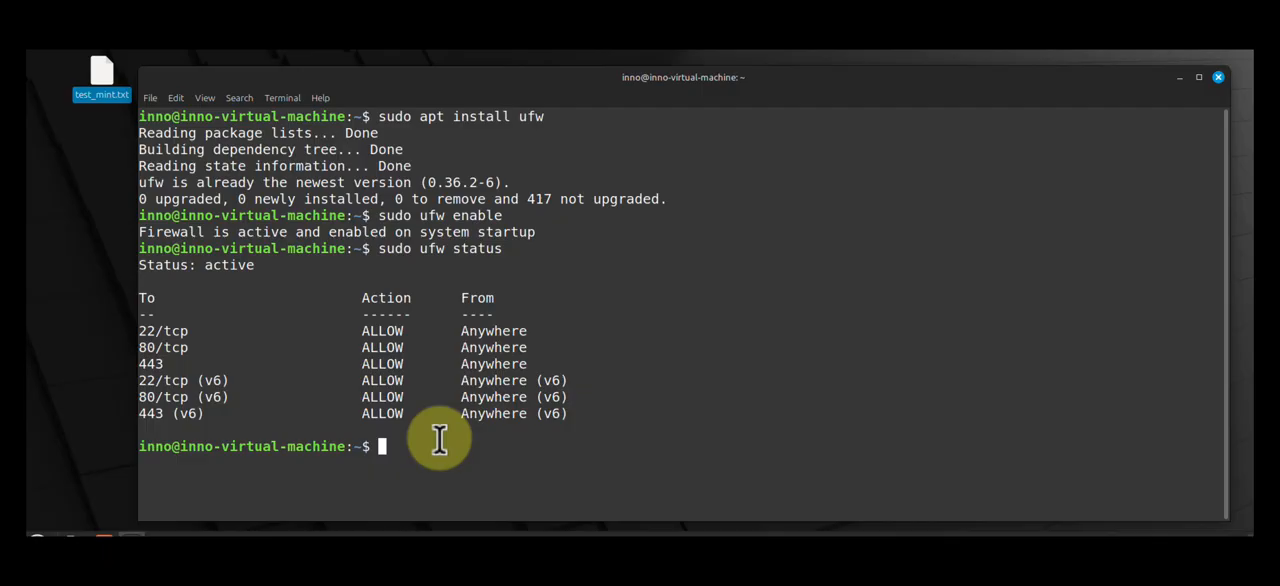
type("sudo")
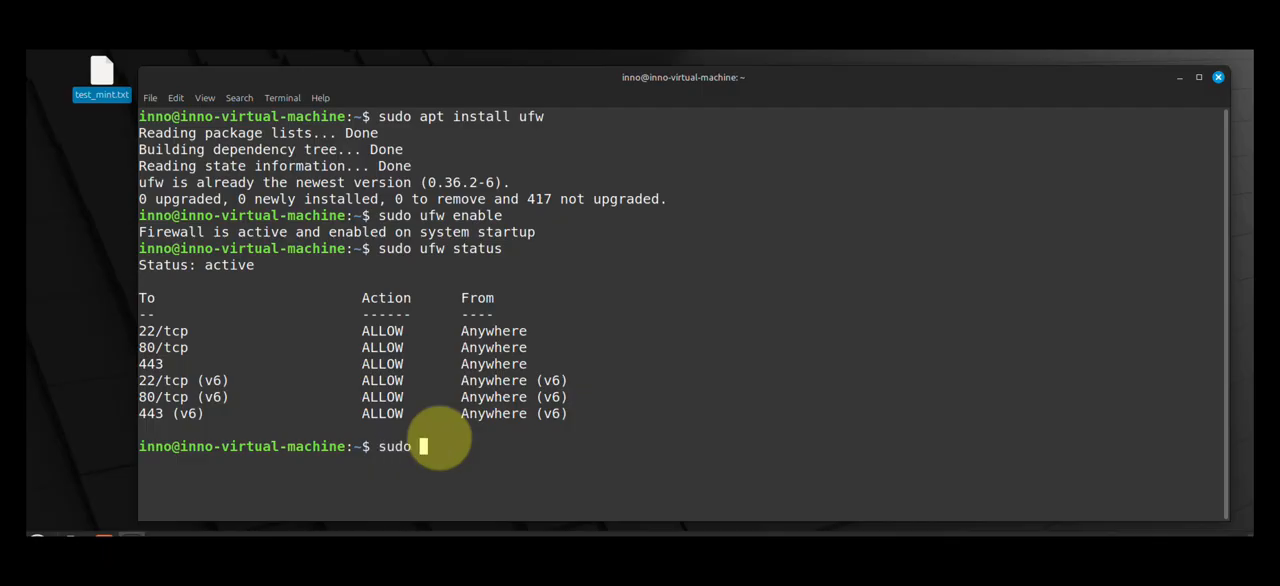
type("ufw allow ssh")
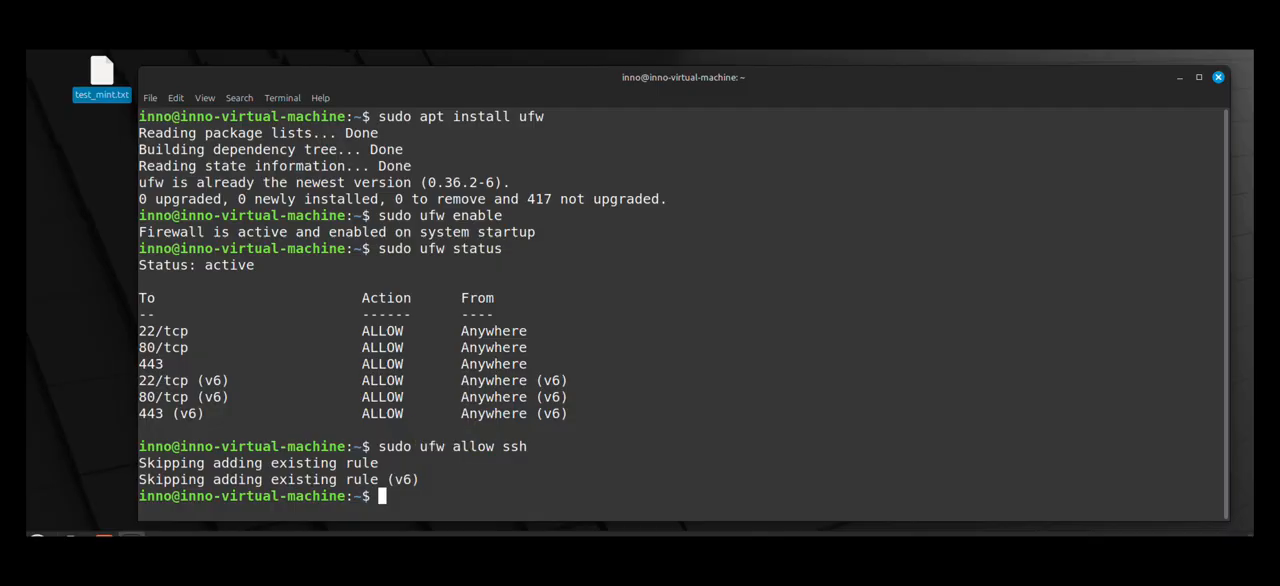
mouse_move(657, 360)
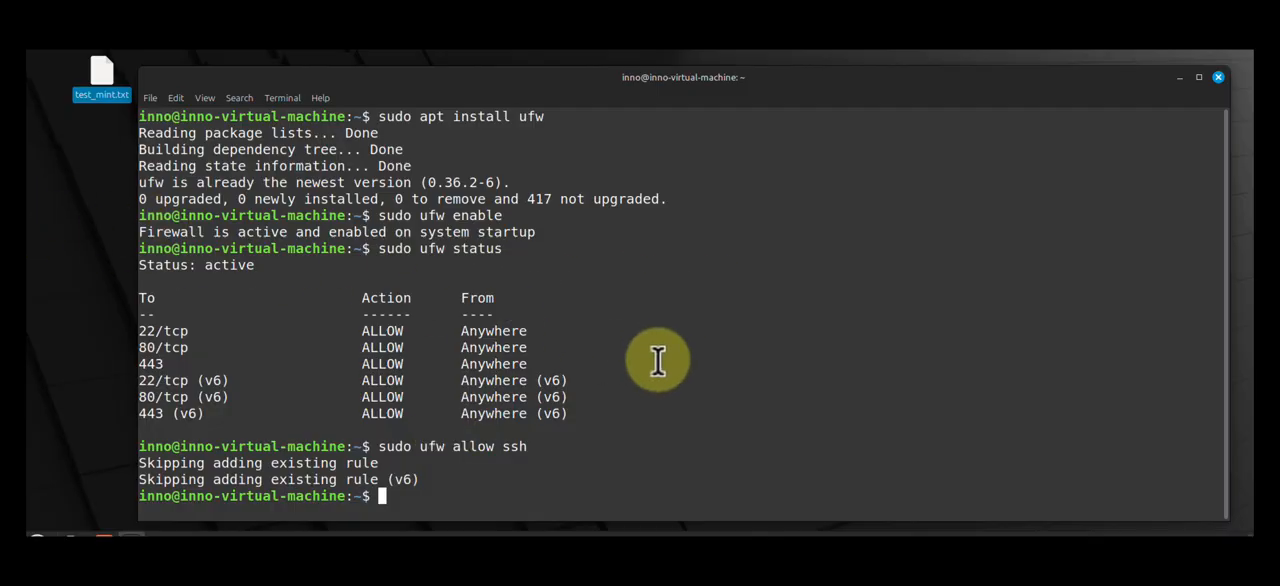
type("clear")
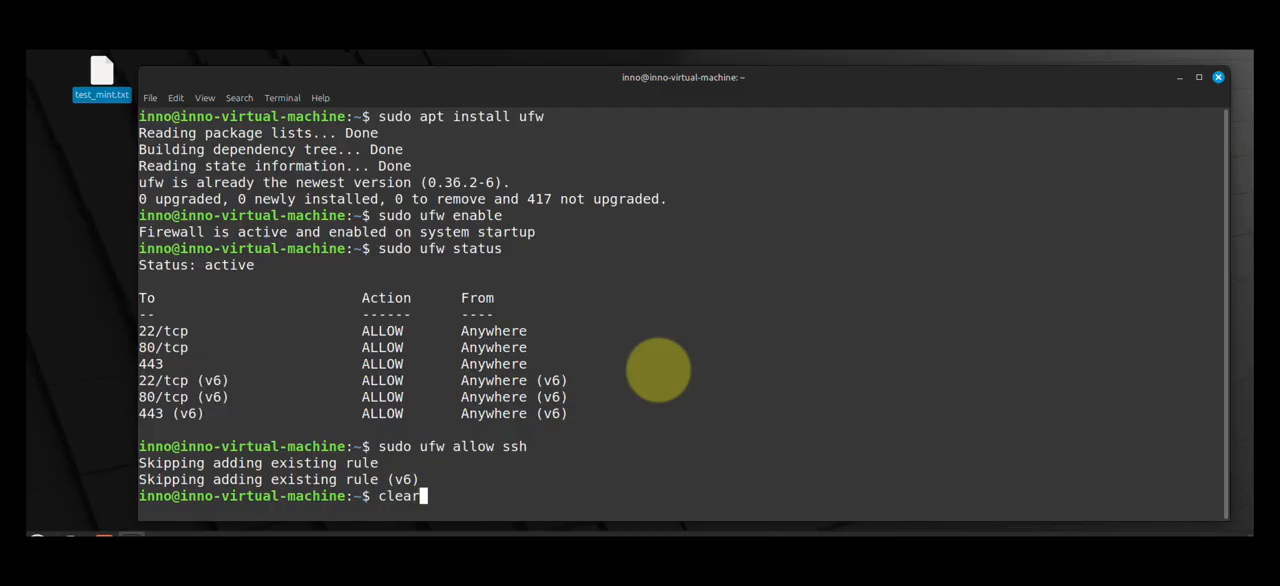
Set the ufw default policy to allow outgoing traffic.
key("Return")
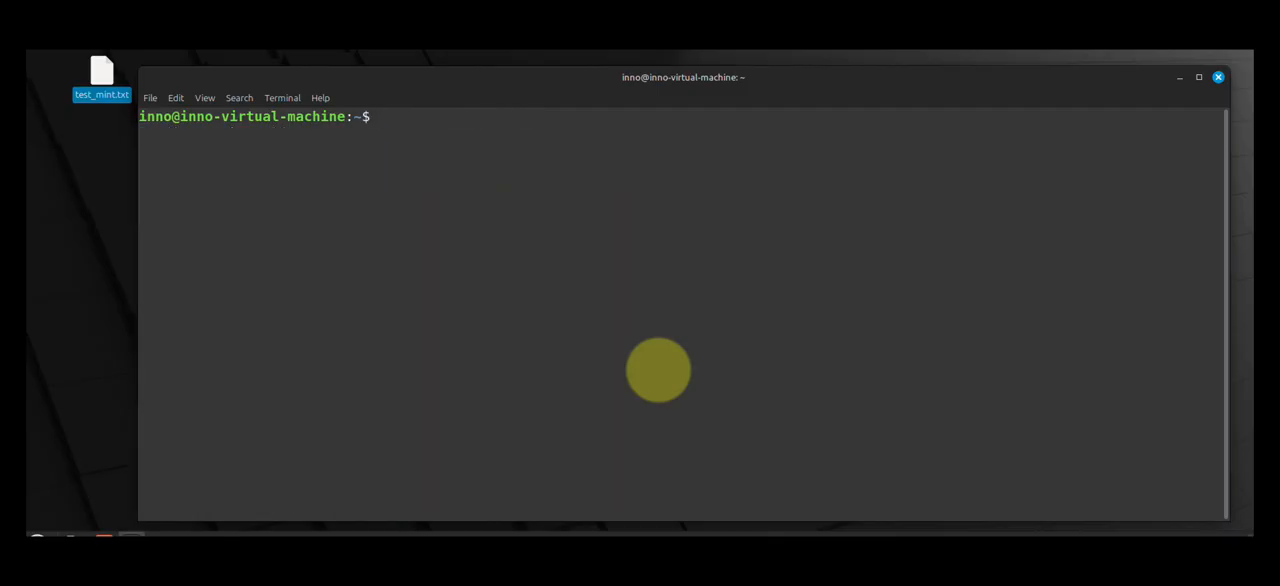
type("sudo uf")
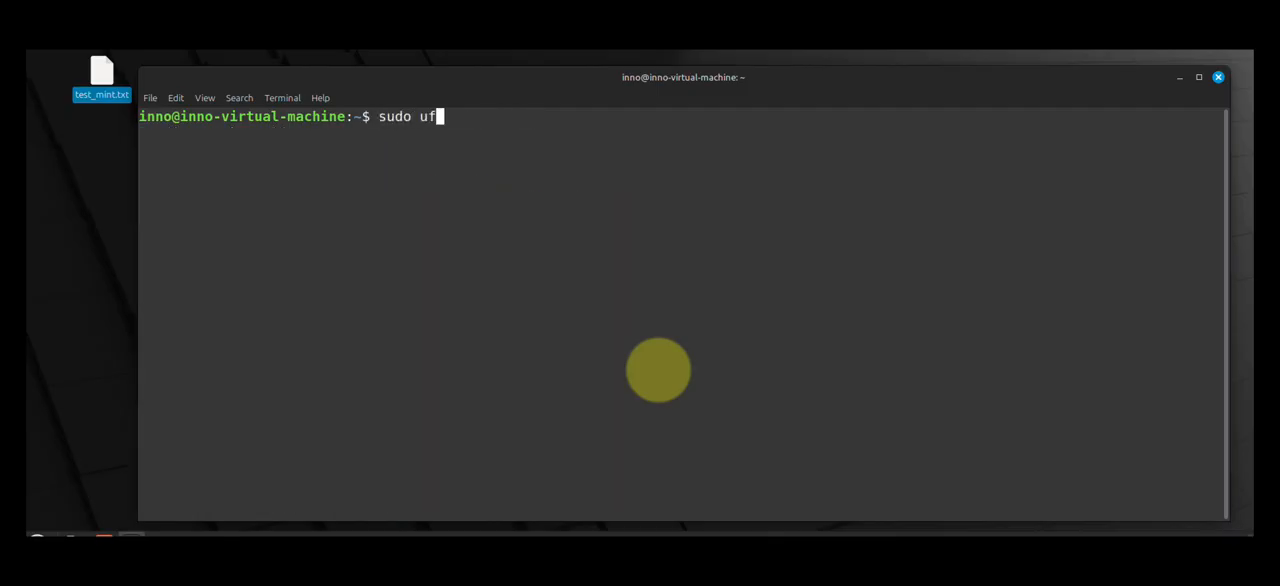
type("w")
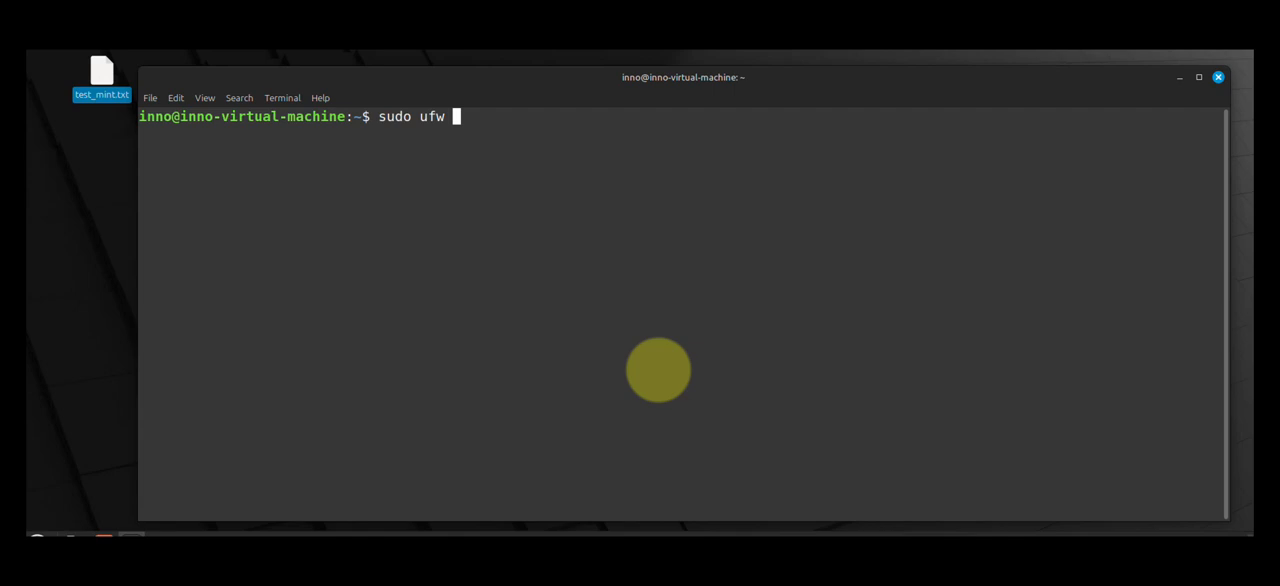
type("default")
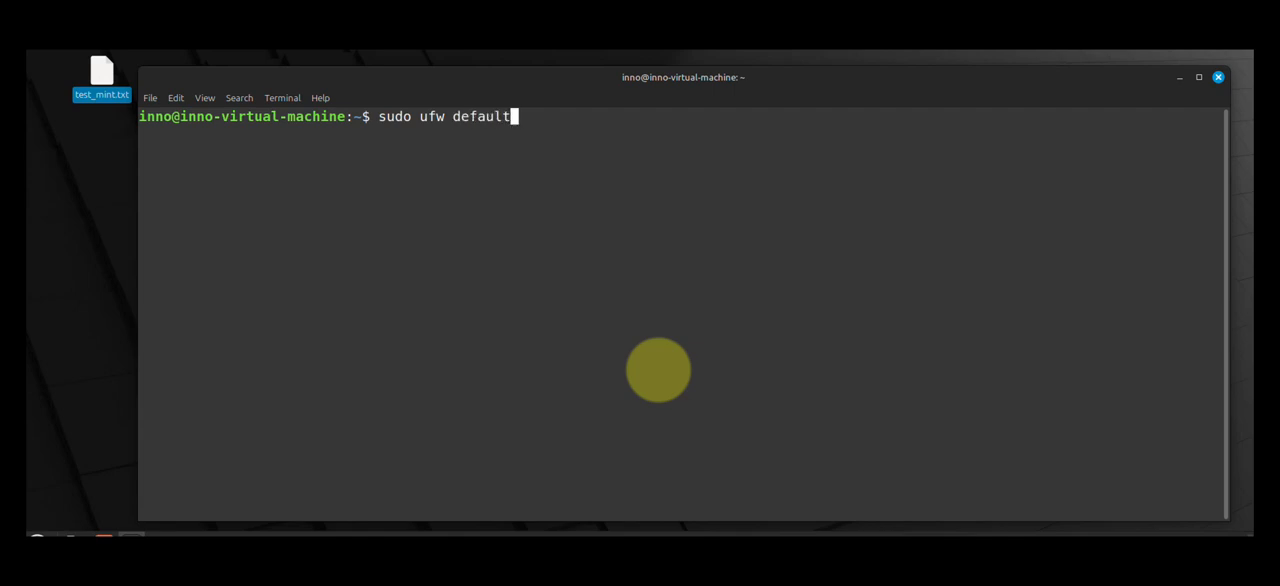
type("allow")
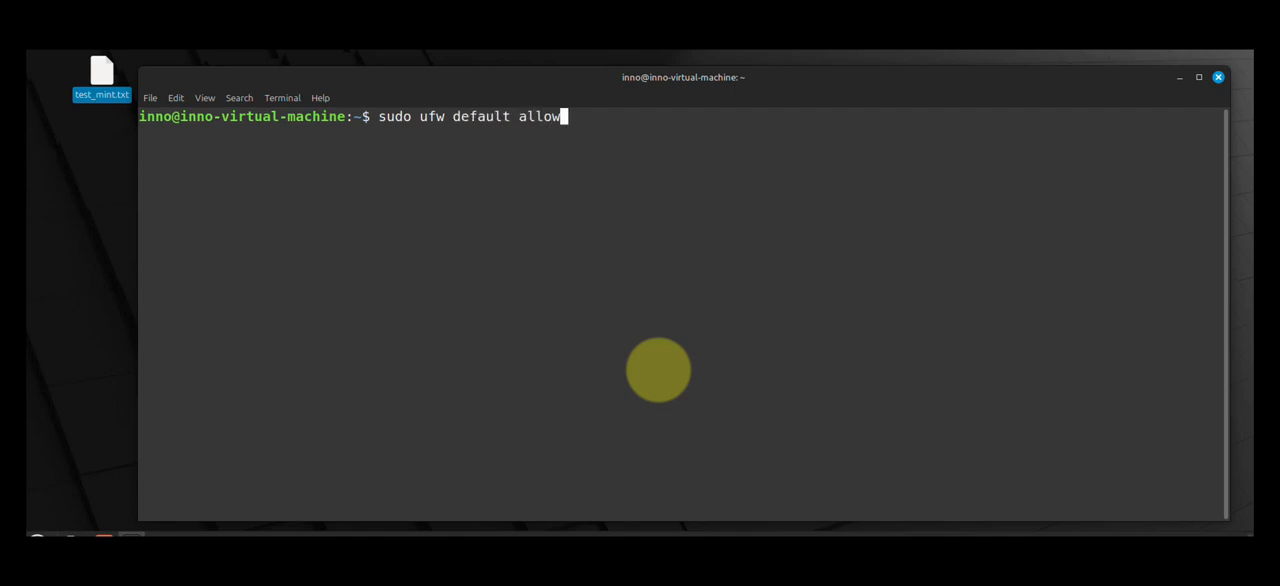
type("out")
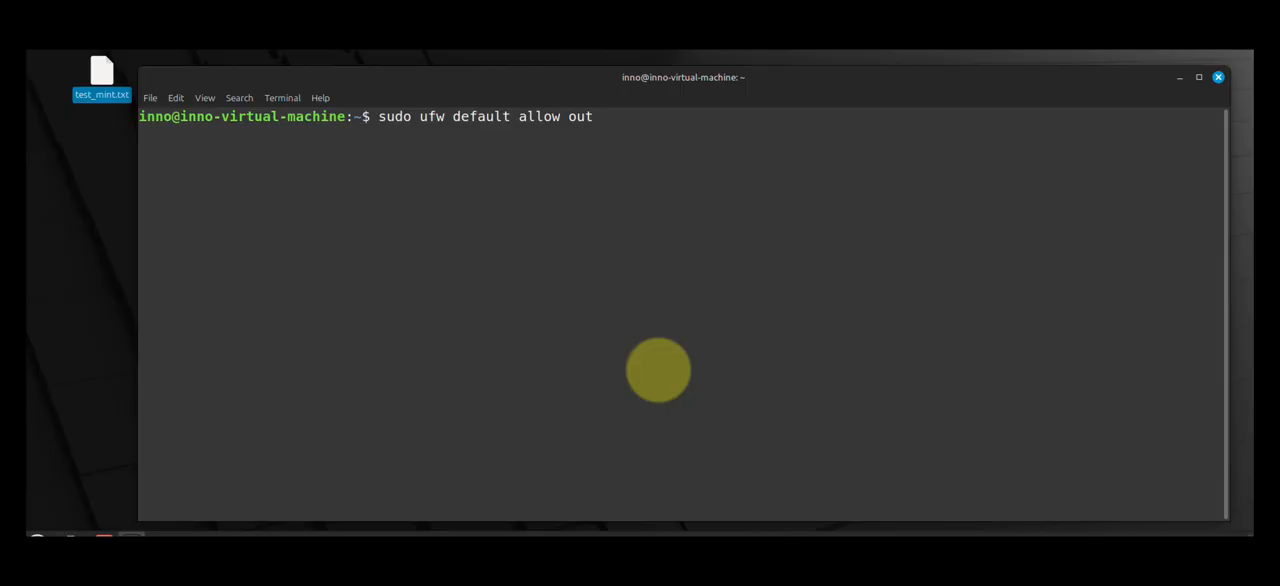
type("going")
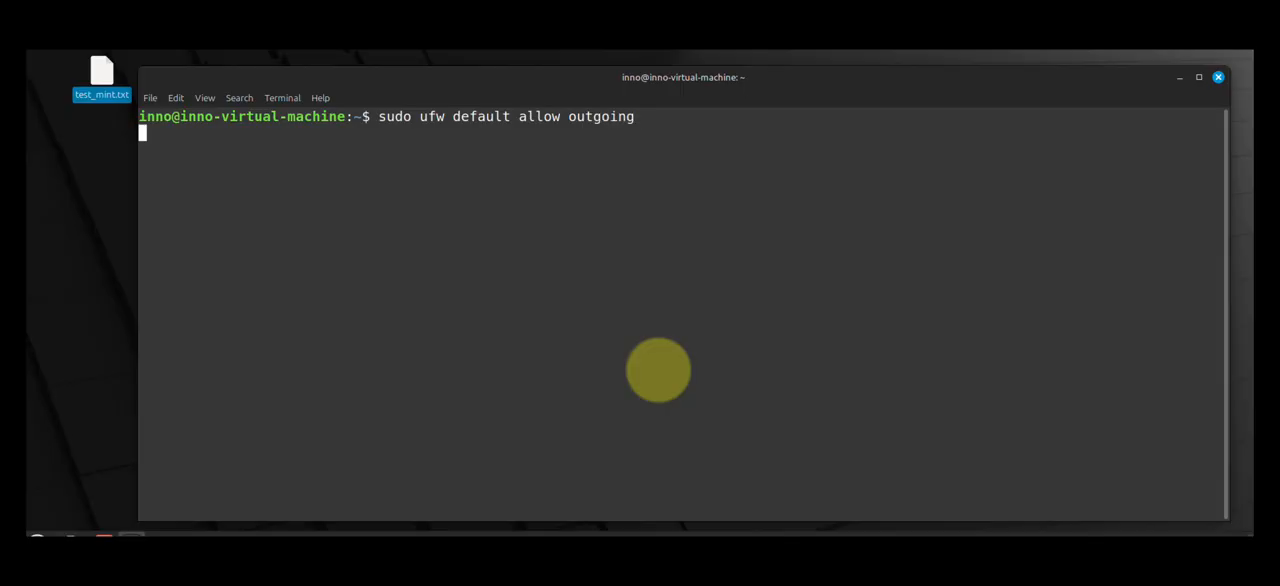
key("Return")
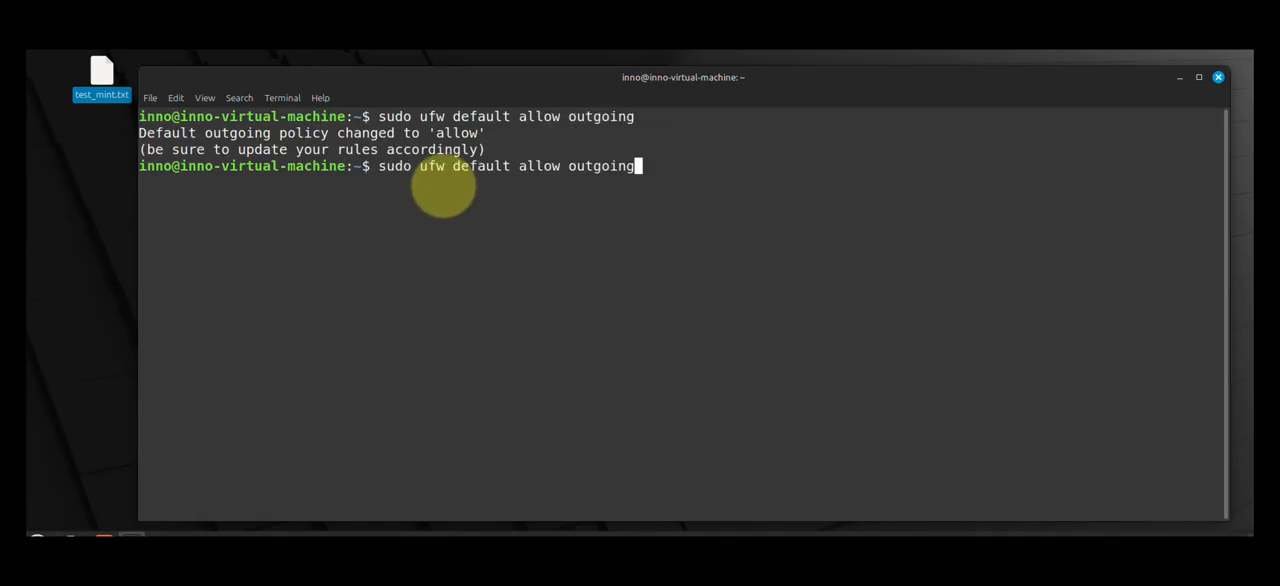
Set the ufw default policy to deny incoming traffic.
key("BackSpace")
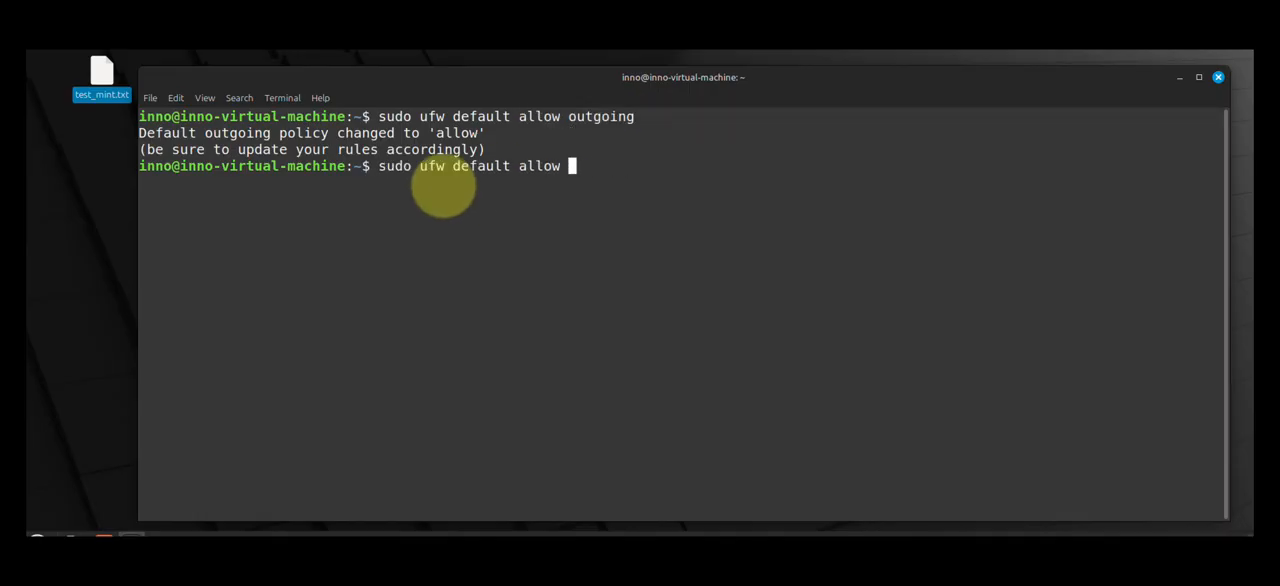
type("de")
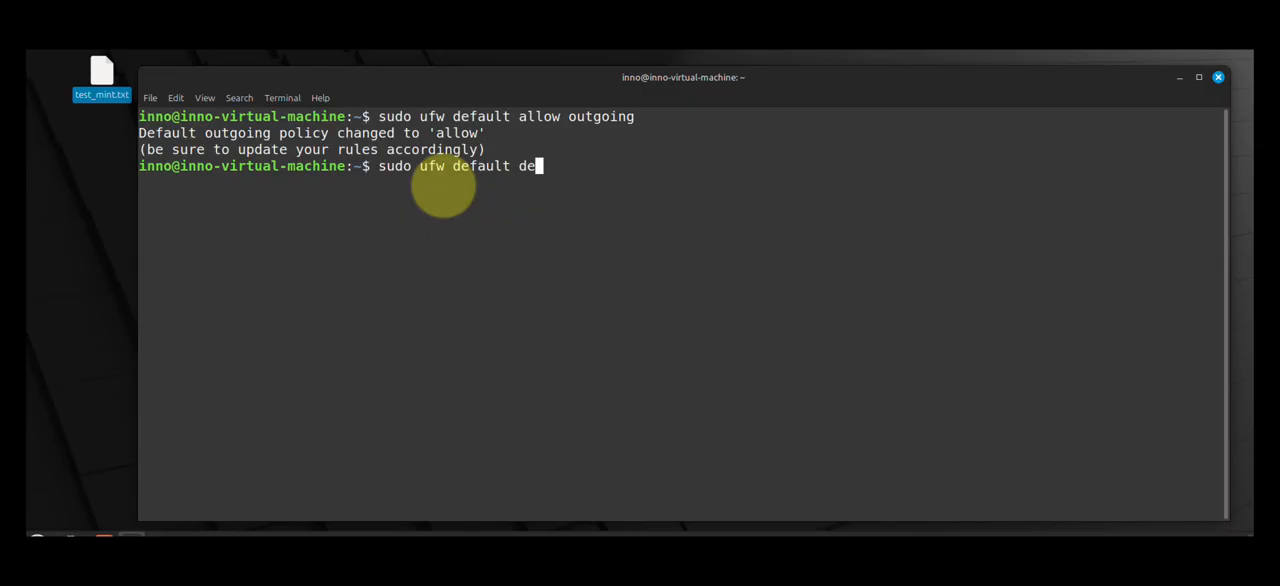
type("n")
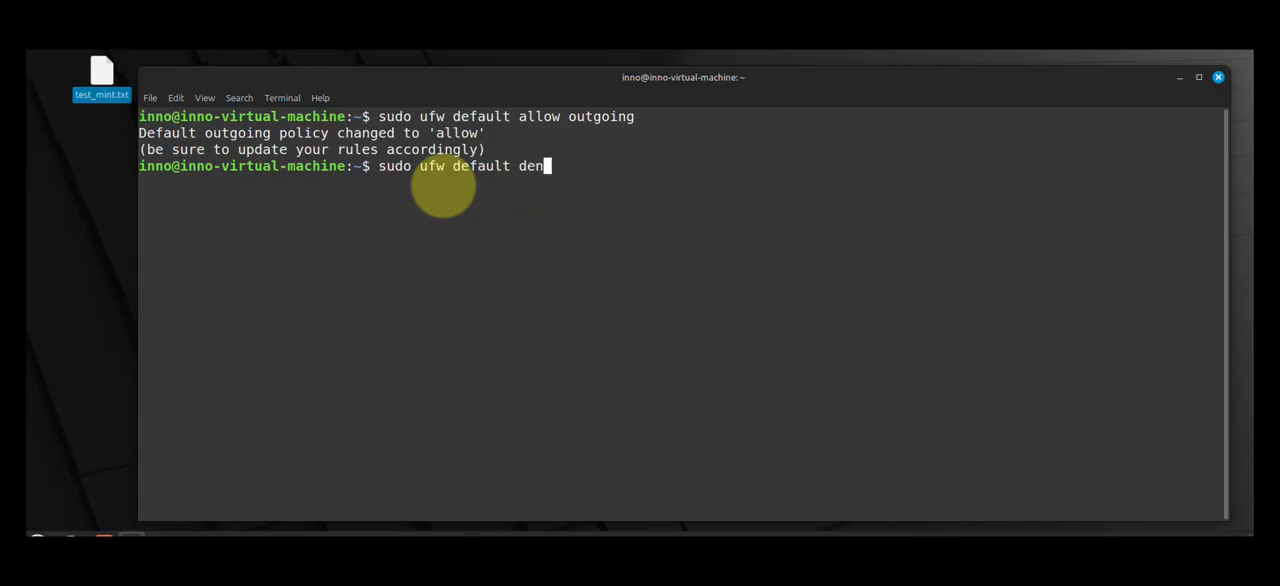
type("y incoming")
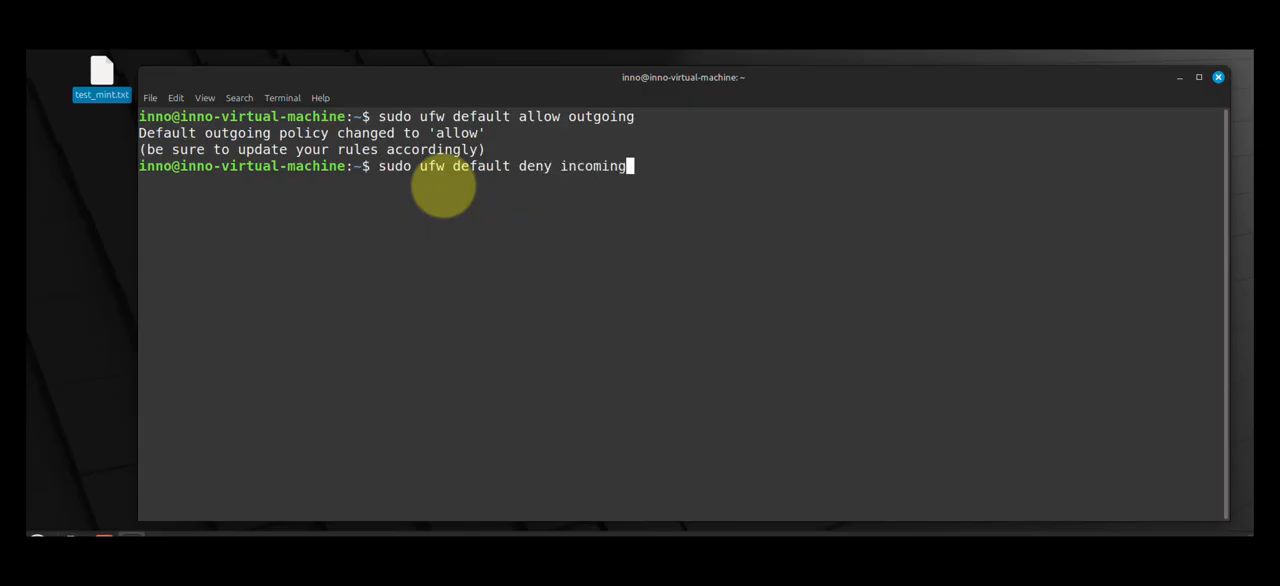
key("Return")
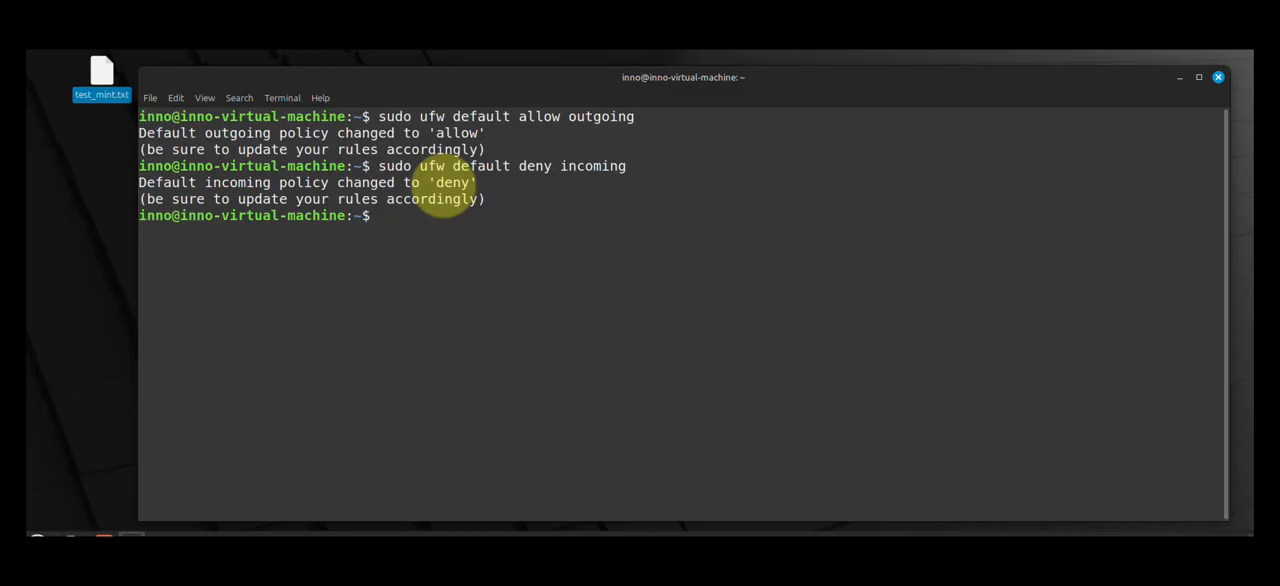
Show the firewall's active status and rules with sudo ufw status.
type("sudo")
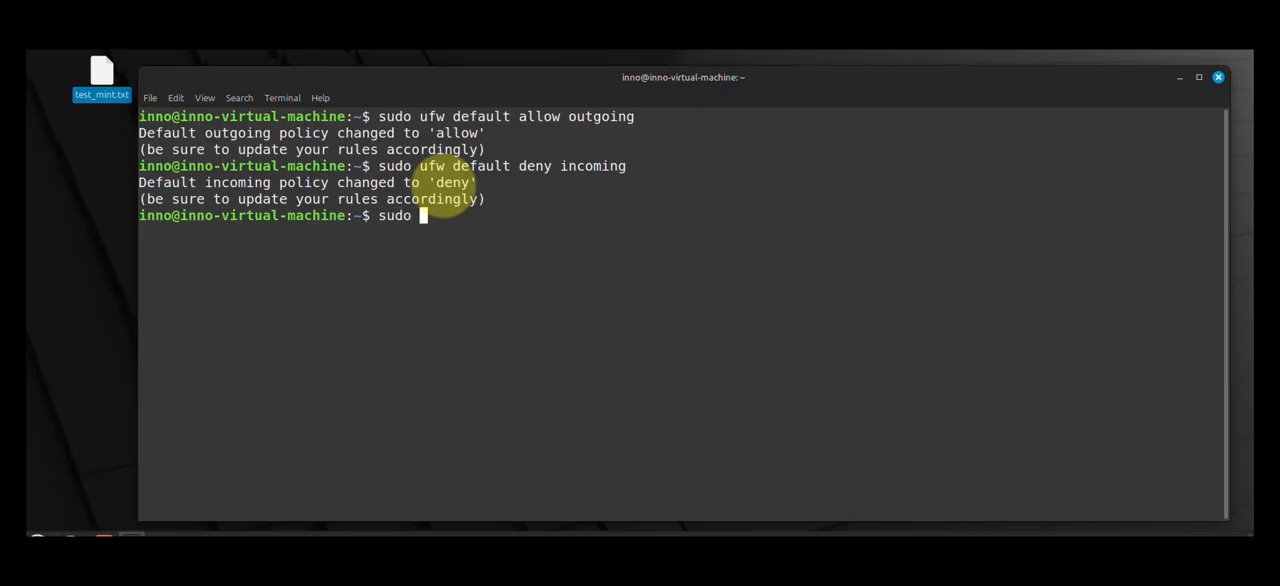
type("uf")
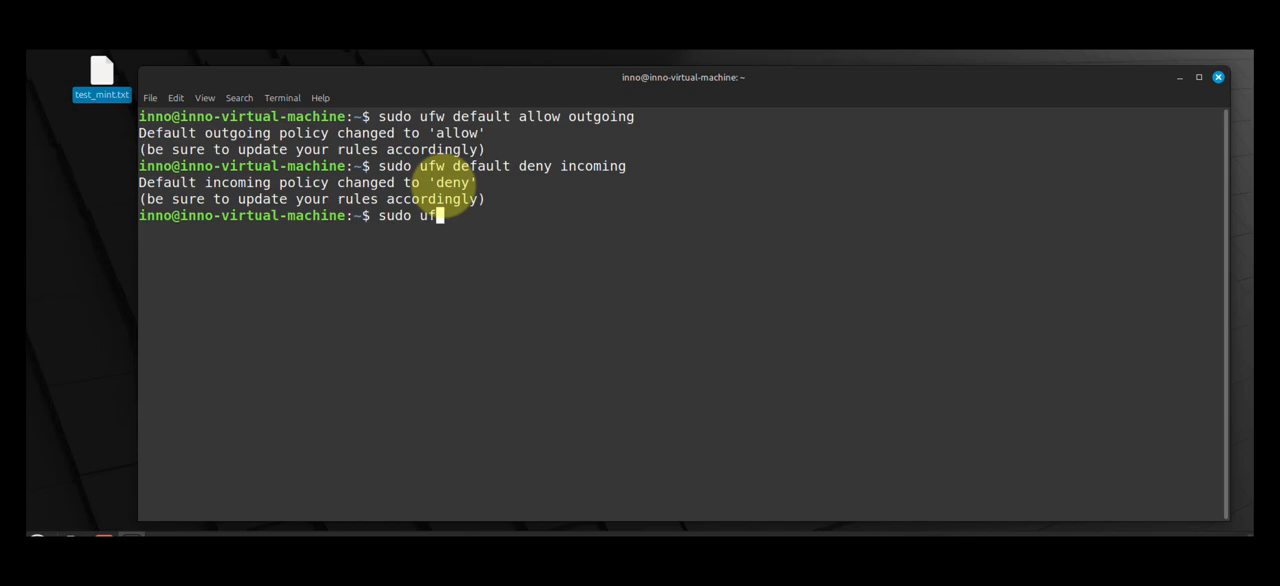
type("w status")
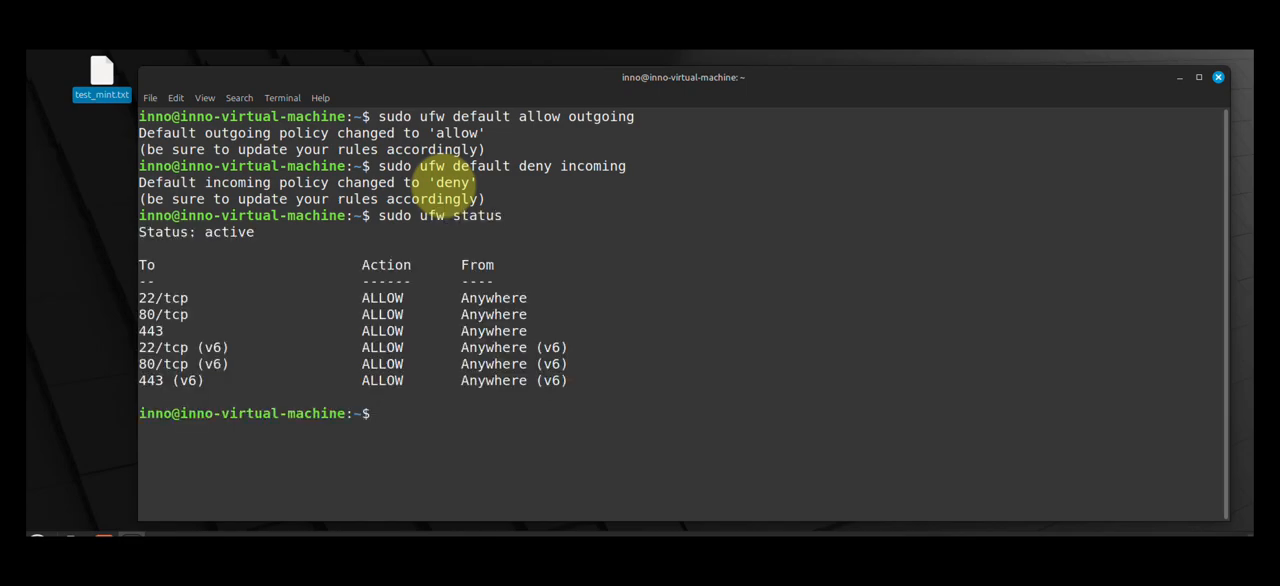
mouse_move(493, 314)
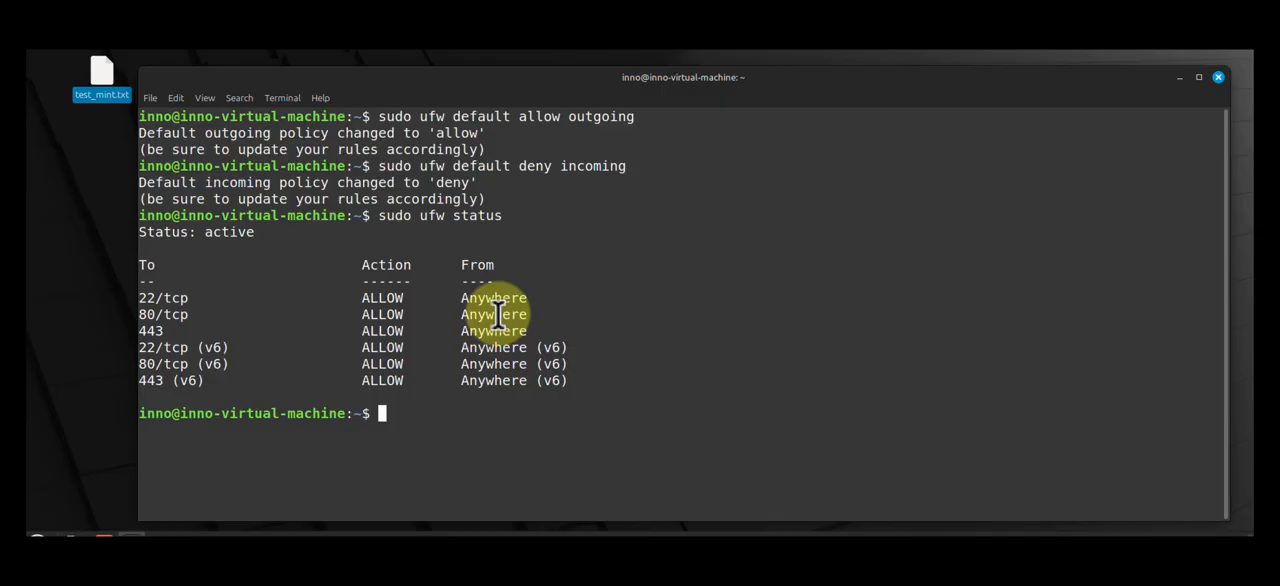
mouse_move(510, 347)
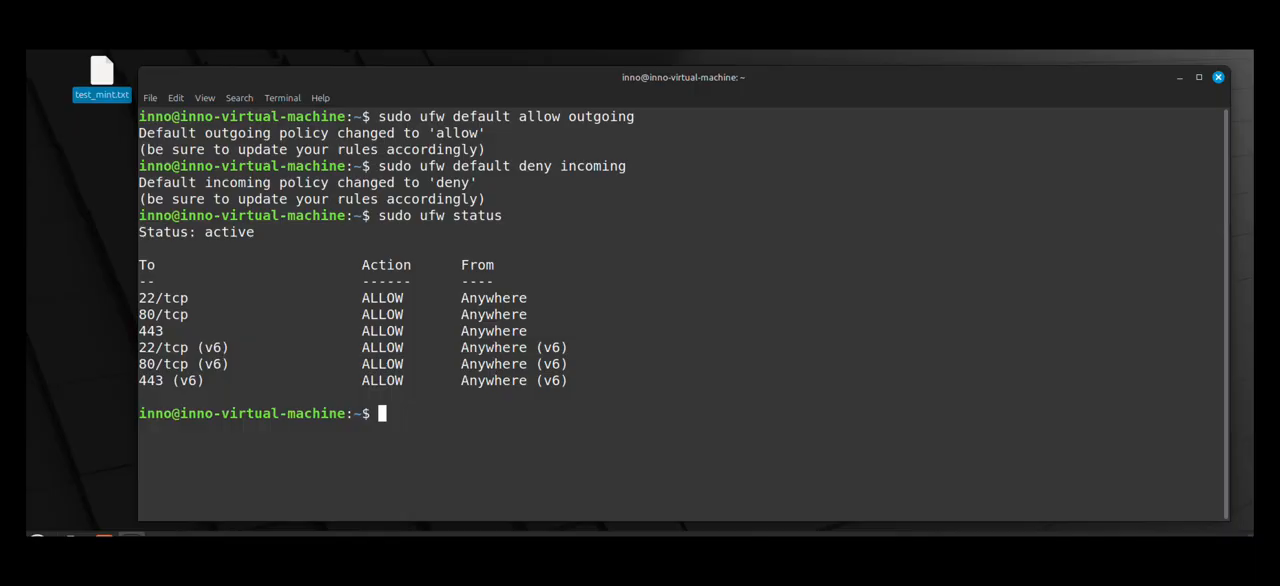
type("cl")
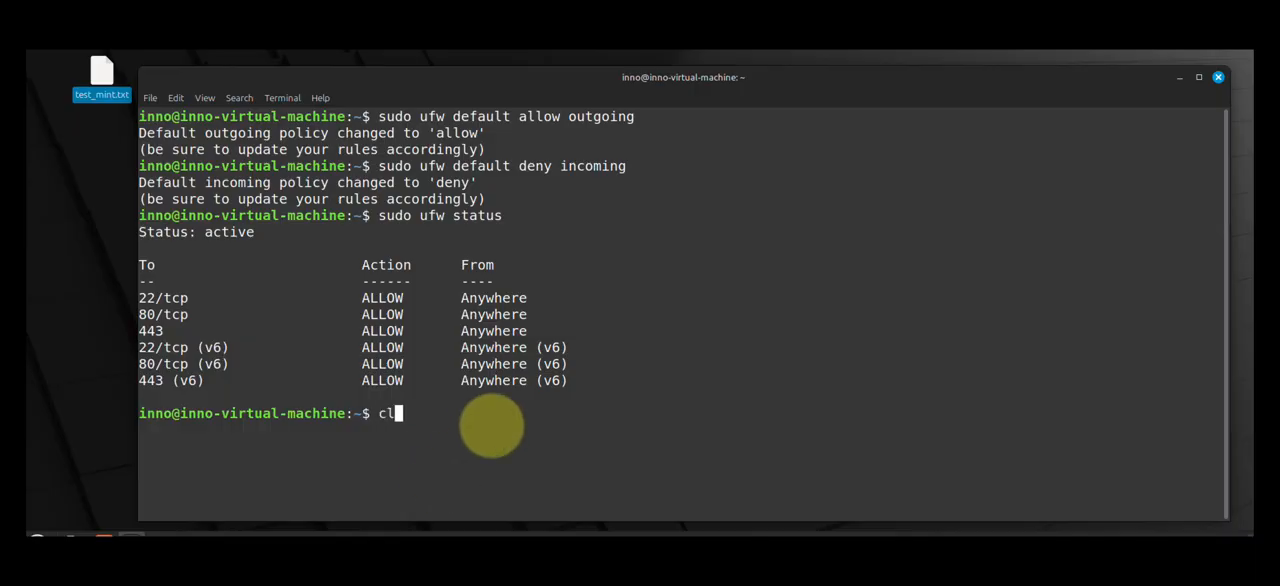
Install the Lynis auditing tool with sudo apt install lynis.
key("Return")
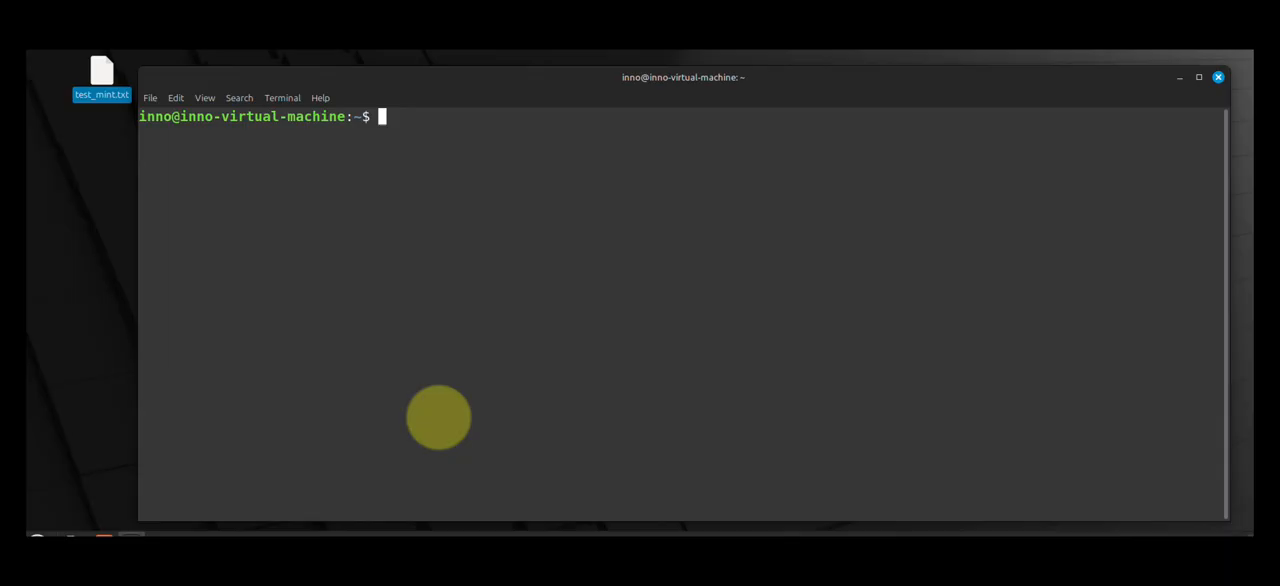
type("sudo")
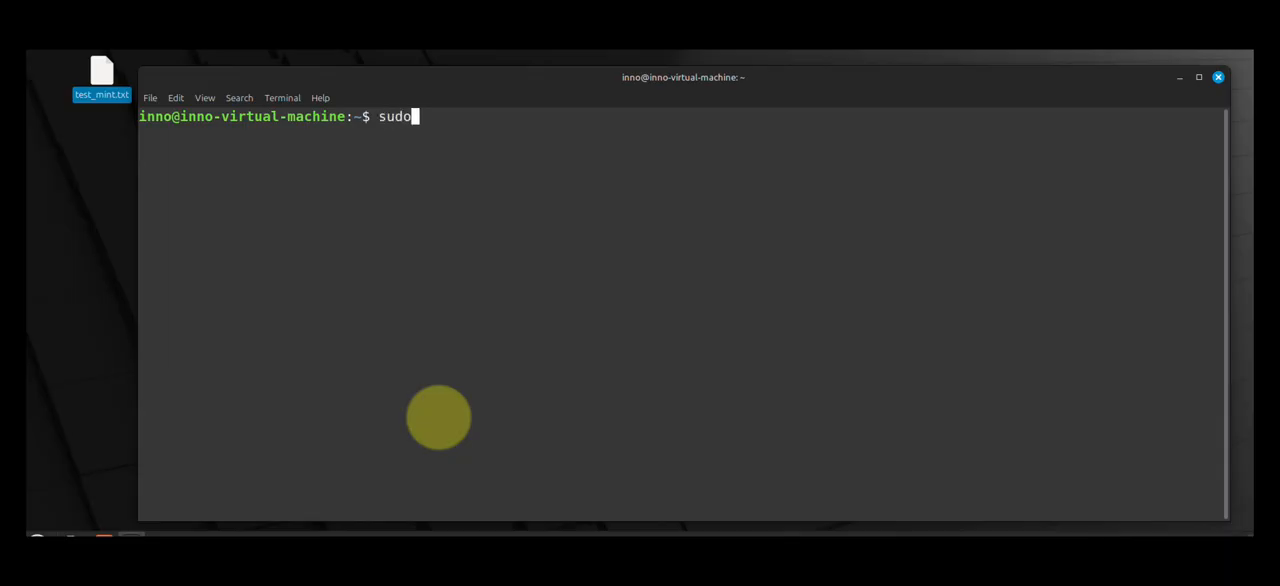
type("apt i")
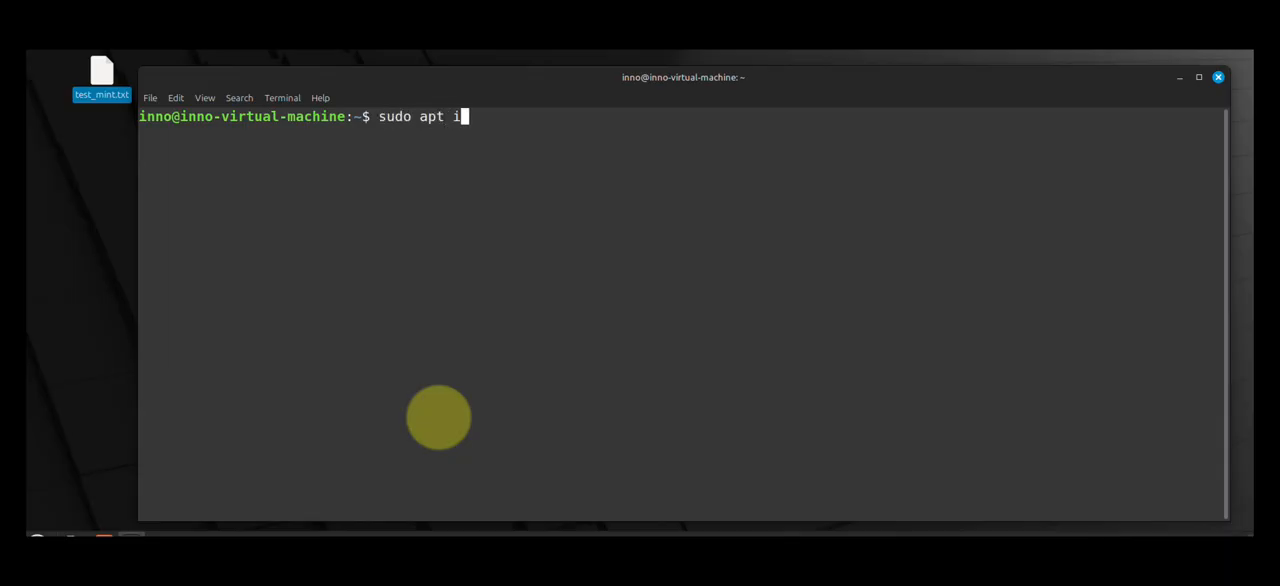
type("nstall ly")
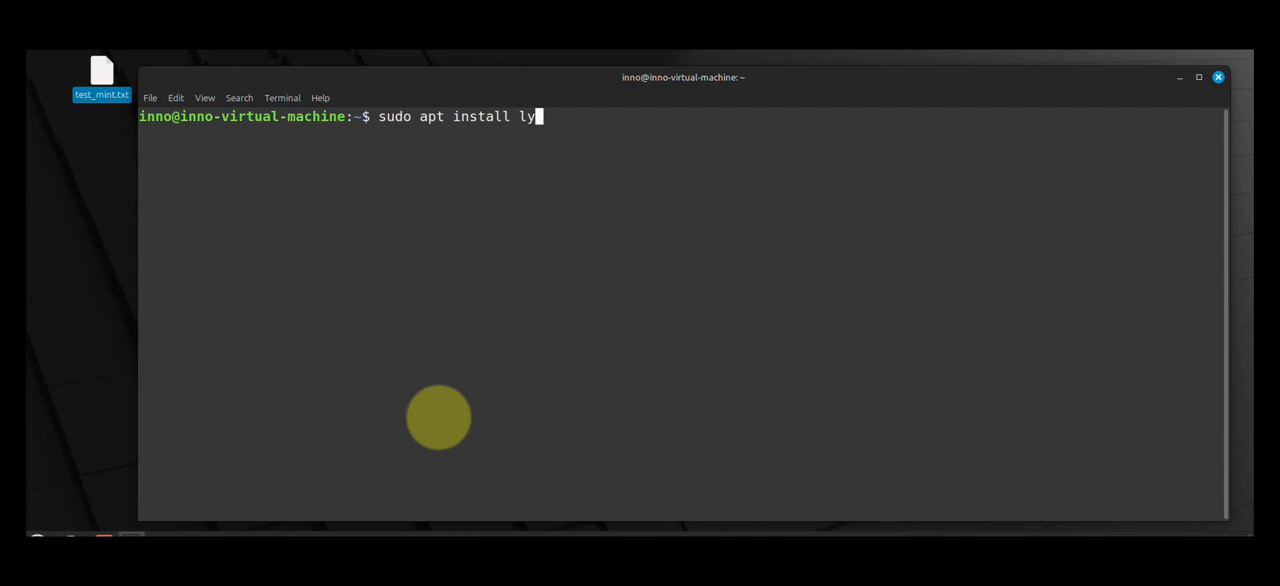
key("Return")
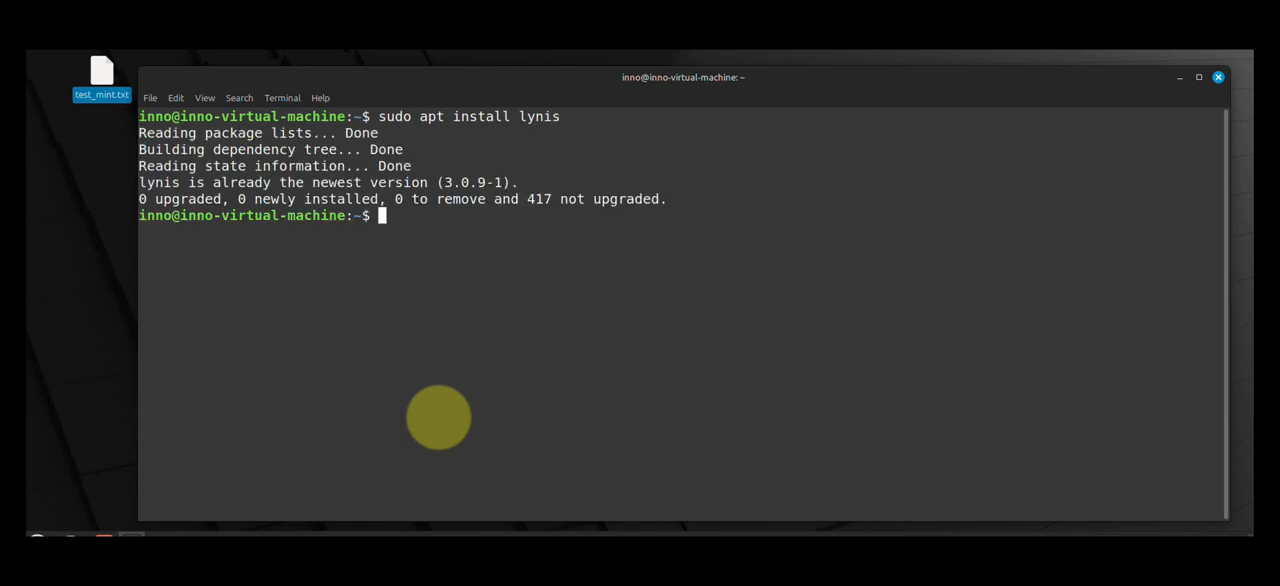
Start the security scan with sudo lynis audit system.
key("Return")
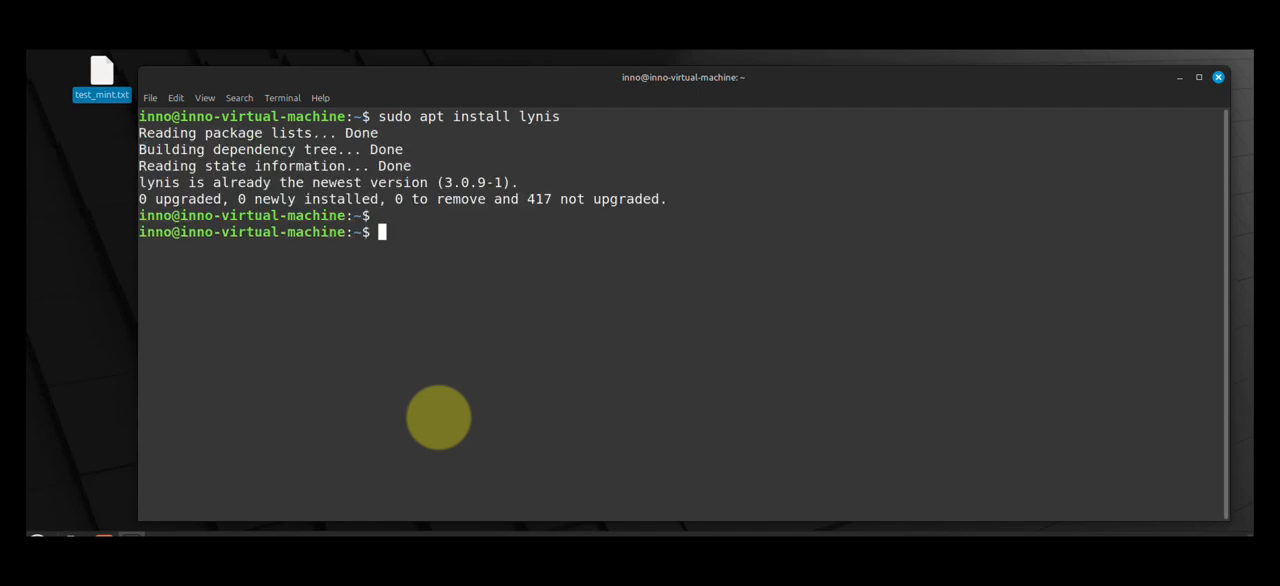
type("sudo ly")
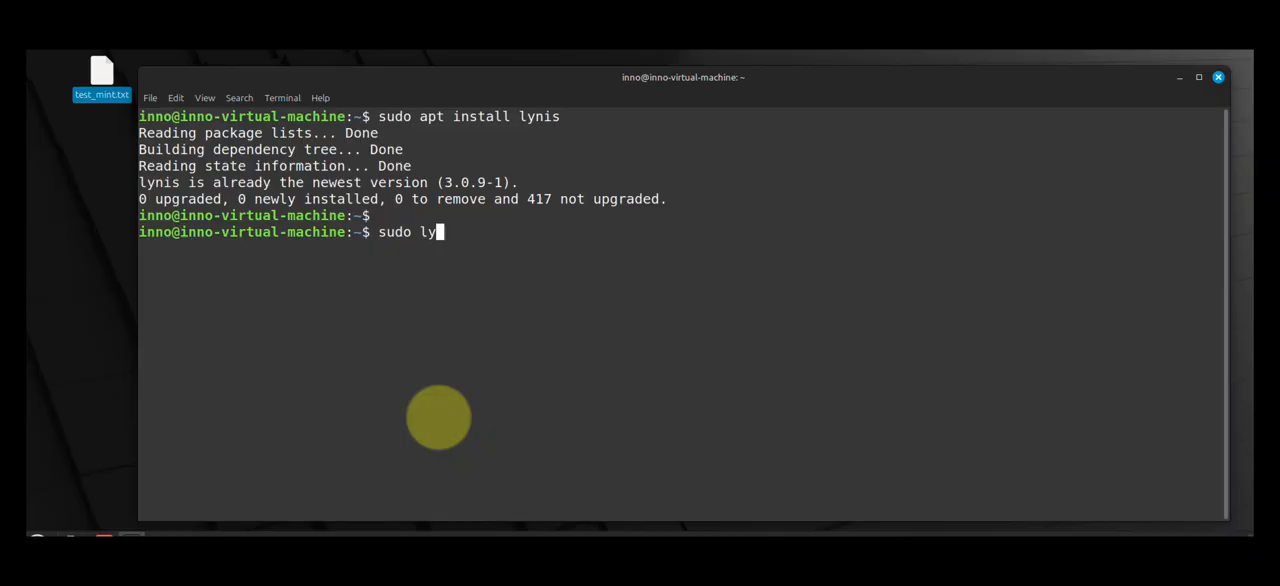
type("nis")
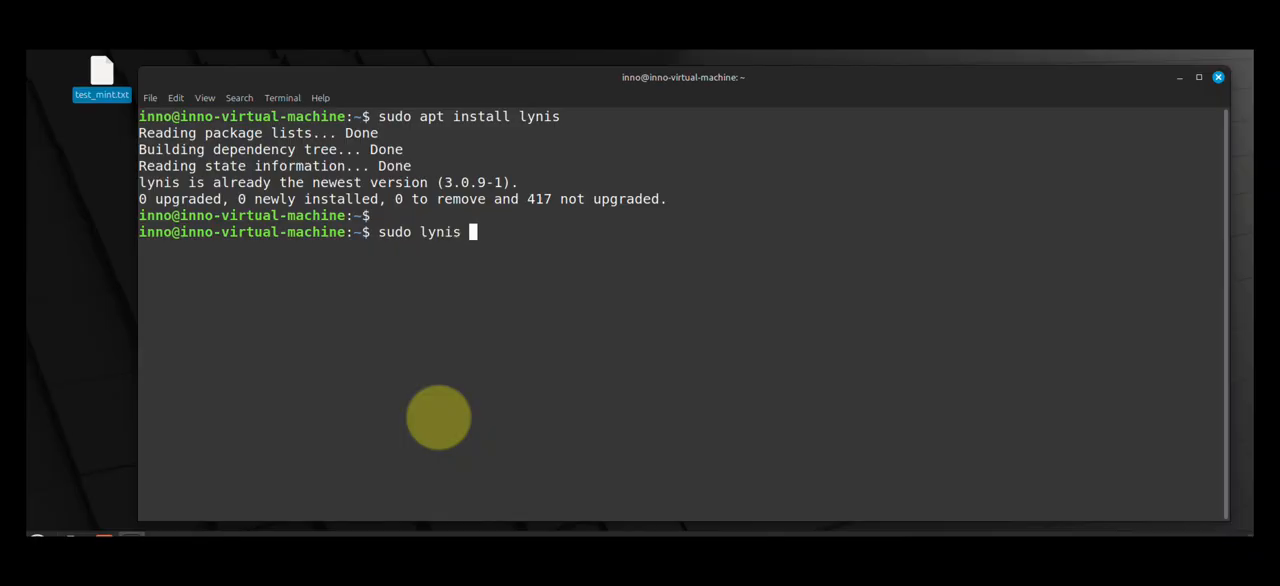
type("audit system")
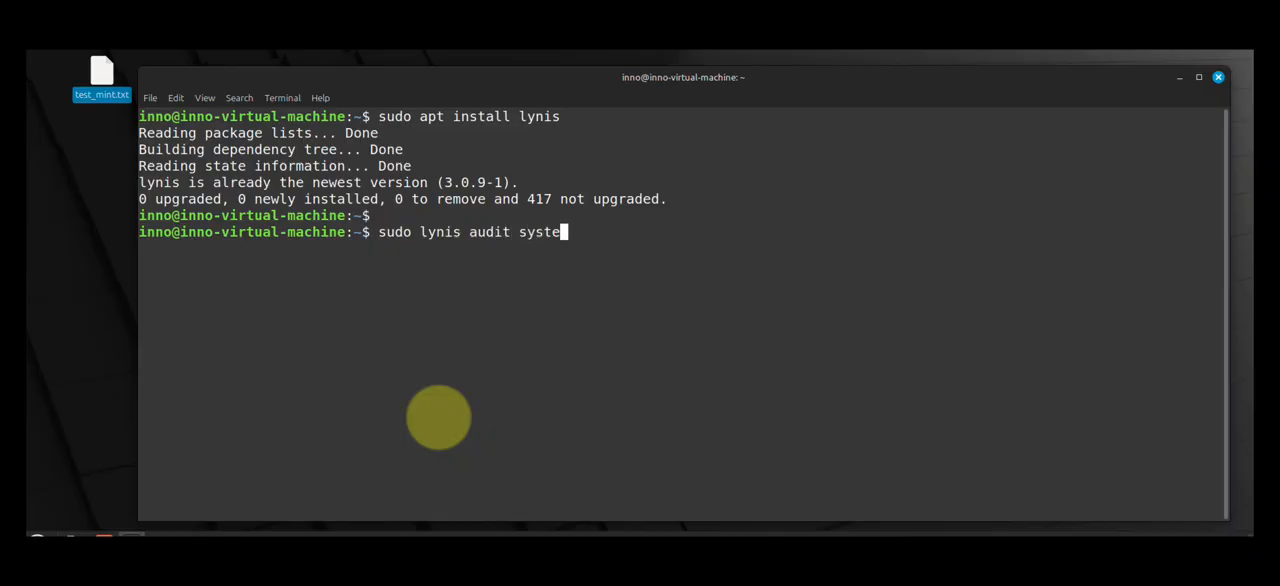
key("Return")
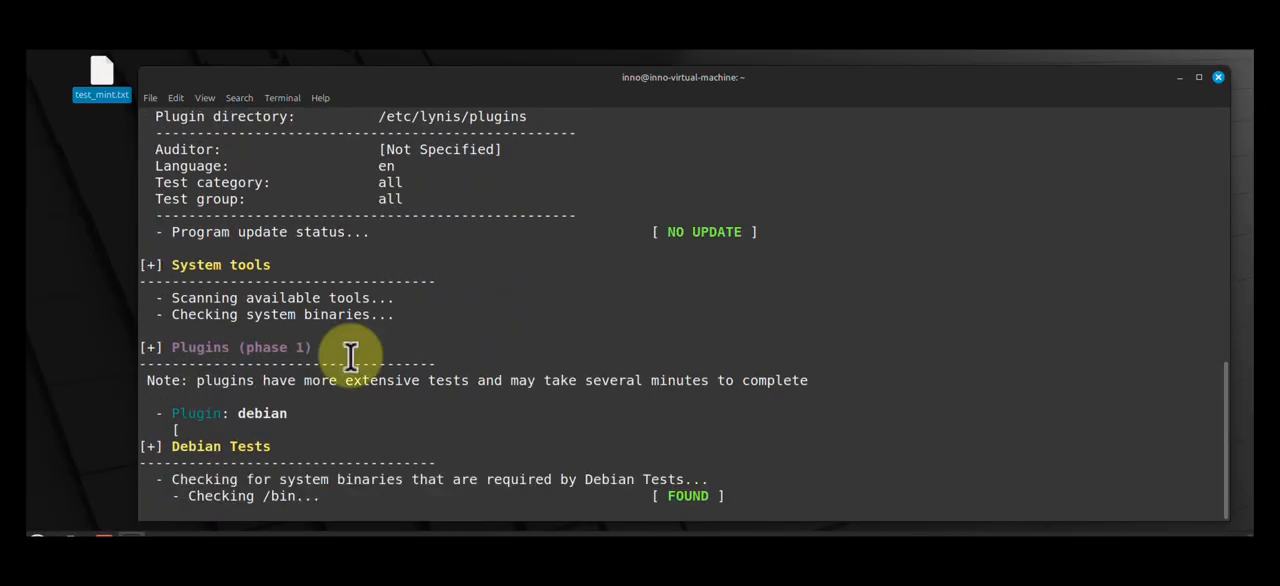
Scroll through the boot, kernel, authentication and file system checks, then stop with Ctrl+C.
scroll("down", 3)
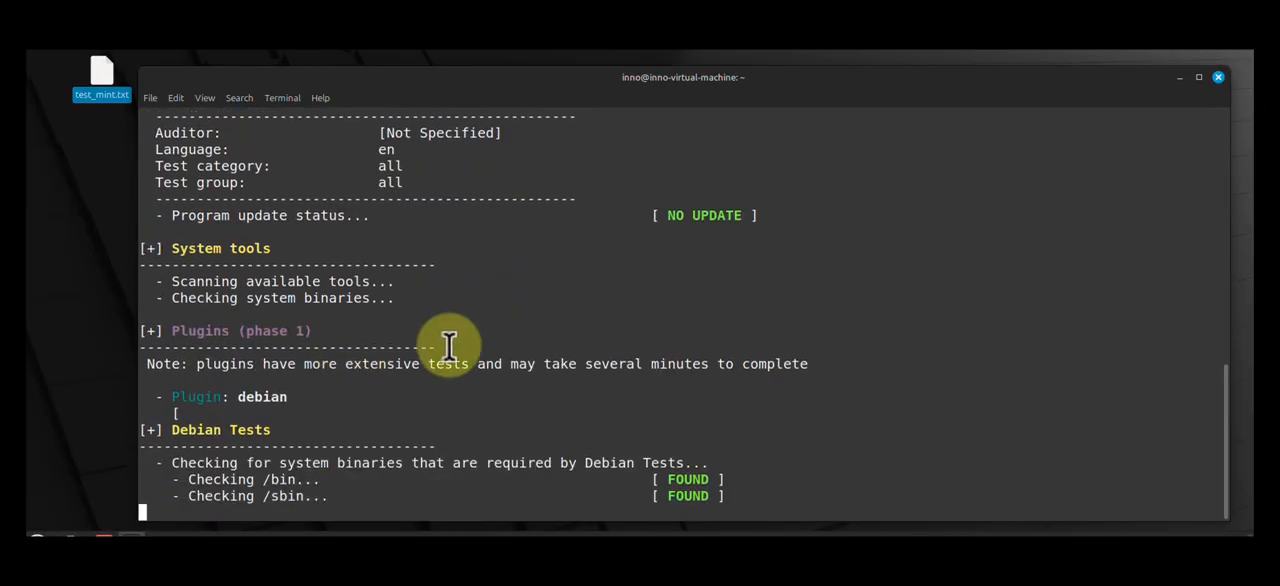
scroll("down", 3)
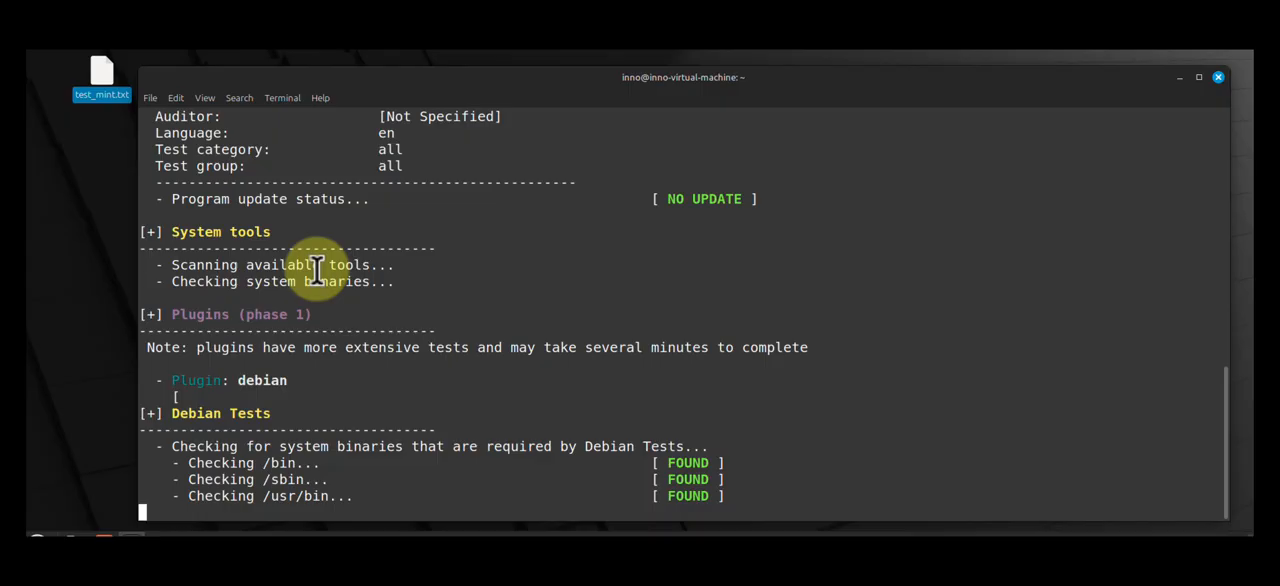
mouse_move(190, 413)
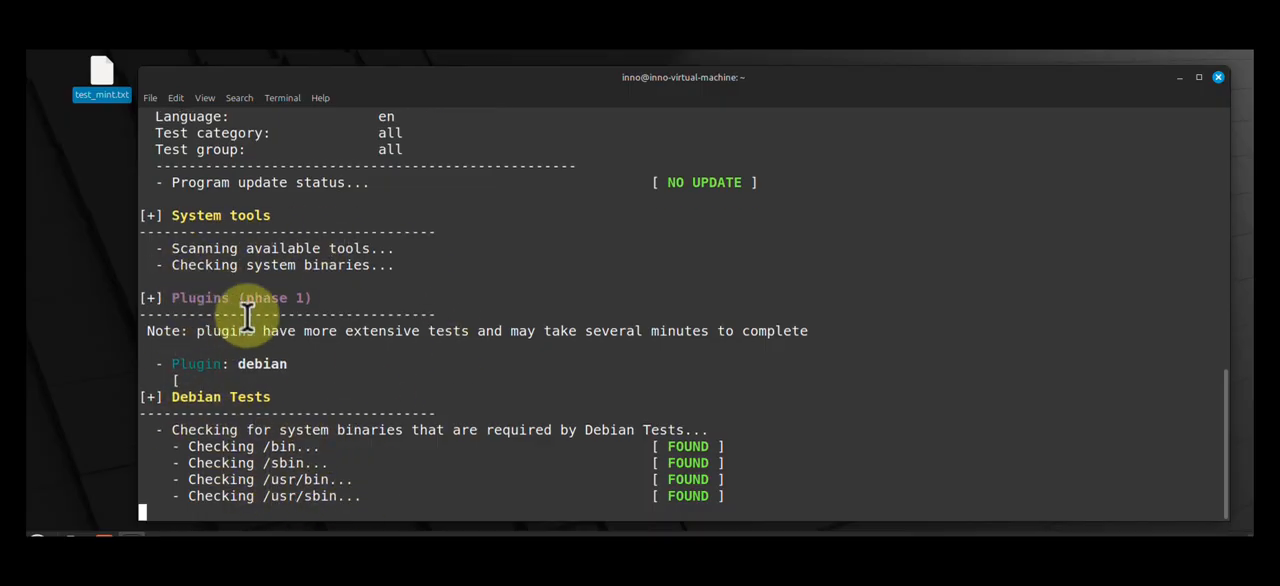
scroll("down", 3)
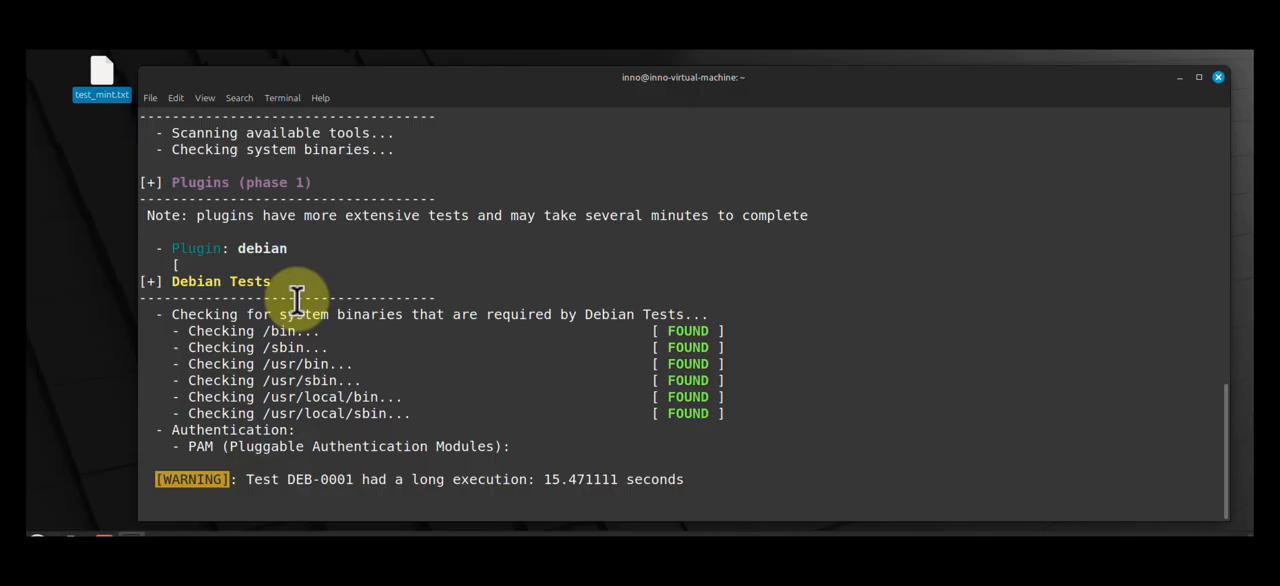
scroll("down", 3)
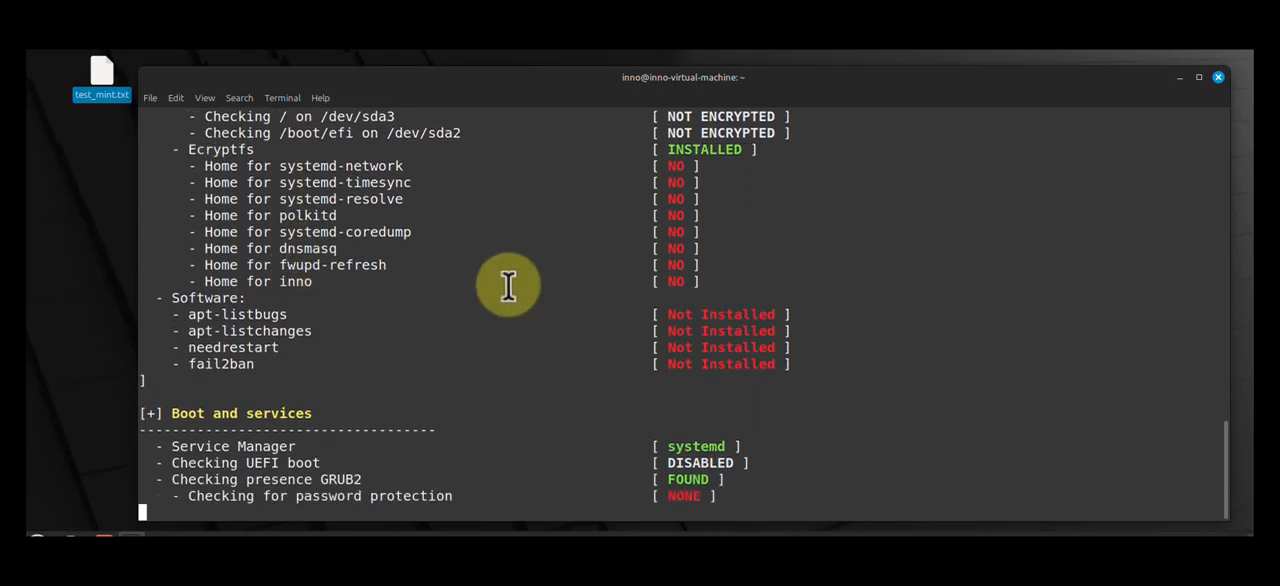
scroll("down", 3)
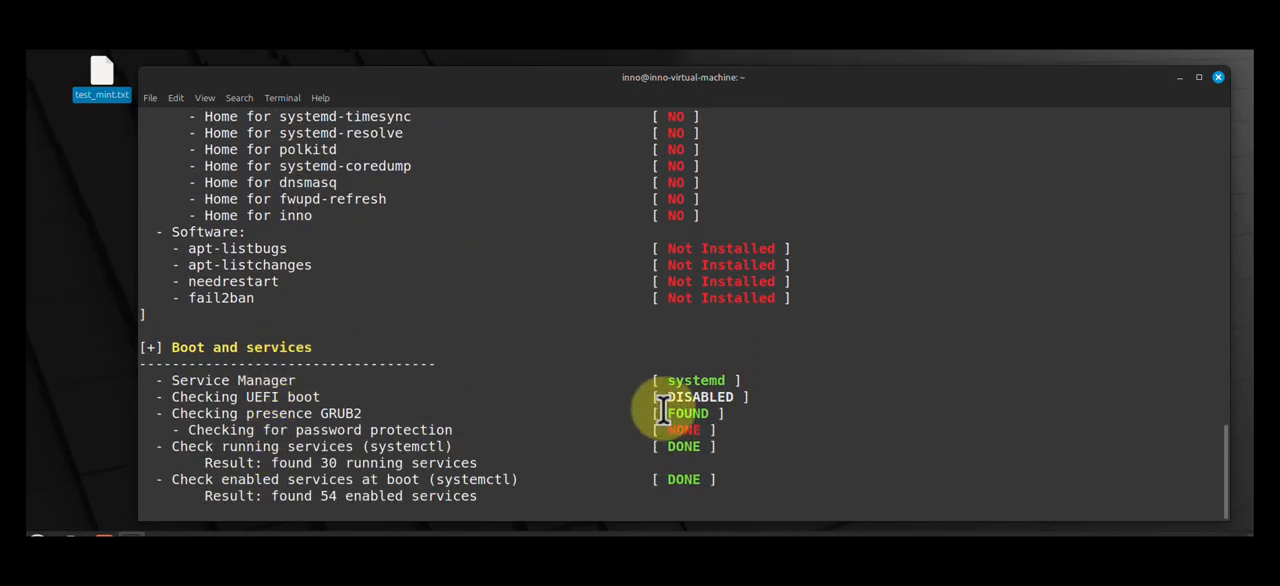
scroll("down", 3)
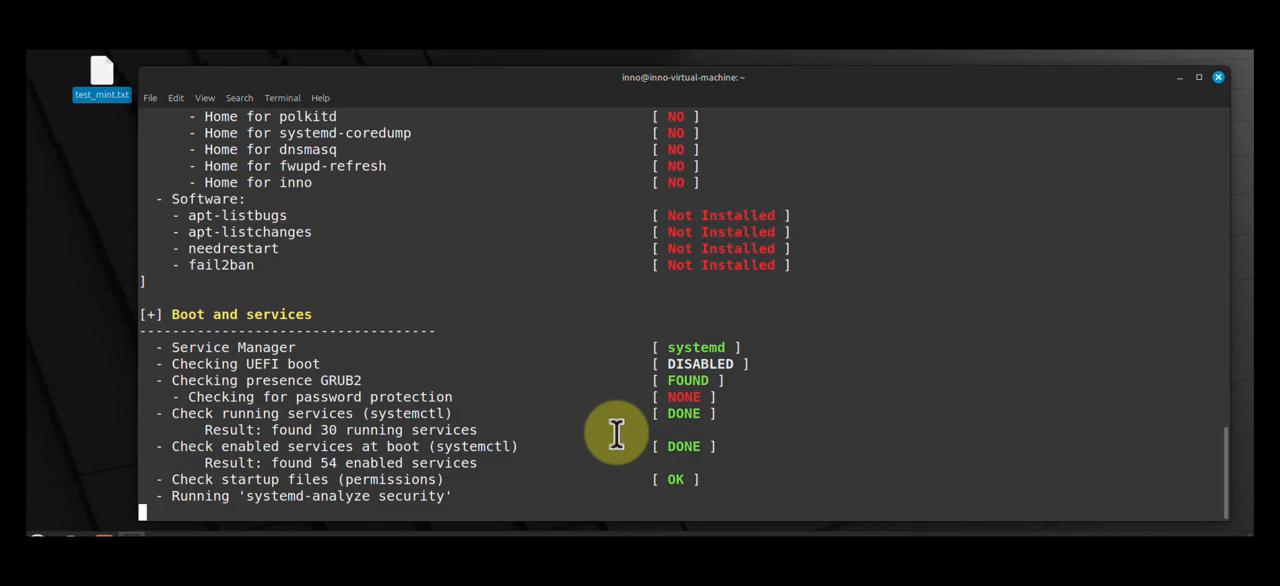
scroll("down", 3)
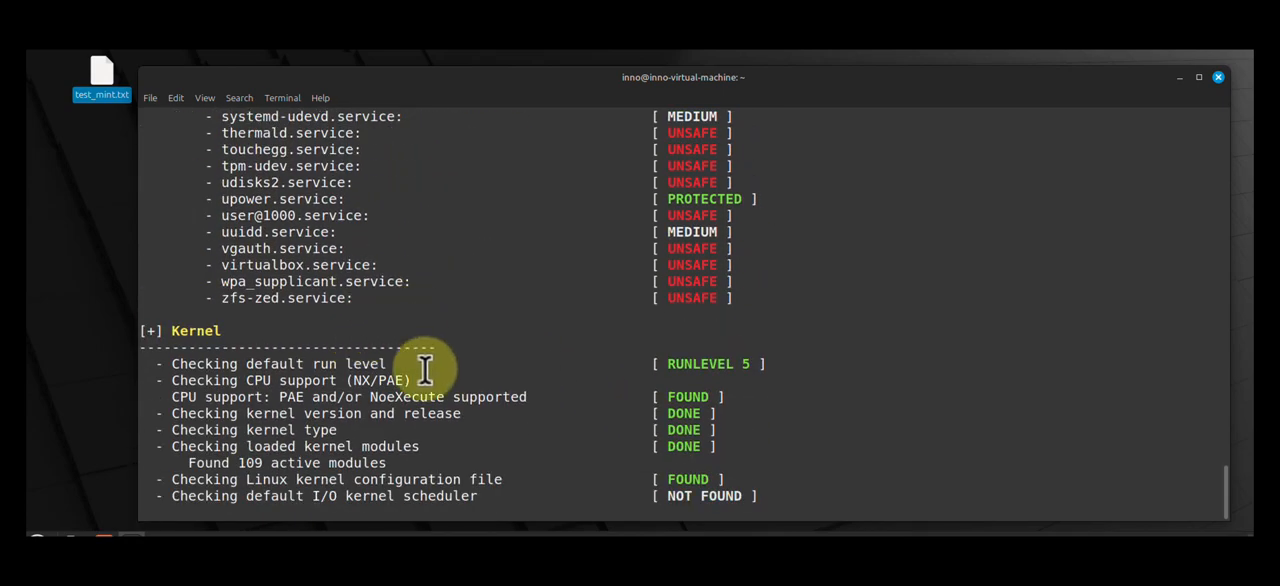
scroll("down", 3)
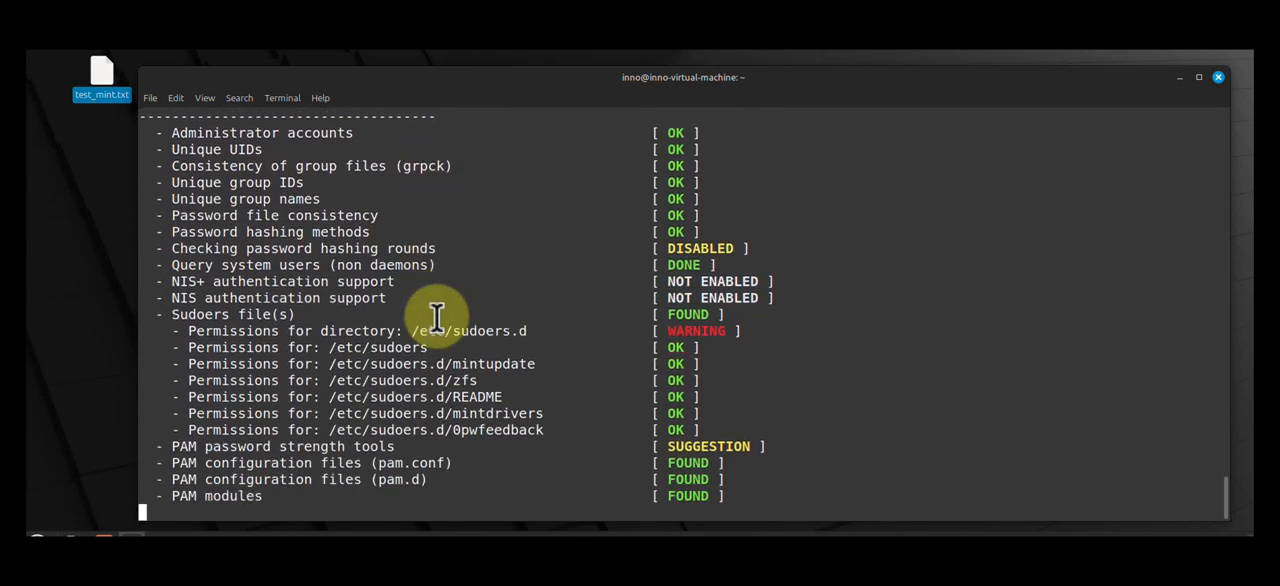
scroll("down", 3)
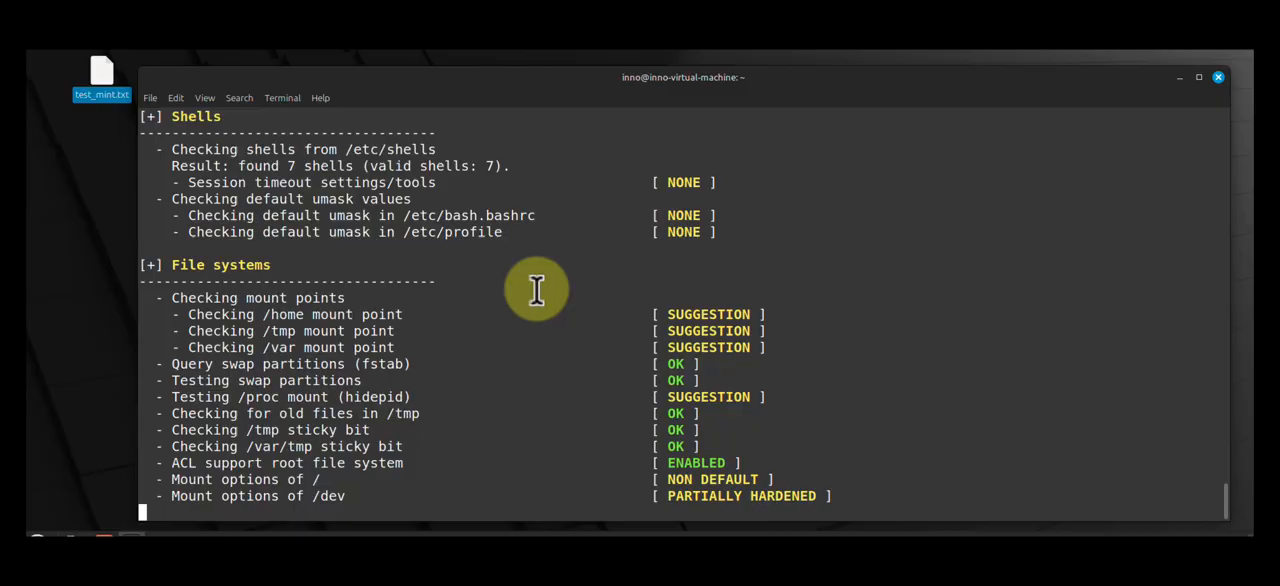
scroll("down", 3)
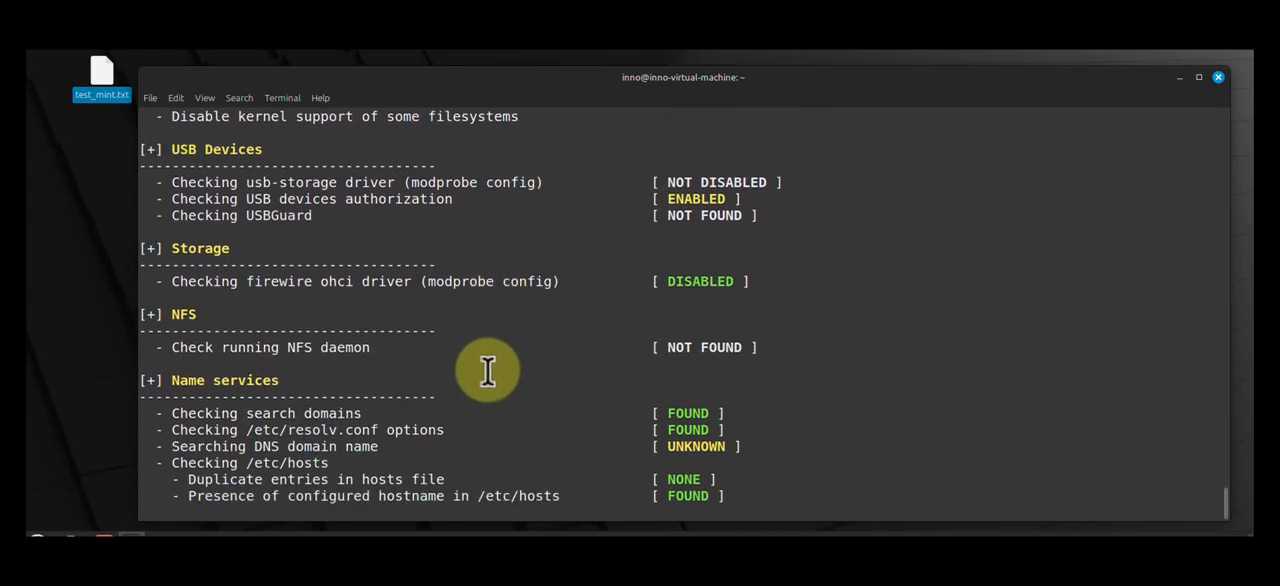
scroll("down", 3)
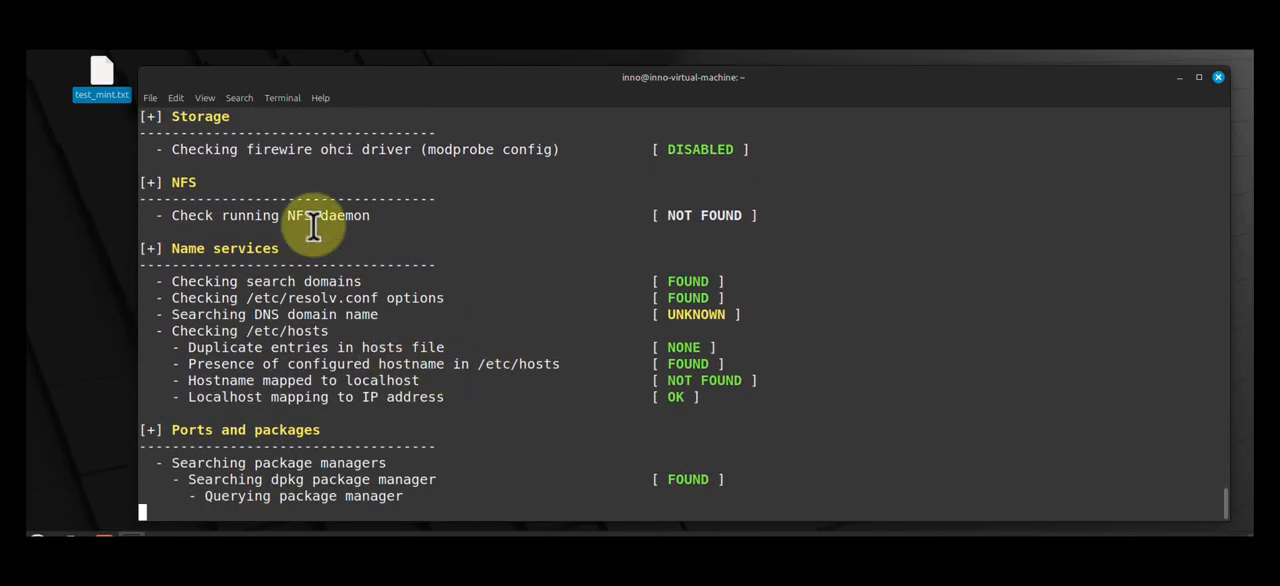
mouse_move(450, 330)
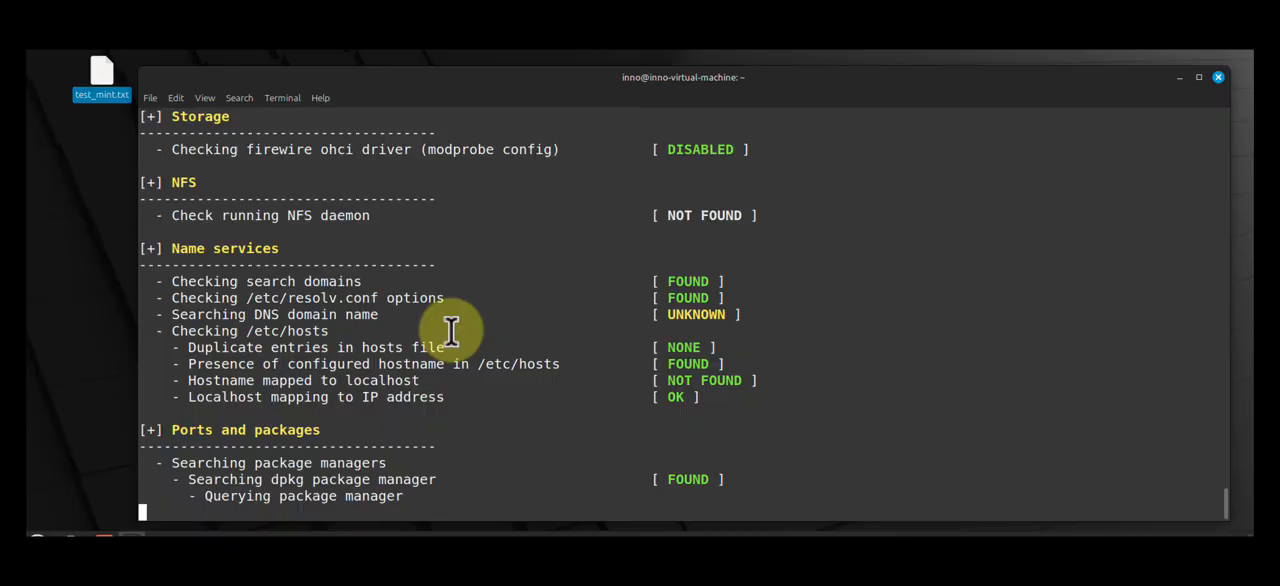
key("ctrl+c")
type("su")
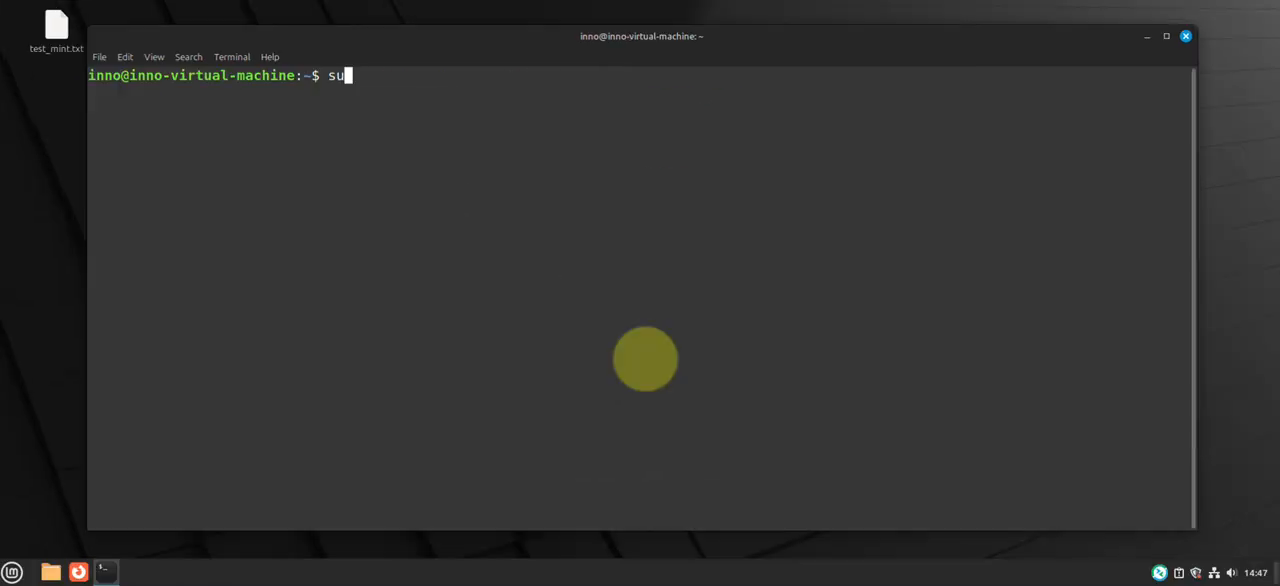
Run sudo nano /etc/ssh/sshd_config to edit the SSH server configuration.
type("do")
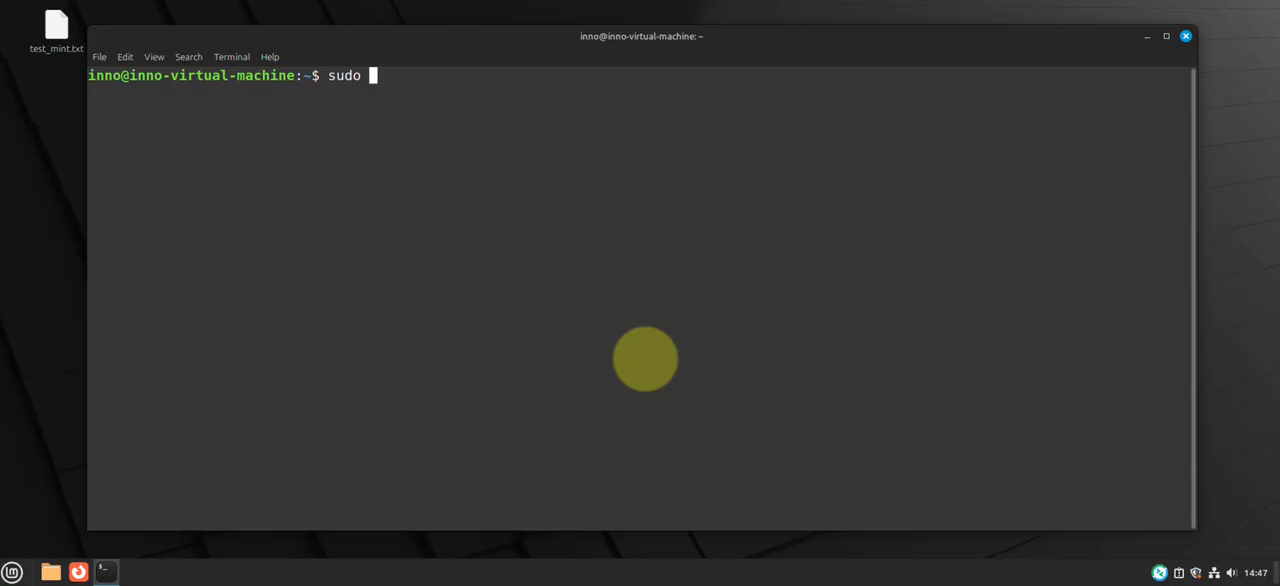
type("n")
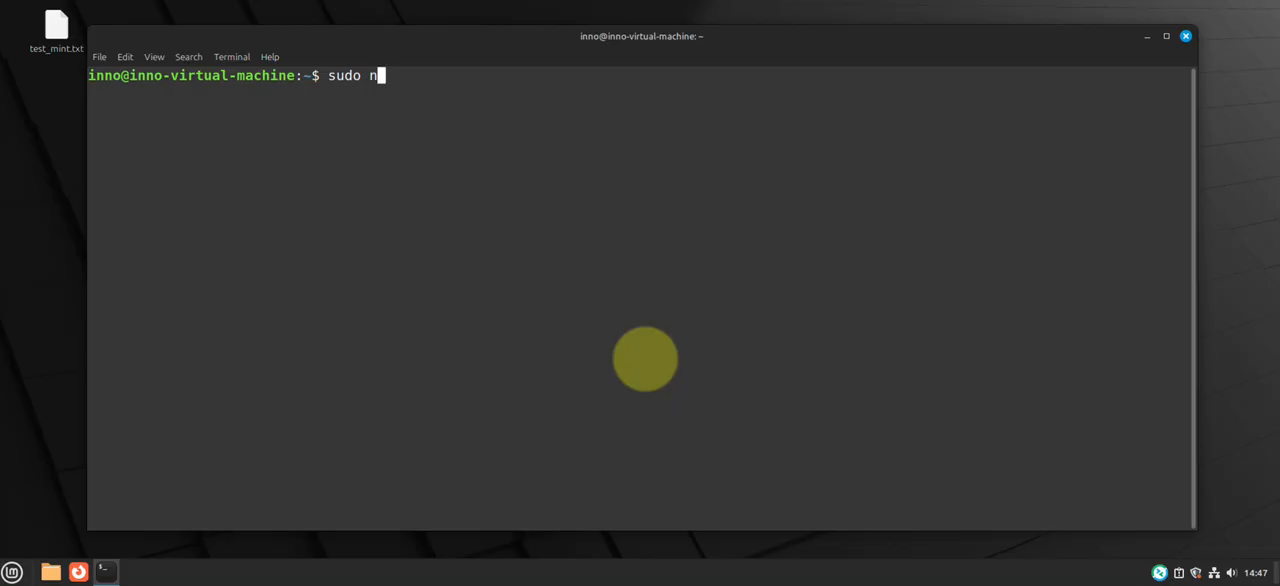
type("anon")
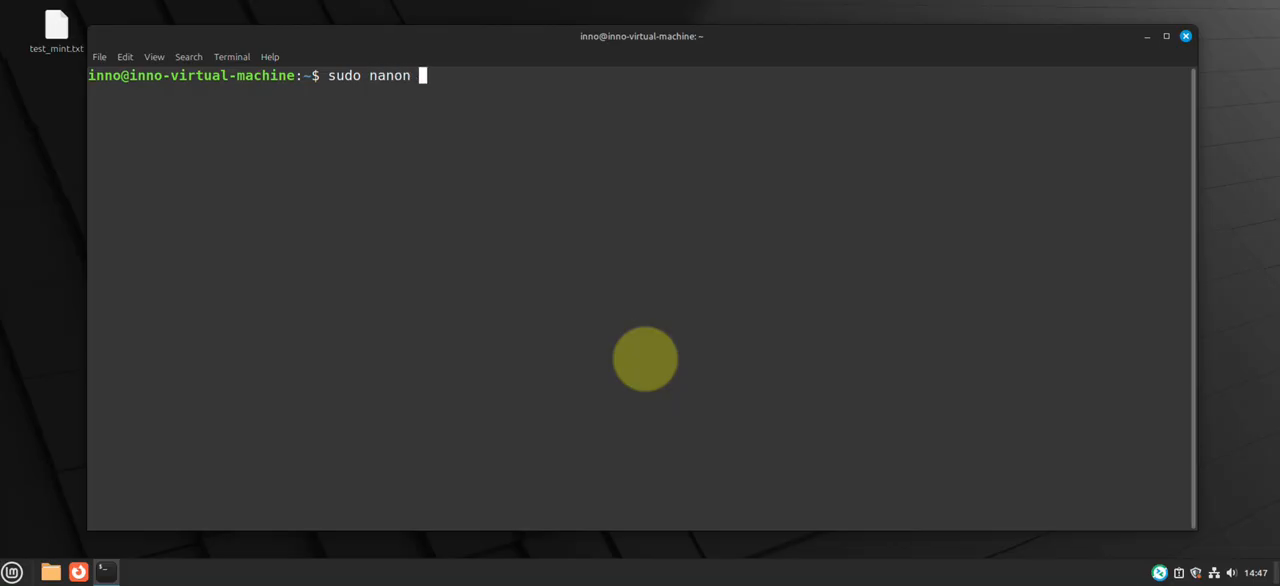
type("/")
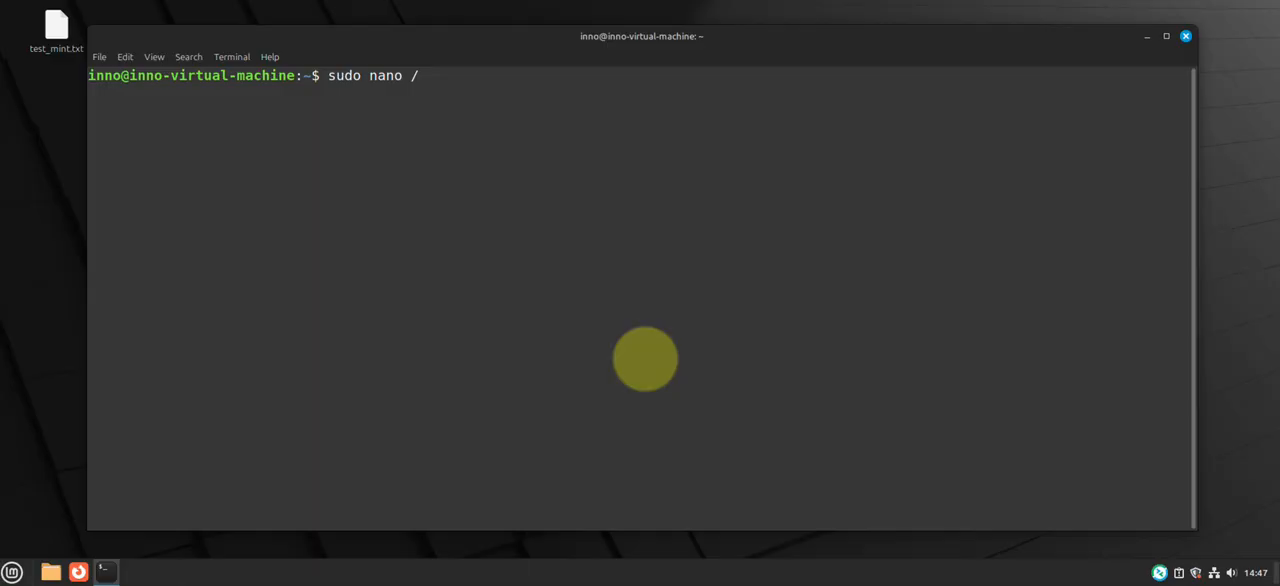
type("etc/")
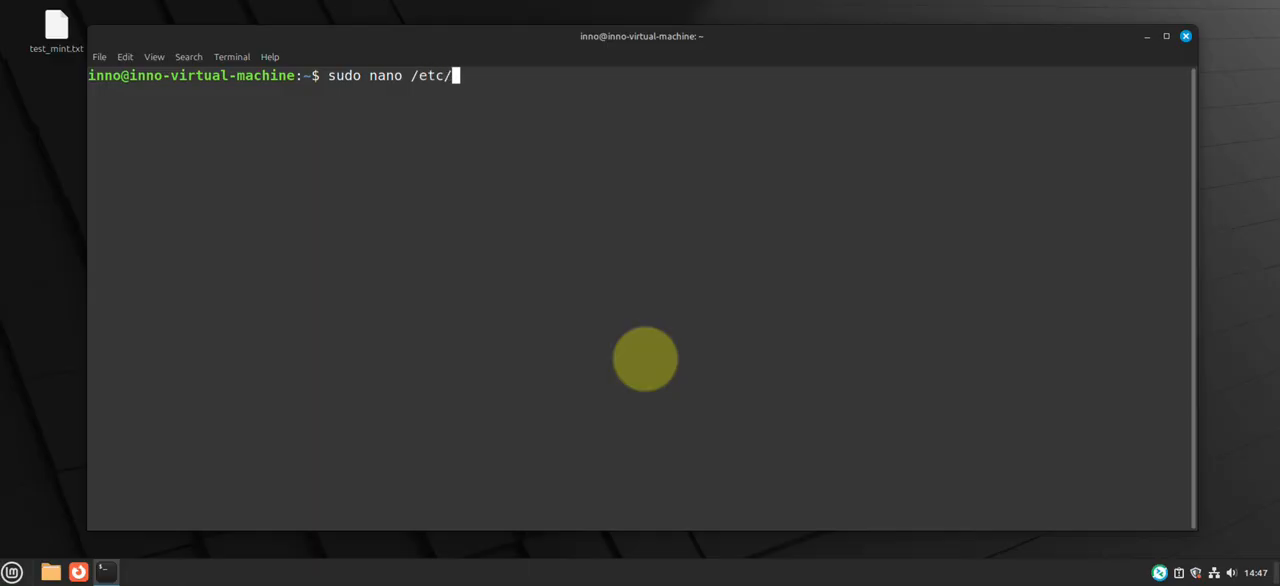
type("ssh/s")
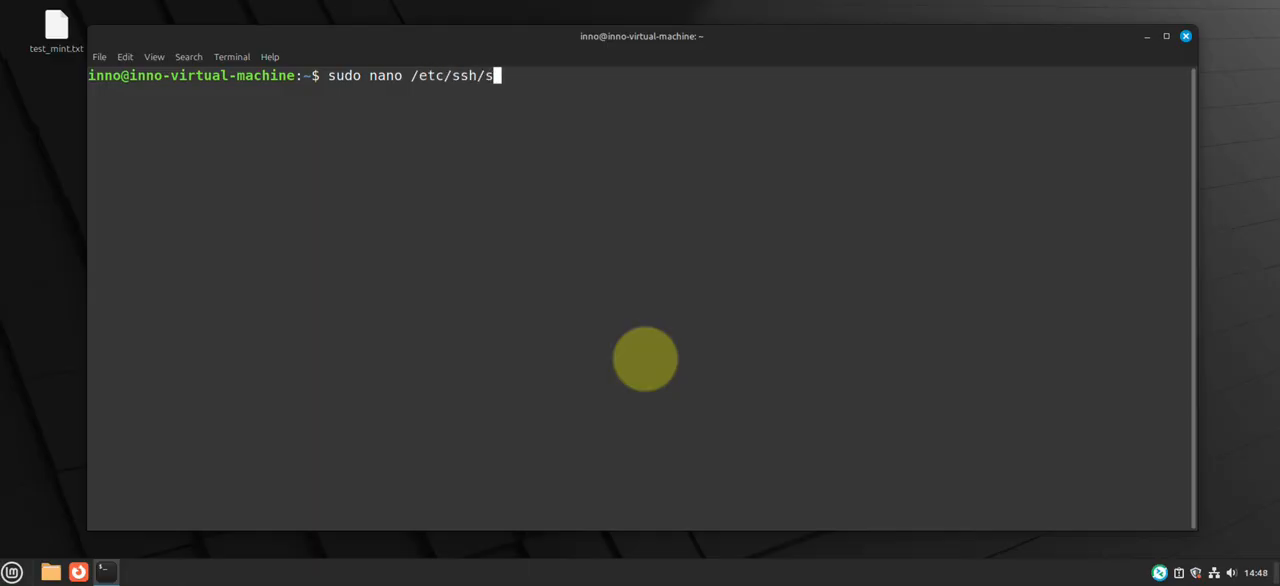
type("shd_config")
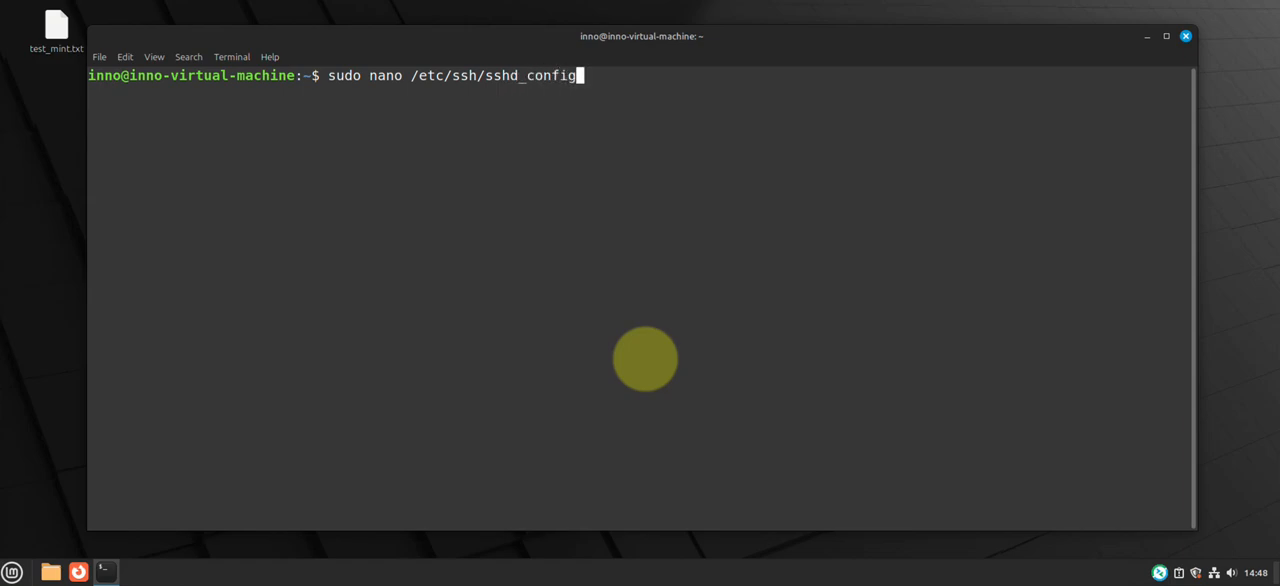
key("Return")
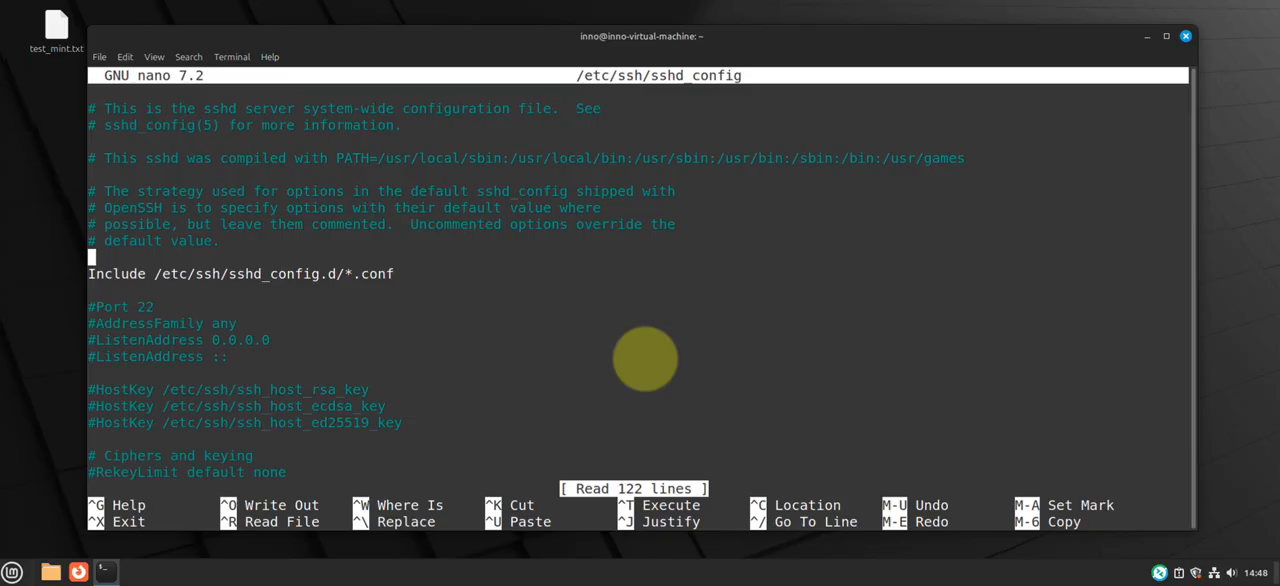
Change PermitRootLogin from prohibit-password to no, then save and exit nano.
key("Down")
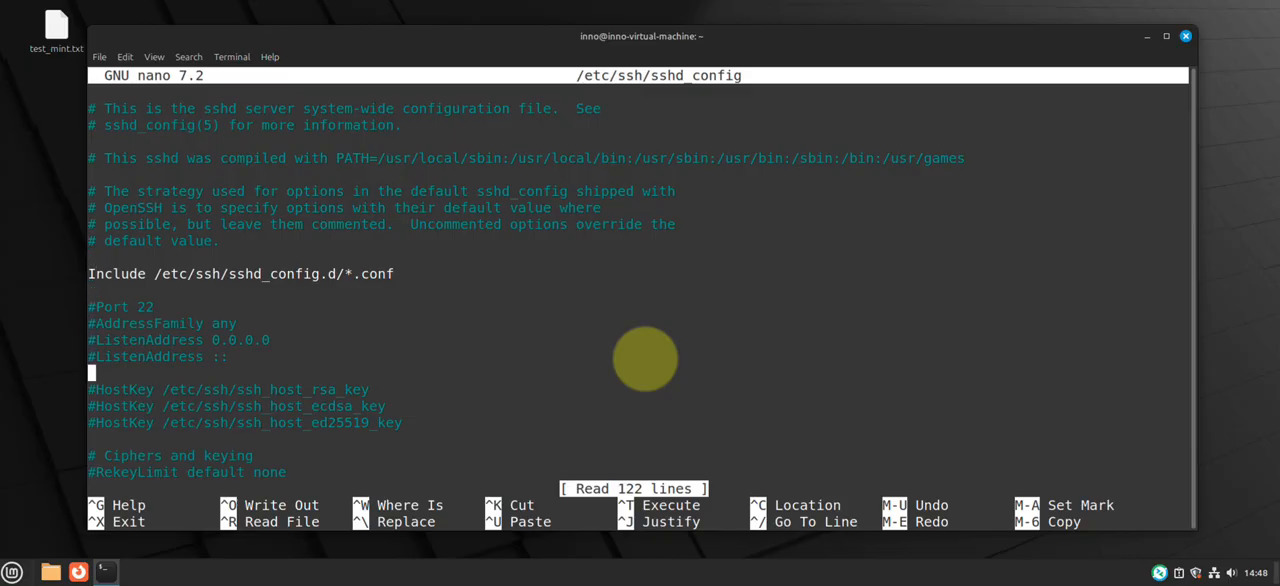
scroll("down", 3)
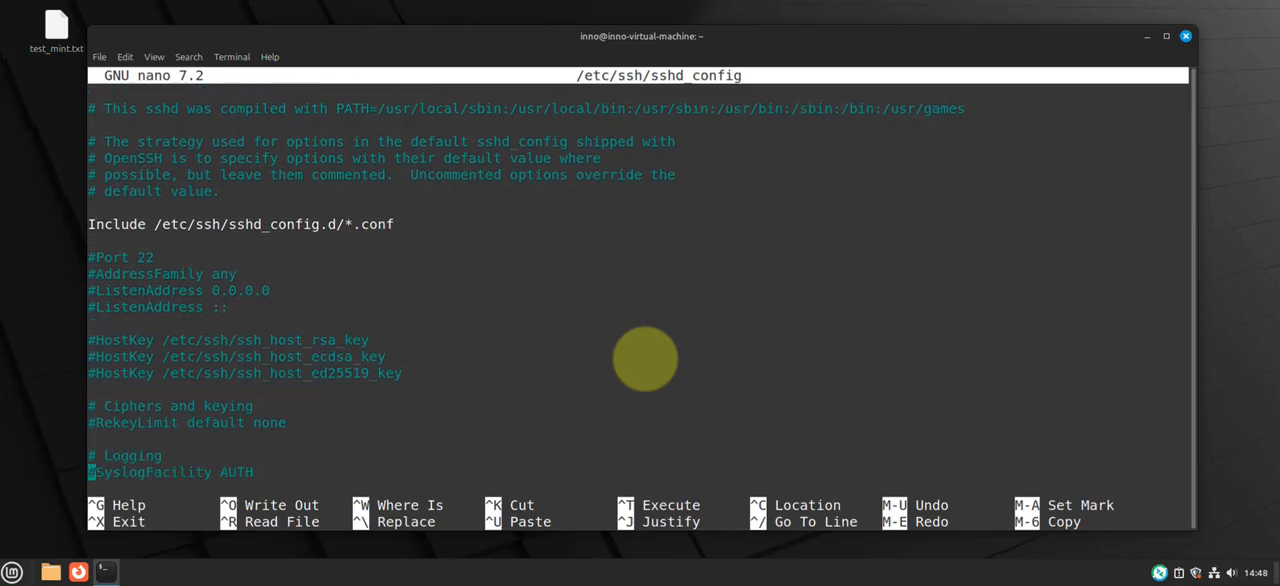
scroll("down", 3)
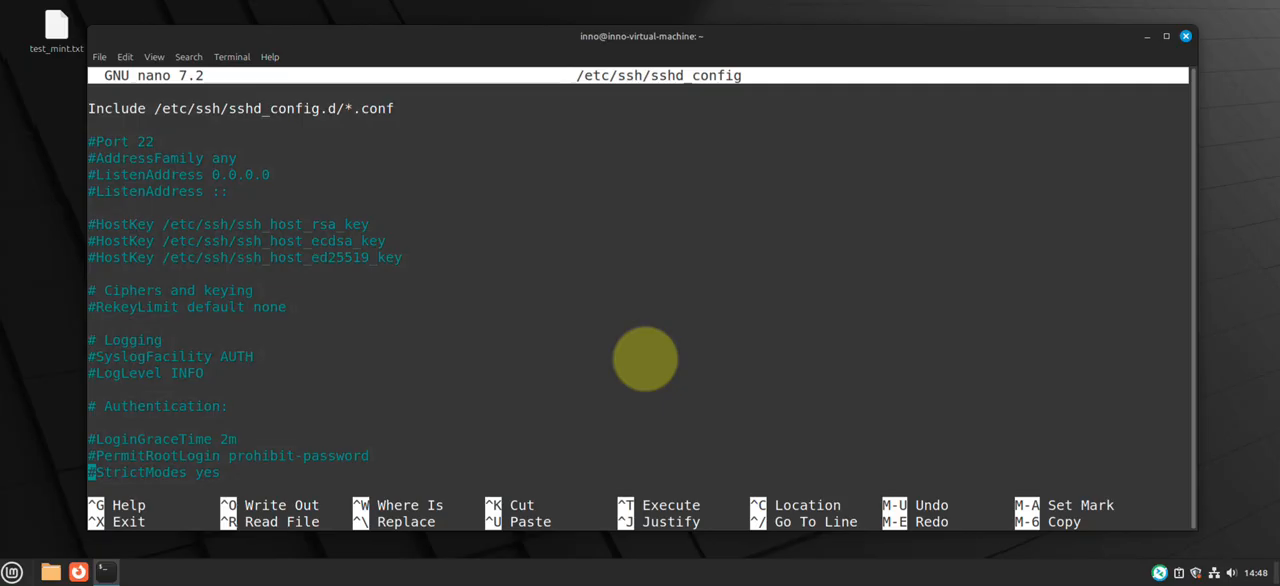
scroll("down", 3)
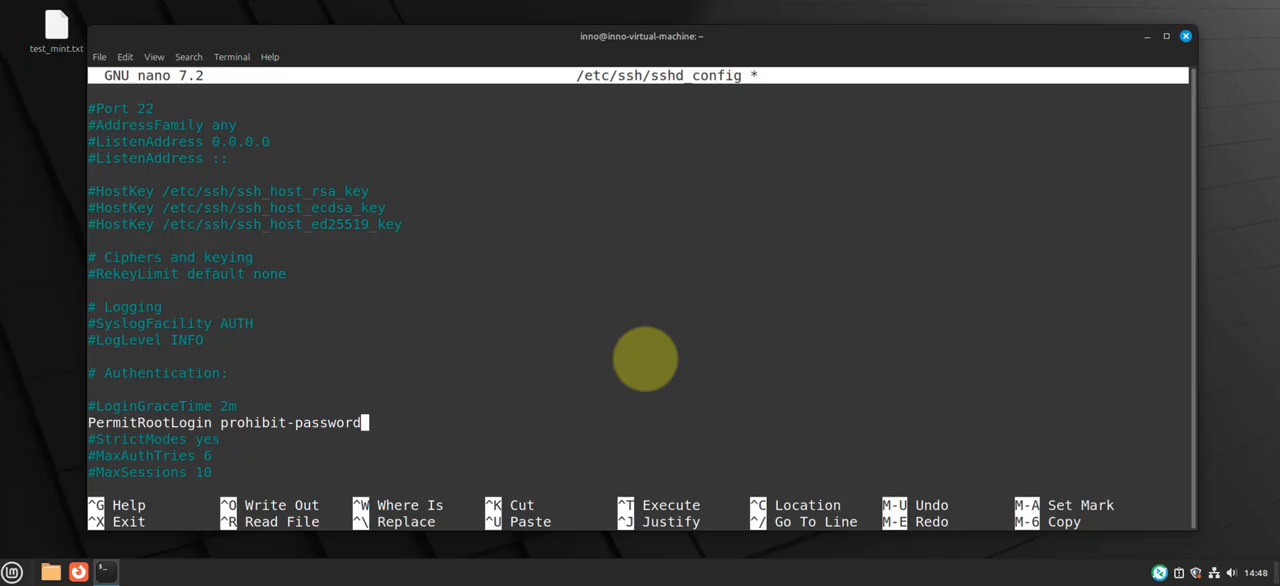
key("BackSpace")
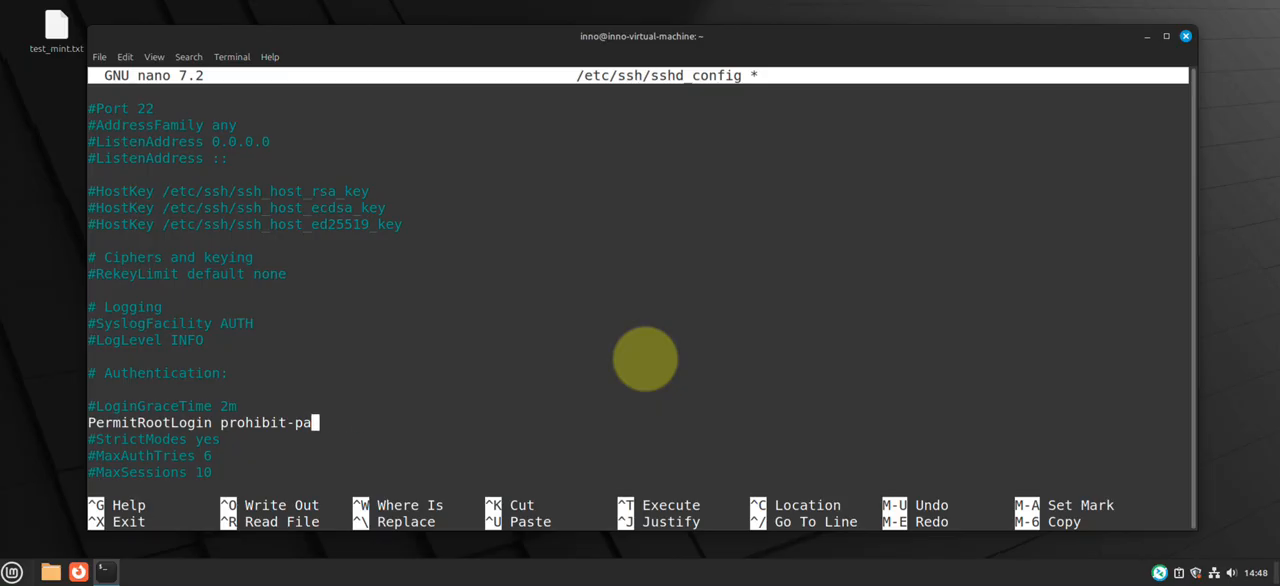
key("BackSpace")
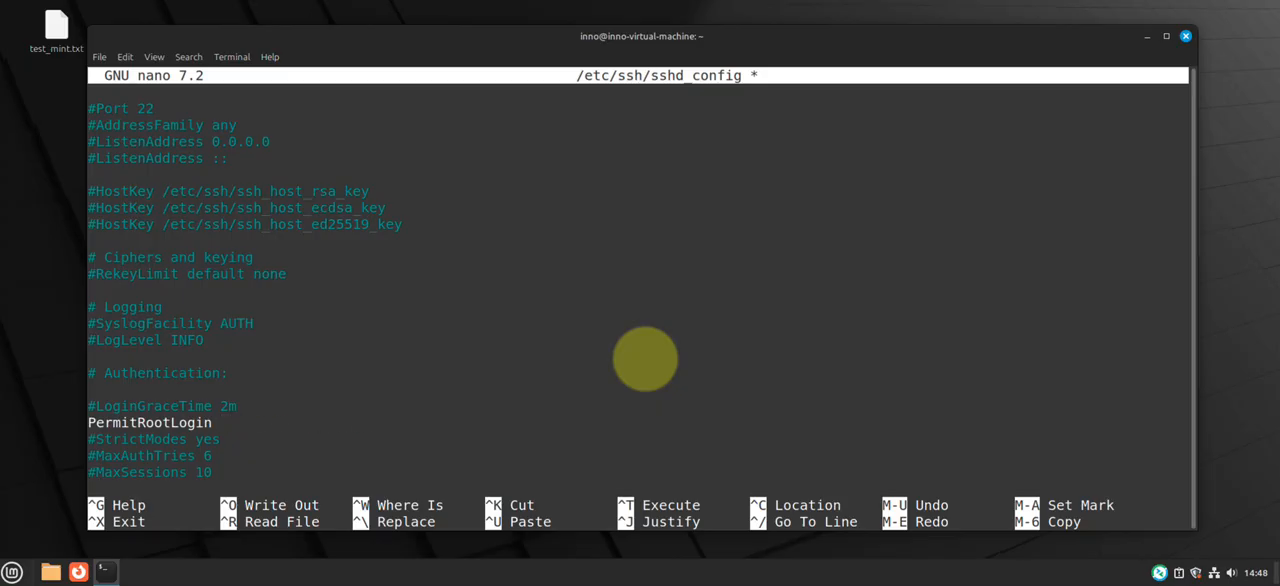
type("no")
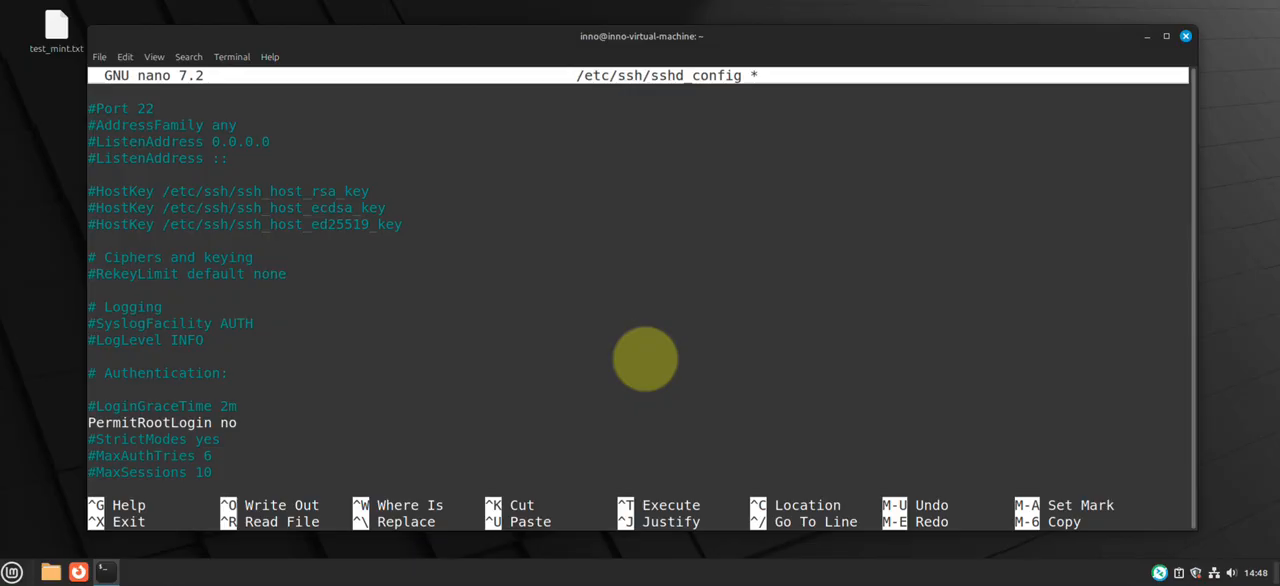
key("ctrl+x")
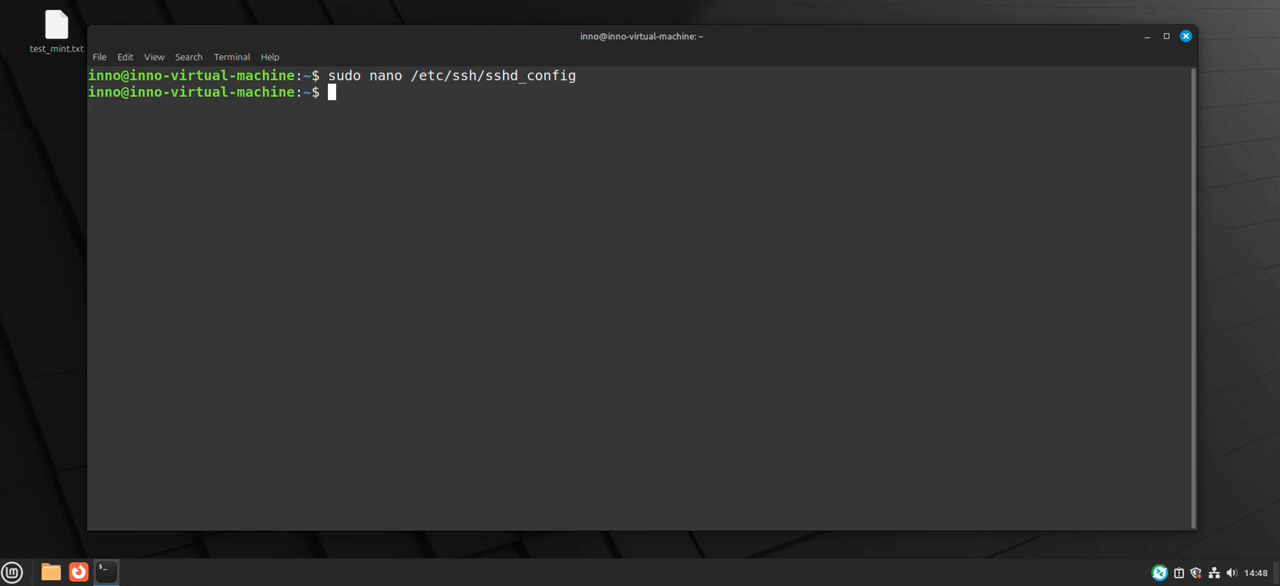
mouse_move(910, 237)
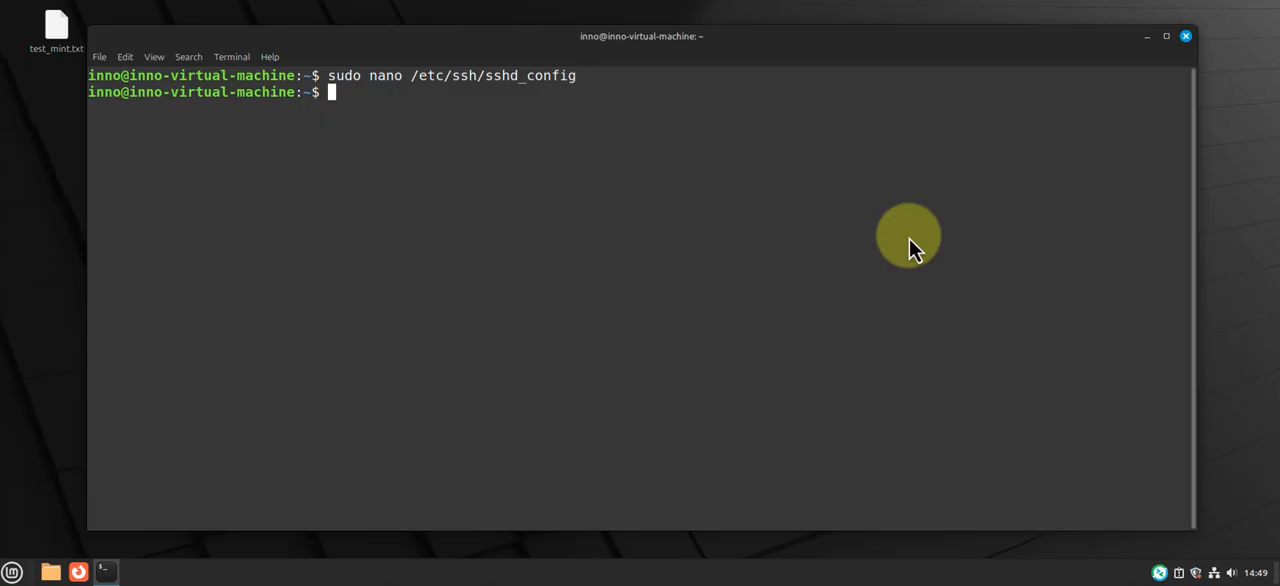
mouse_move(750, 213)
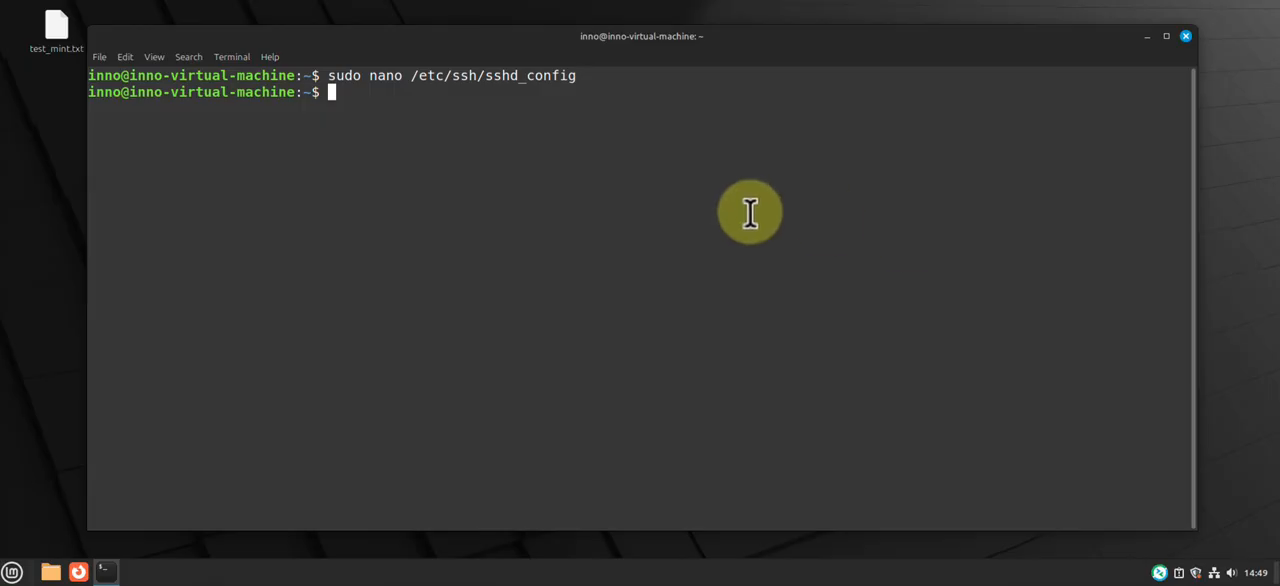
mouse_move(668, 210)
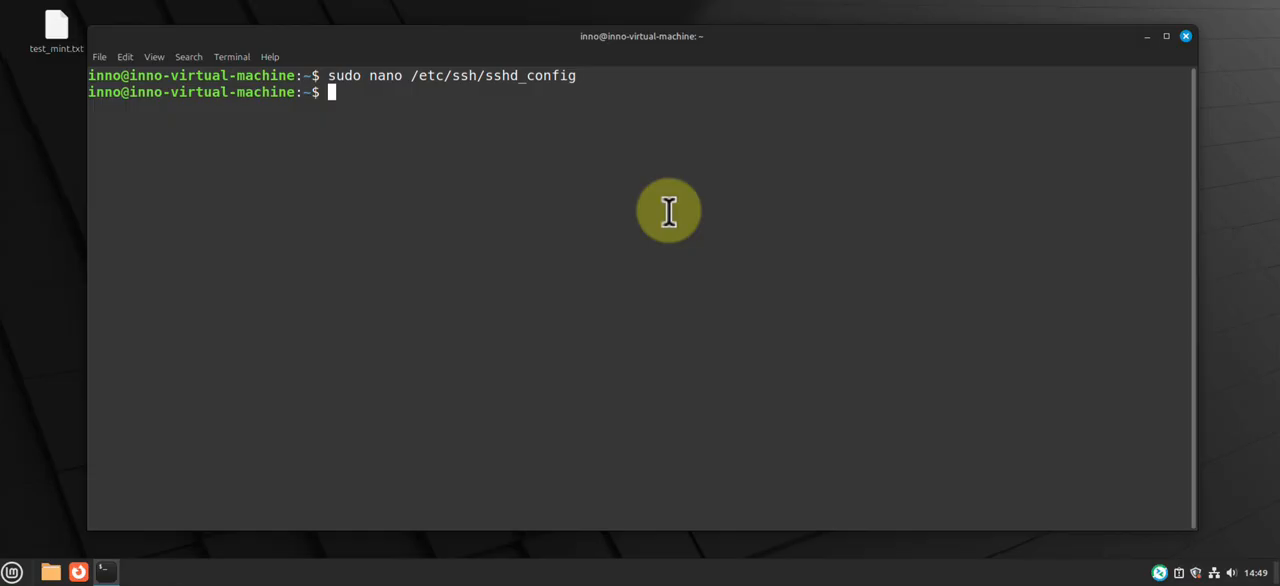
key("Return")
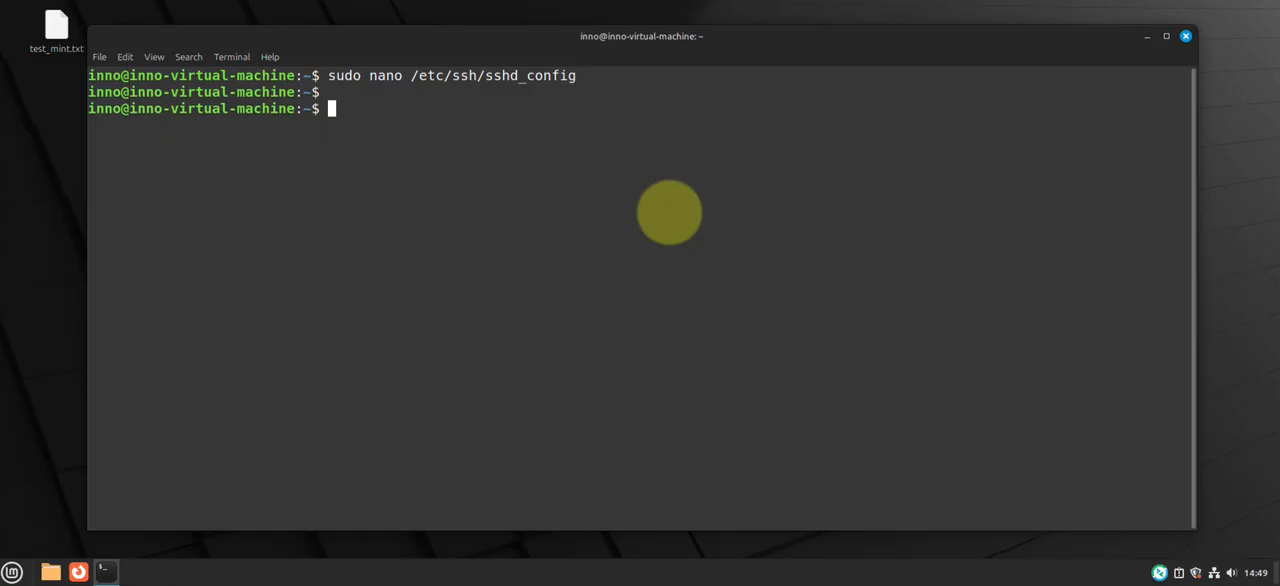
Run sudo systemctl list-unit-files --type=service | grep enabled.
type("sudo")
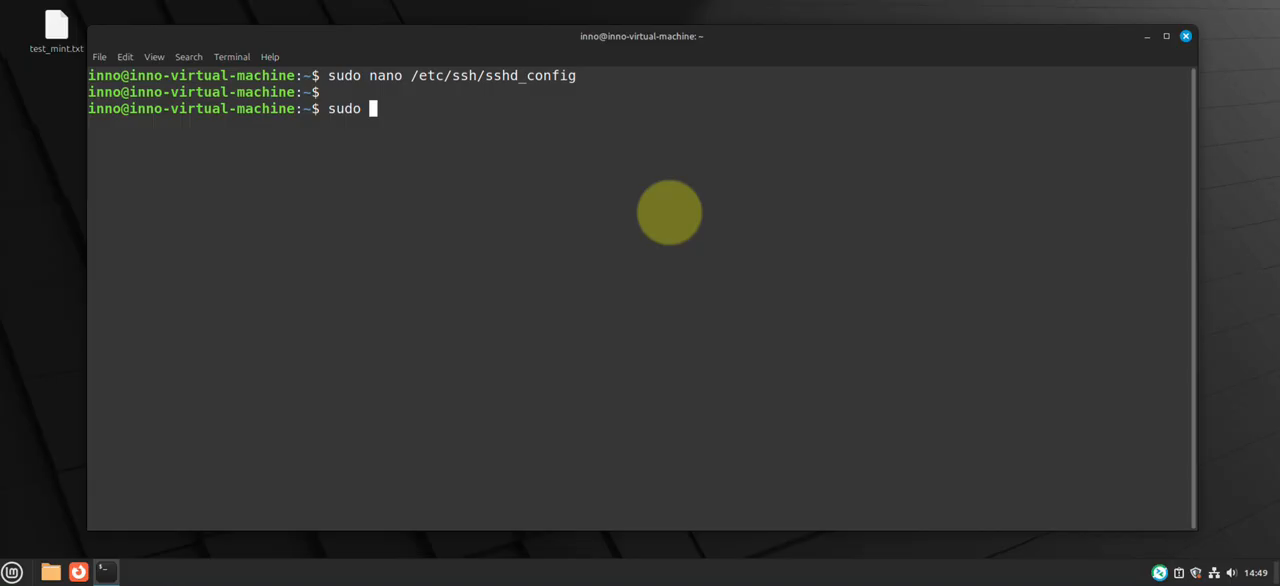
type("systemctl")
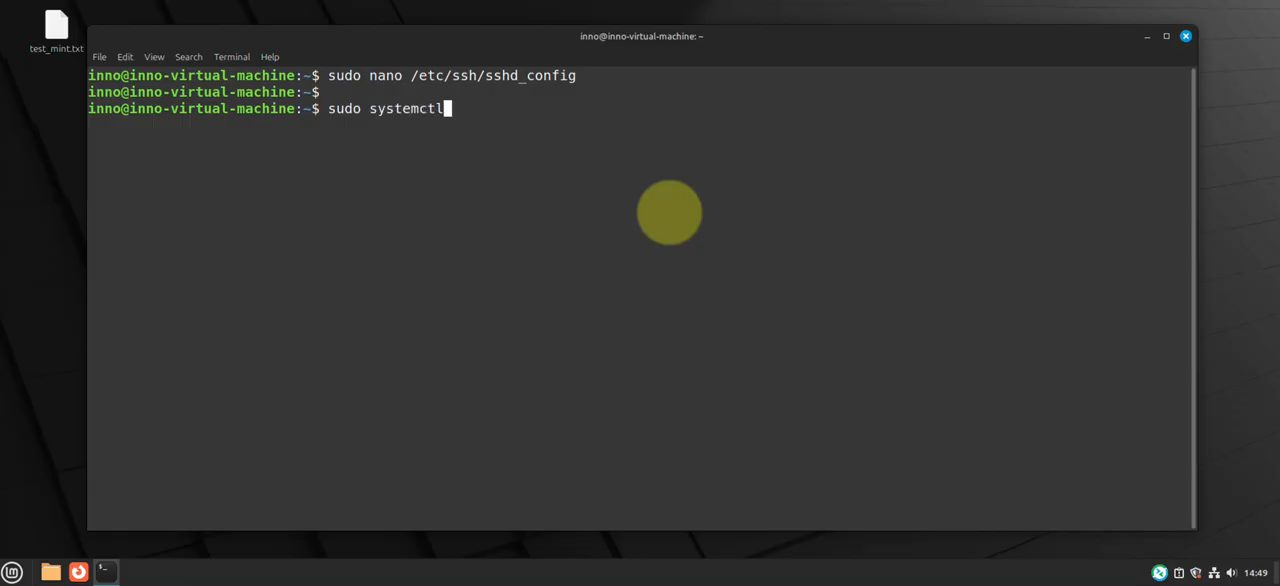
type("list-")
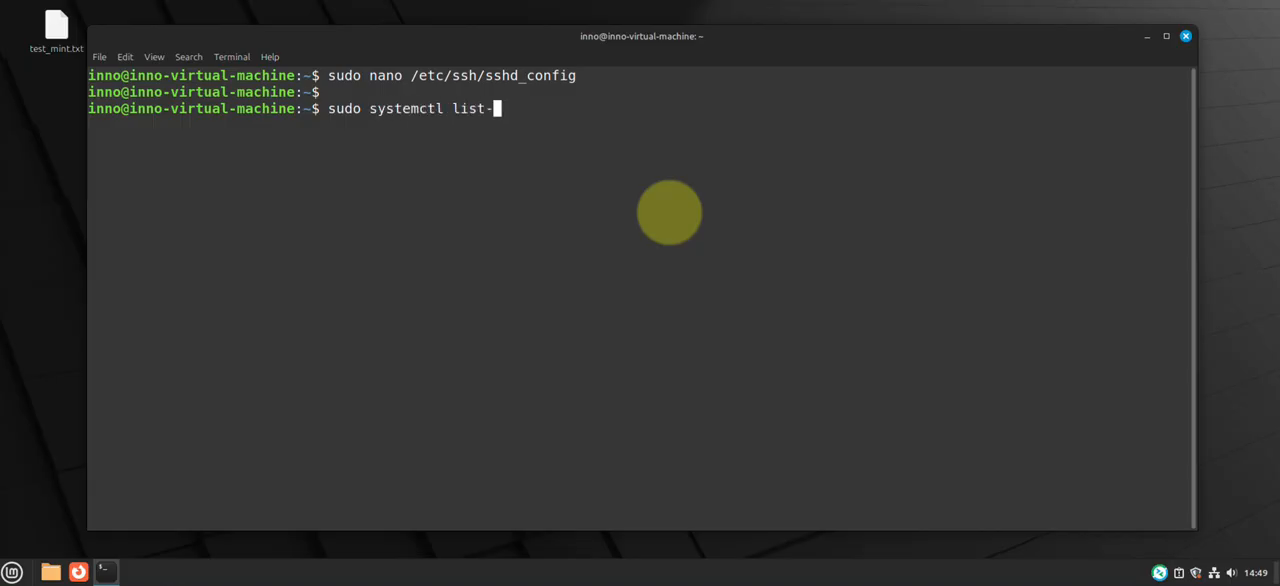
type("uni")
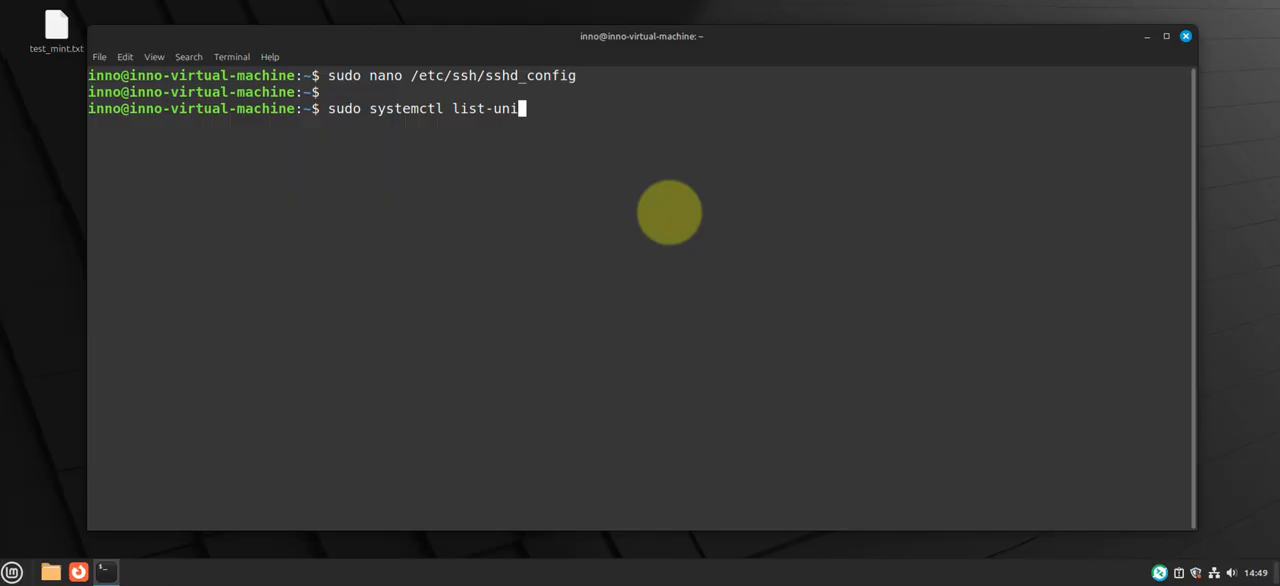
type("t-")
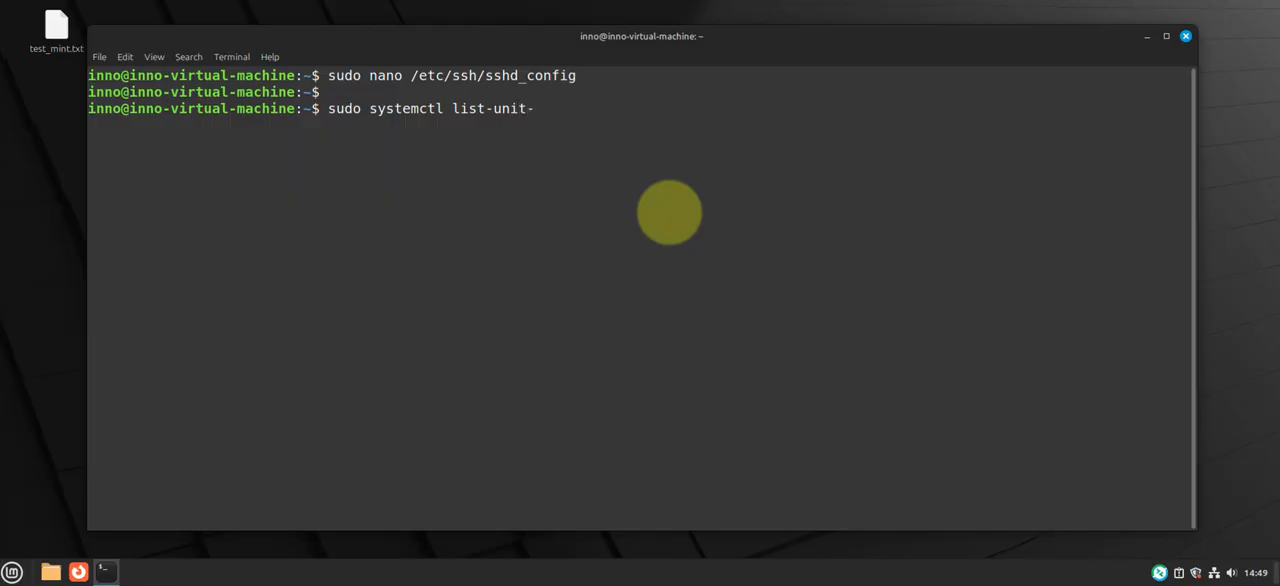
type("files")
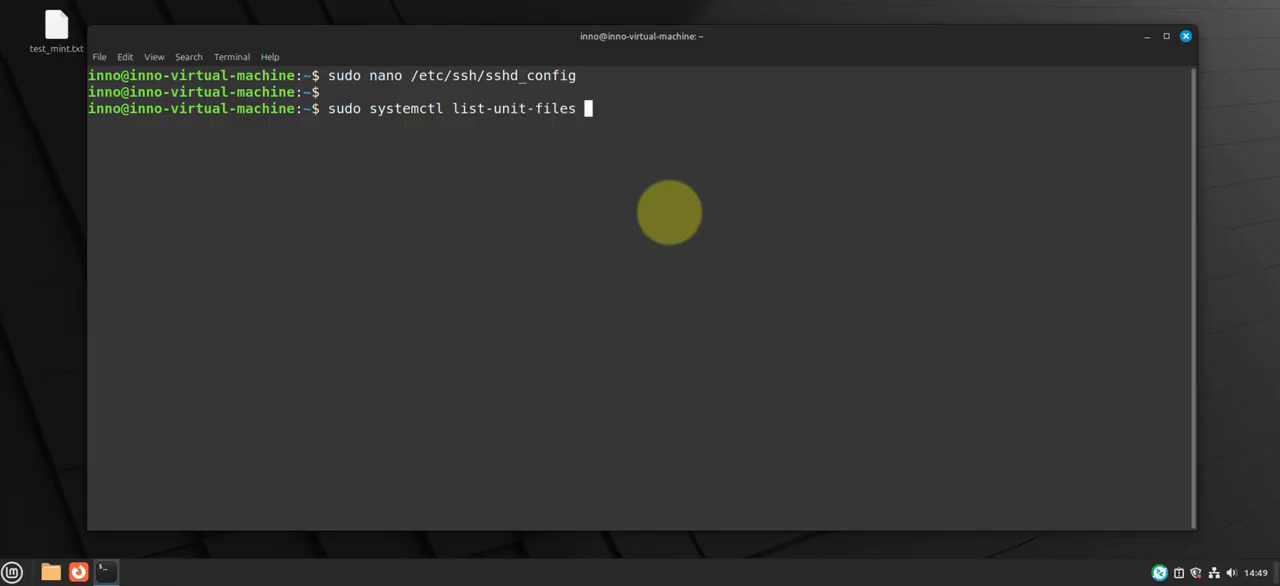
type("--type")
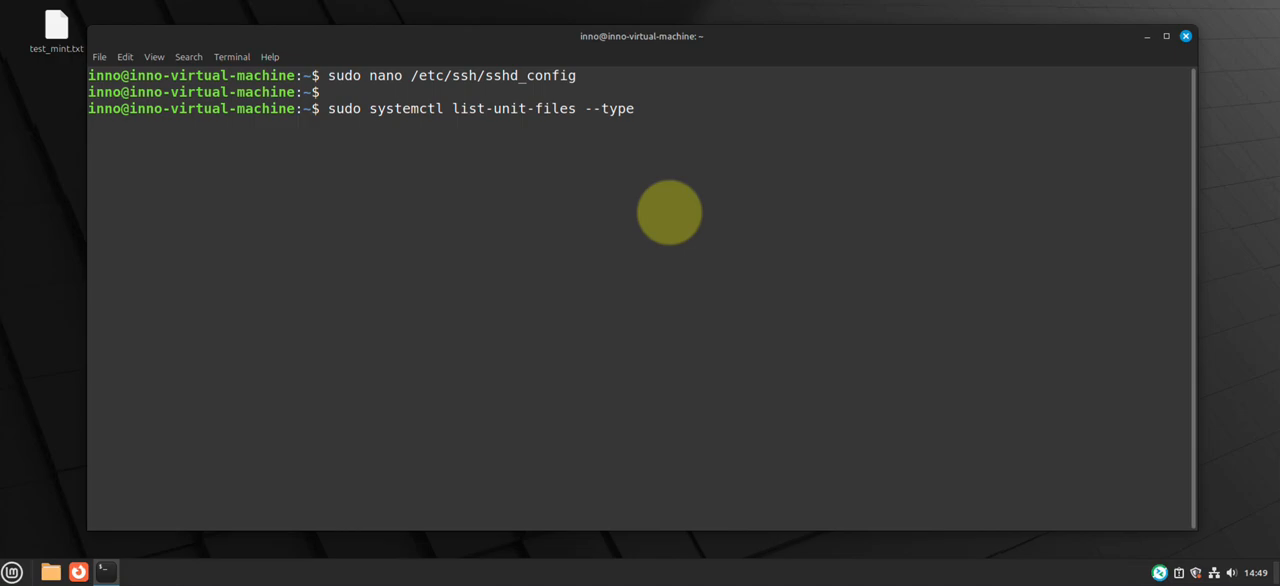
type("=serv")
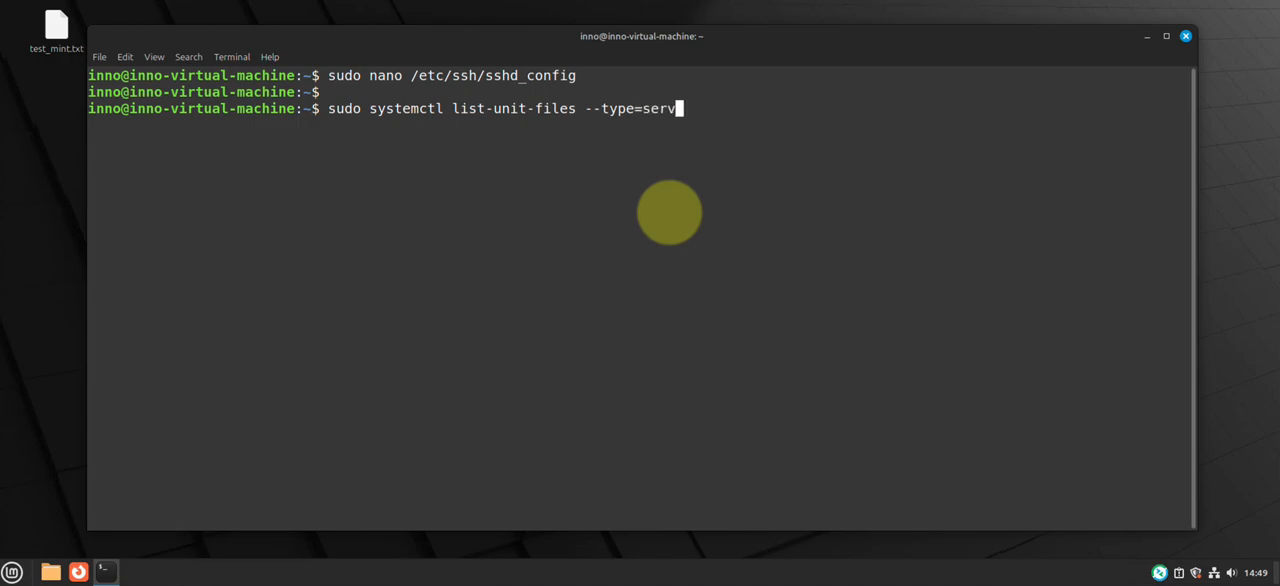
type("ce")
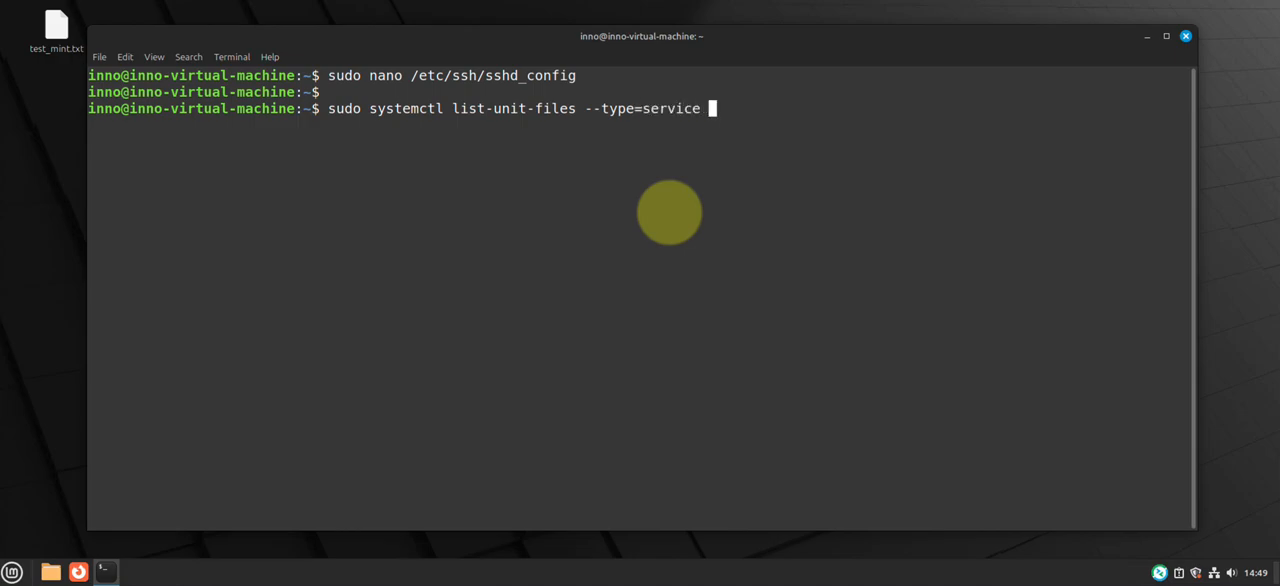
type("| grep")
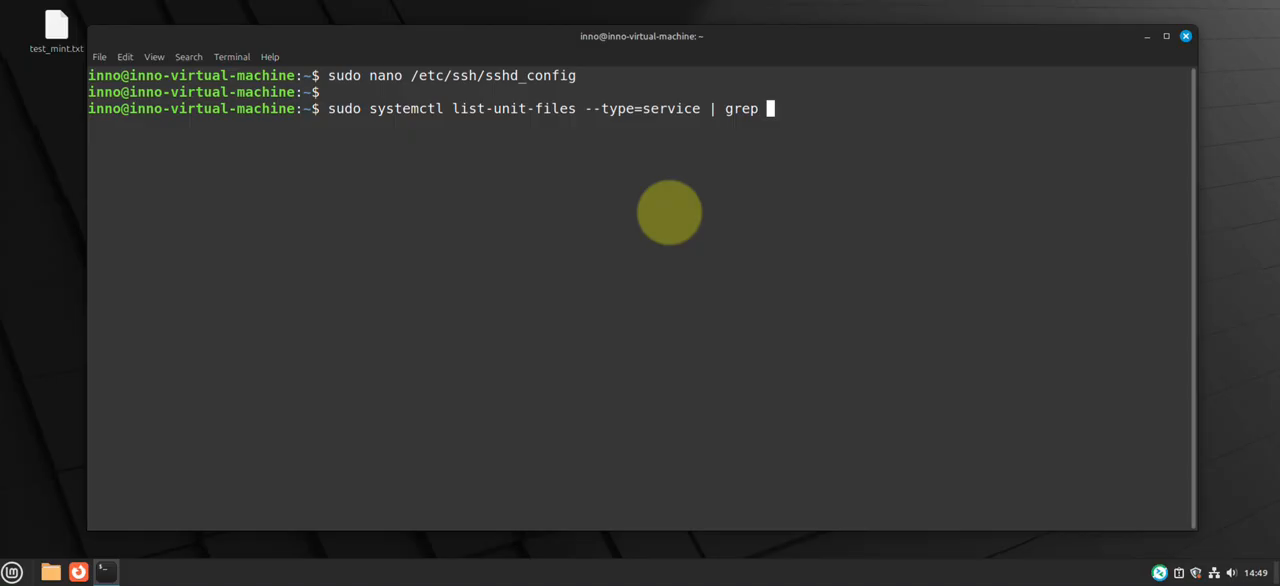
type("enabled")
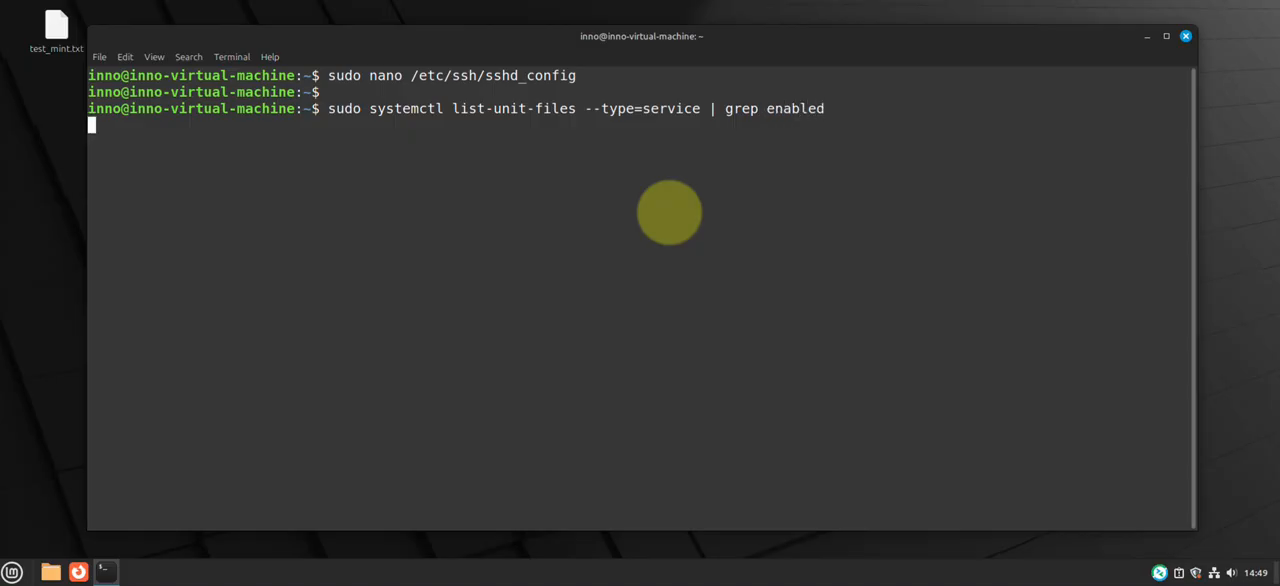
key("Return")
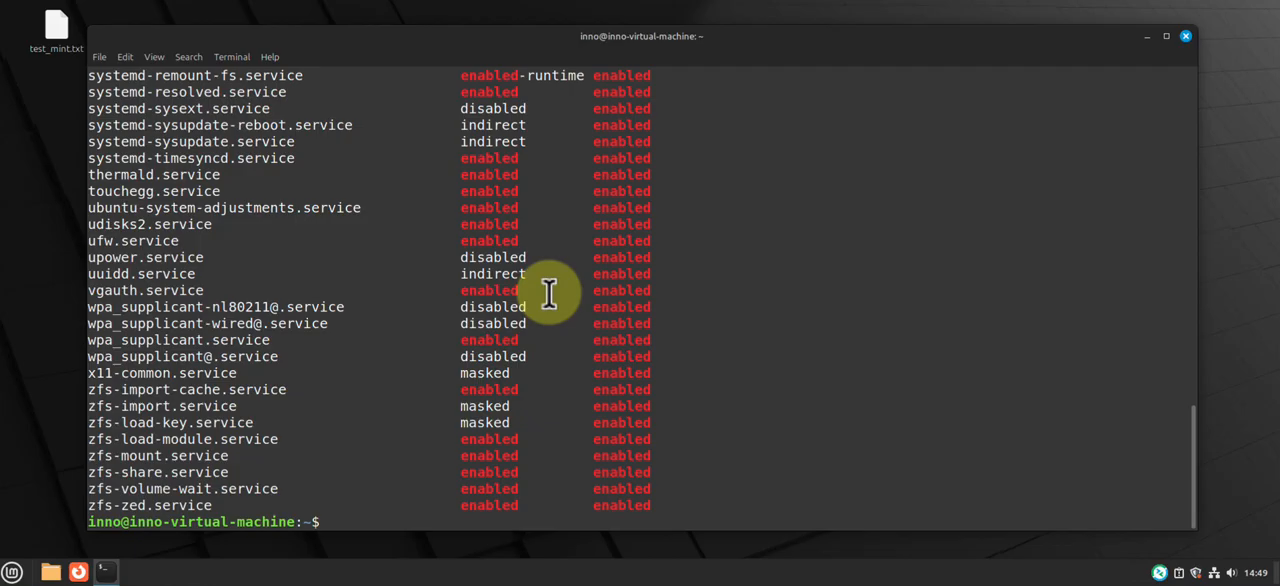
Scroll through the enabled services list, then clear the screen.
scroll("up", 3)
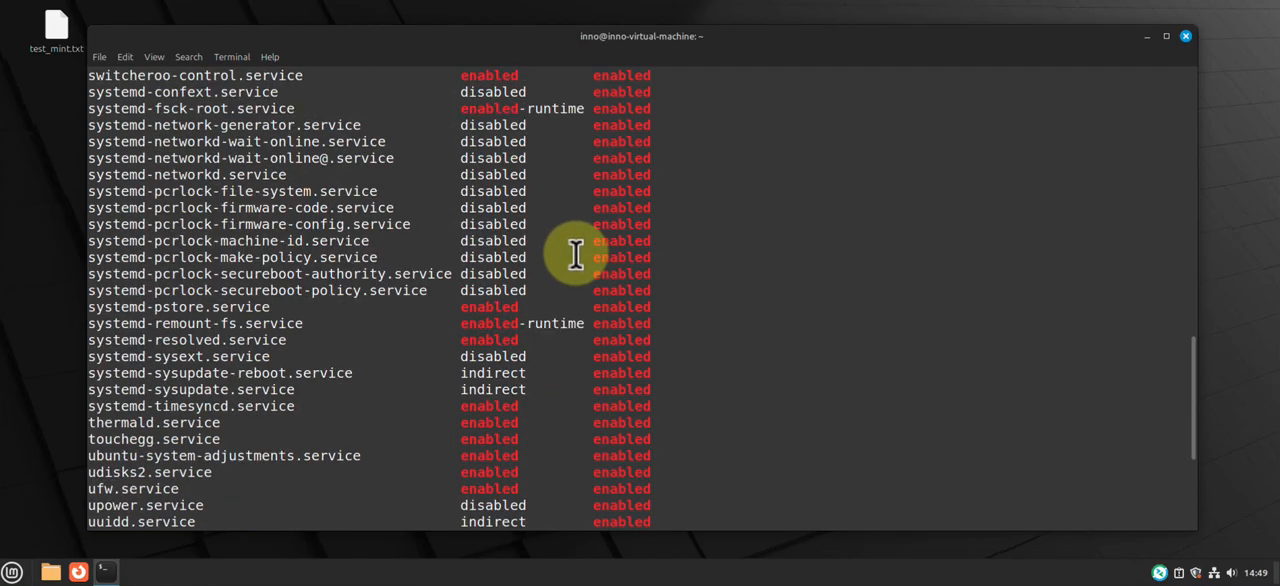
scroll("up", 3)
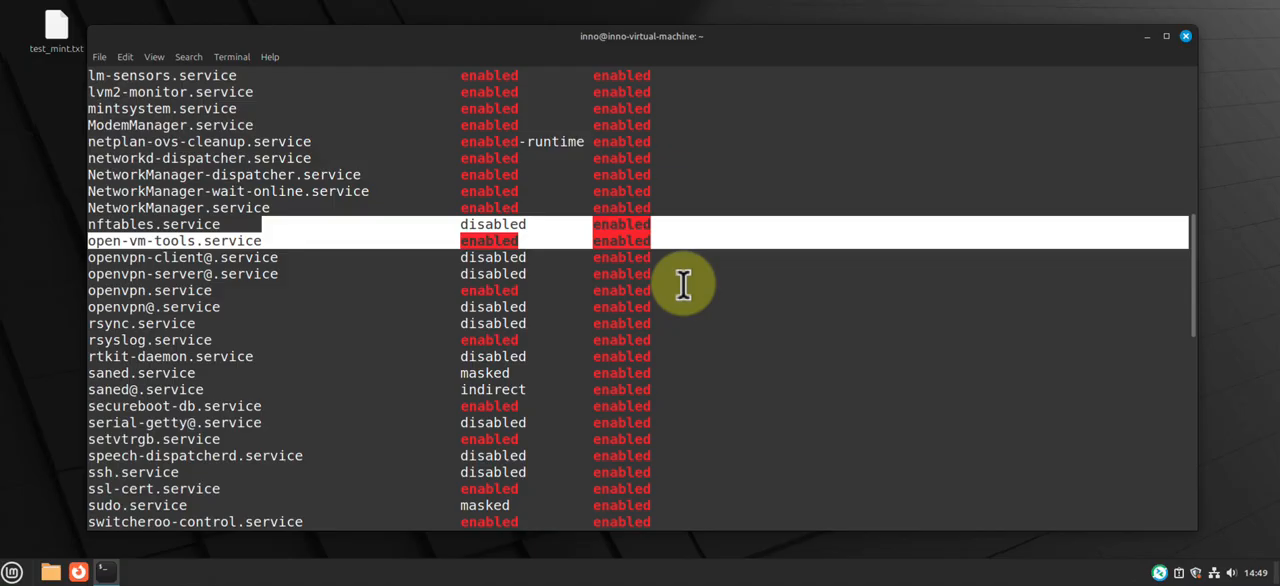
scroll("down", 3)
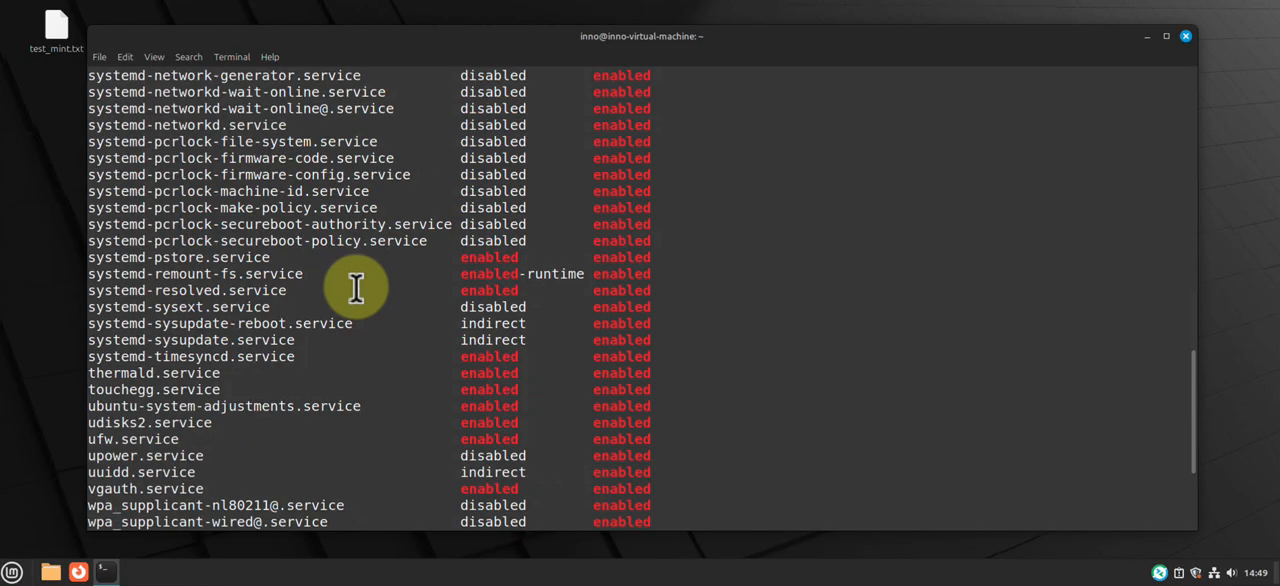
scroll("down", 3)
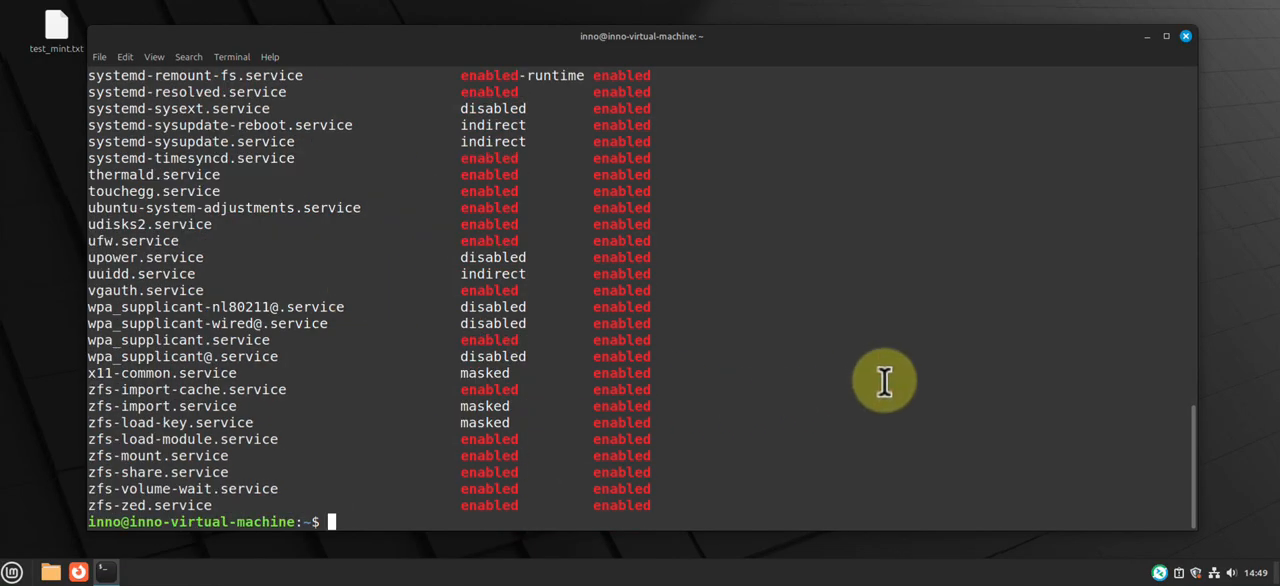
type("s")
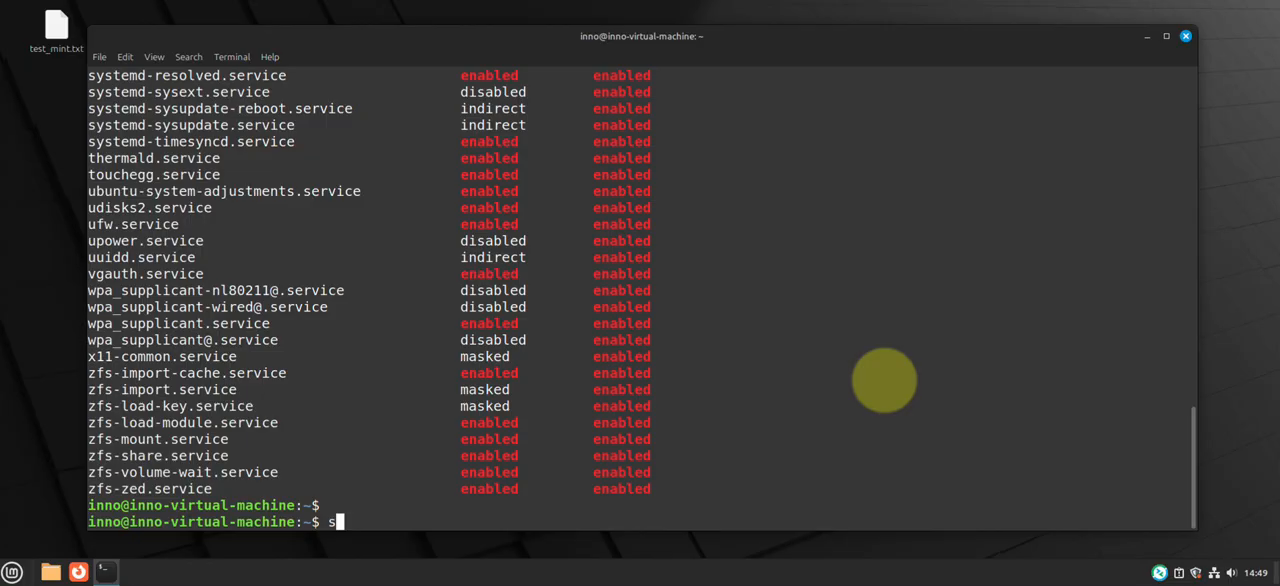
type("le")
type("su")
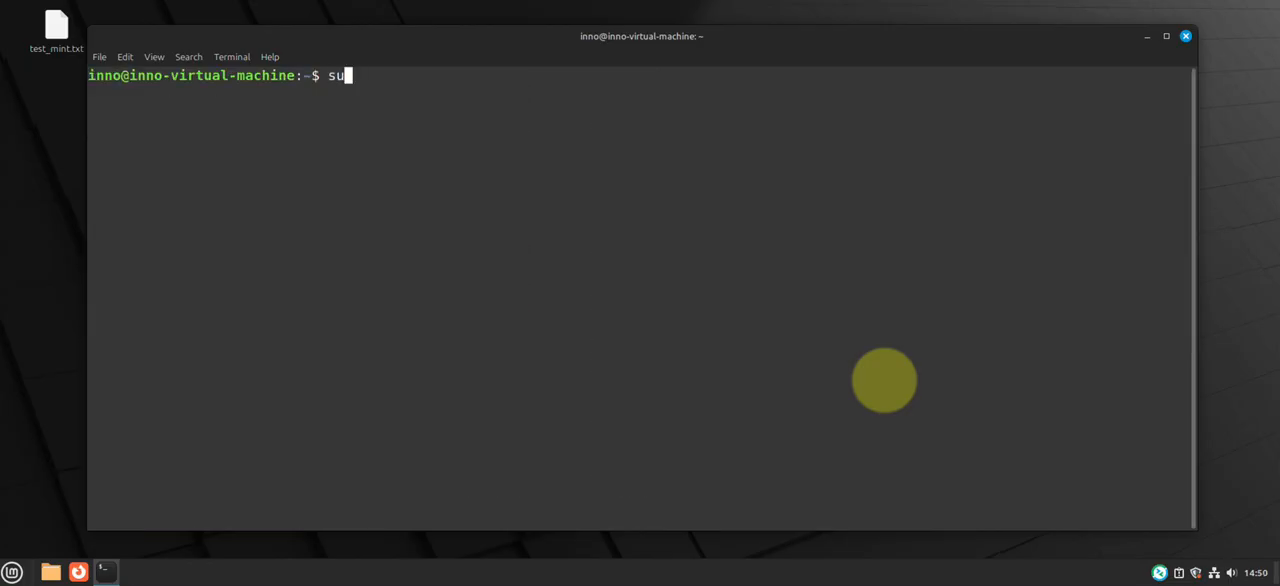
Type sudo systemctl disable to switch off an unneeded service at boot.
type("do")
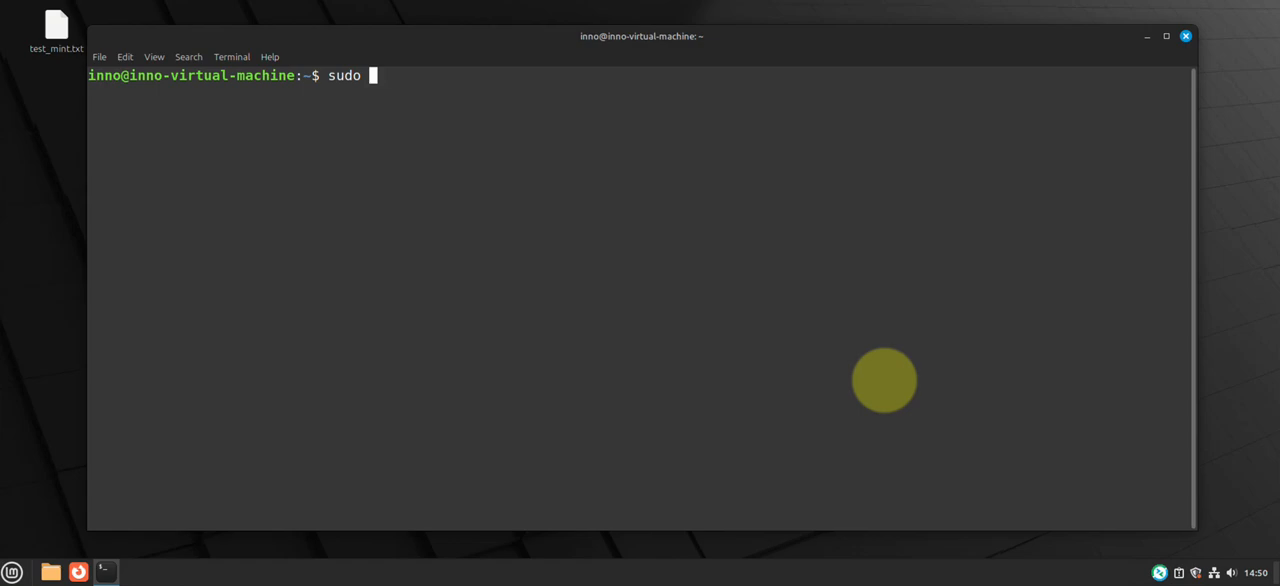
type("systemc")
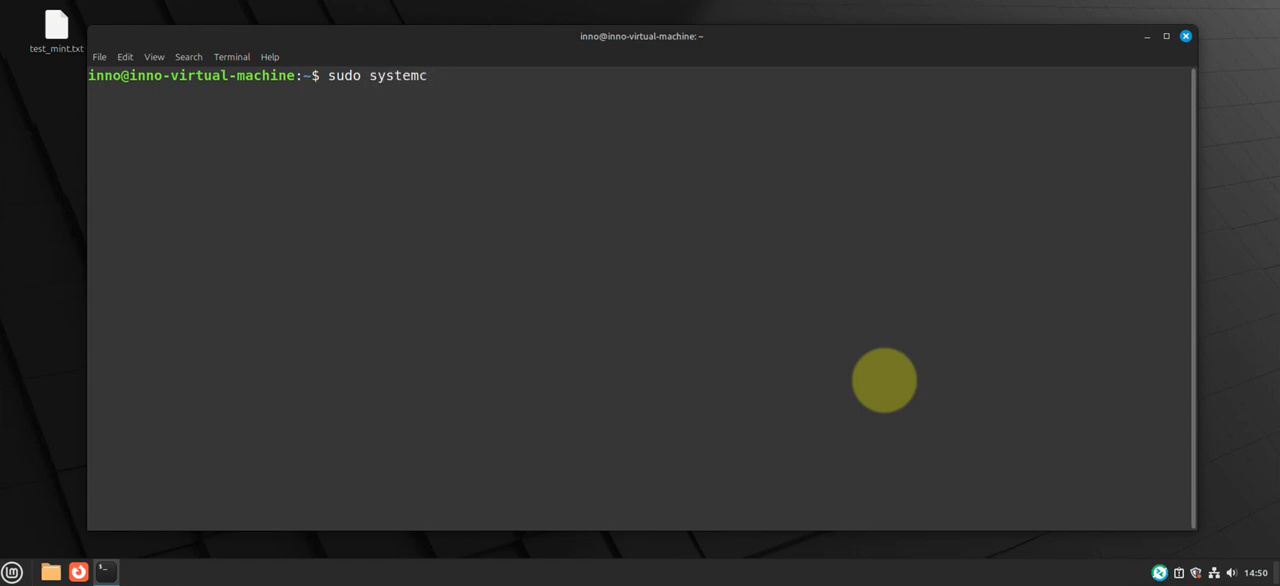
type("tl d")
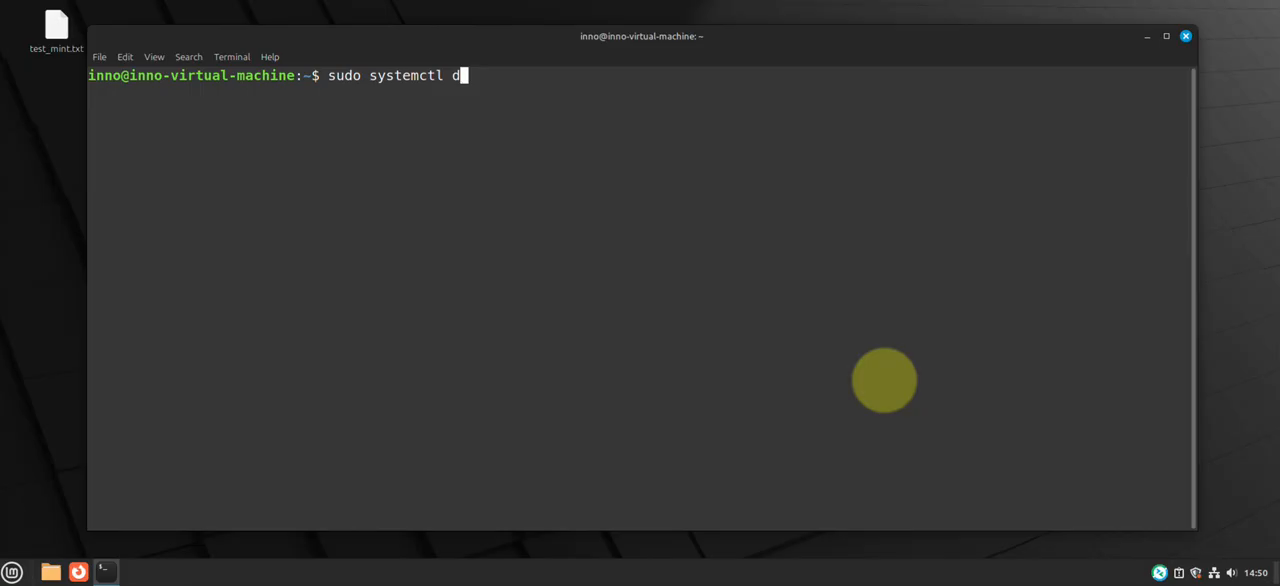
type("isable")
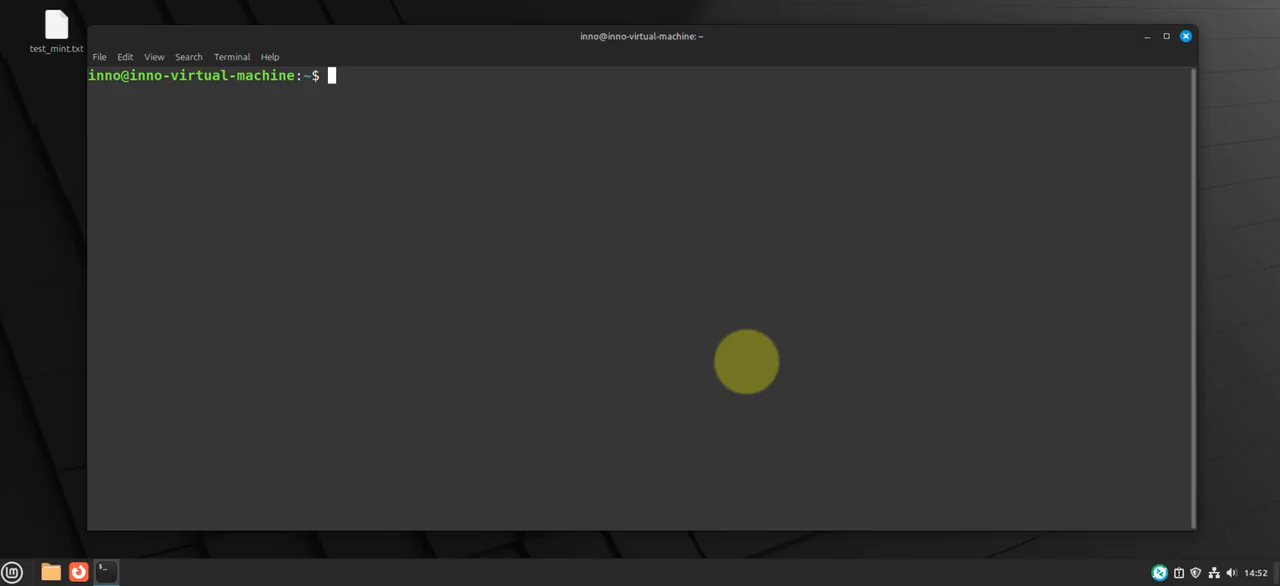
mouse_move(729, 359)
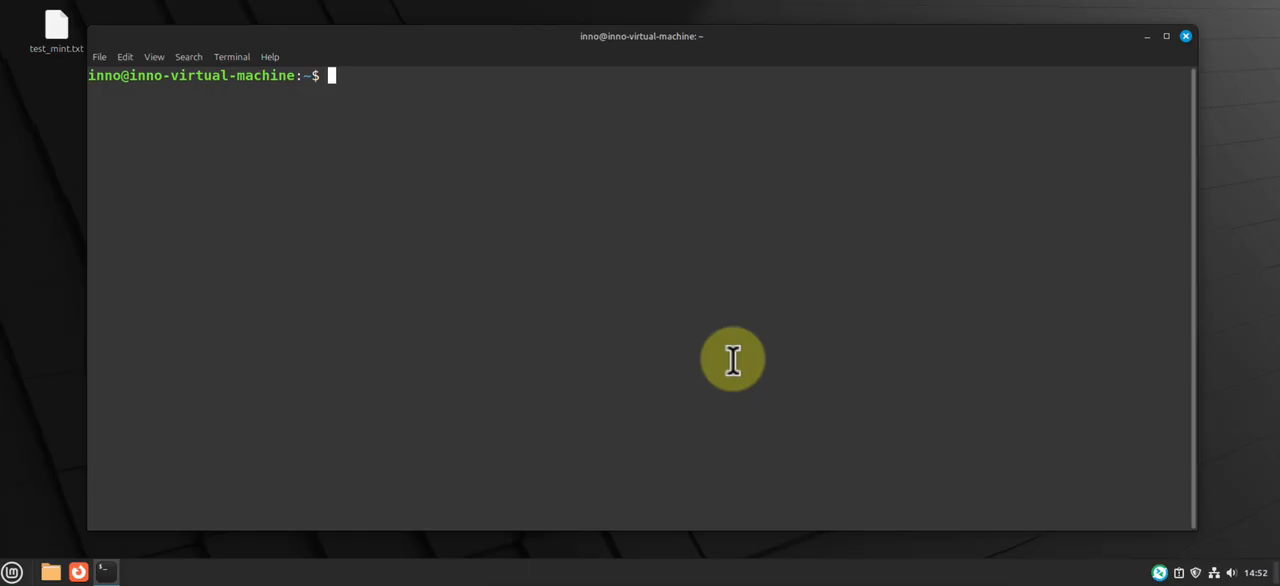
Restrict /etc/shadow to owner-only permissions (chmod 600) with sudo.
key("Return")
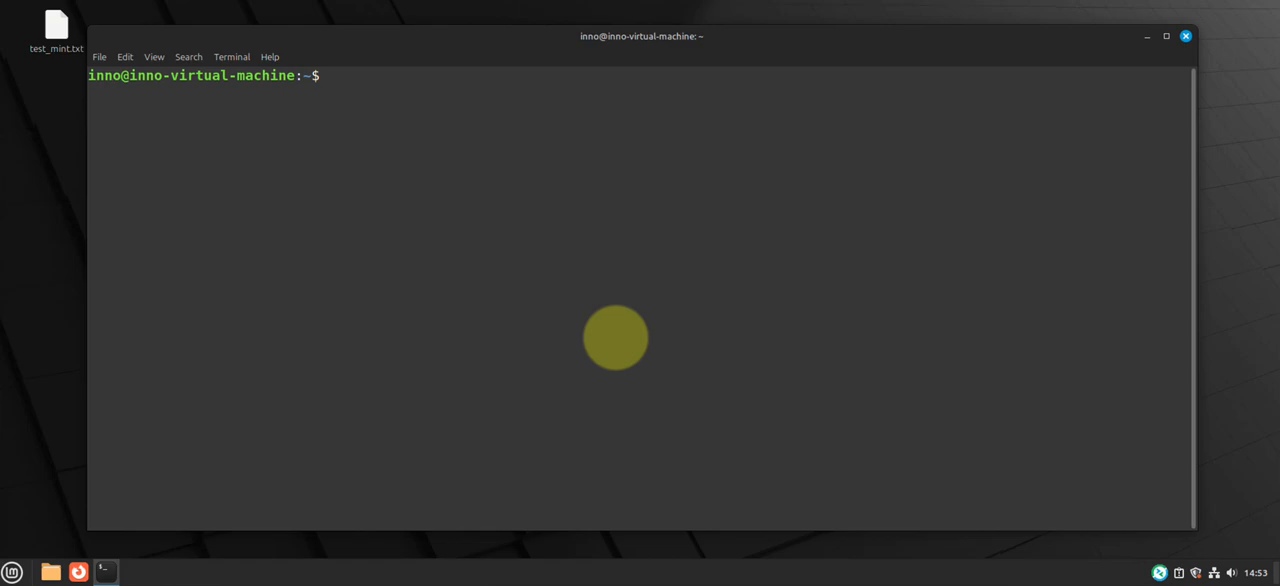
type("sudo chmod")
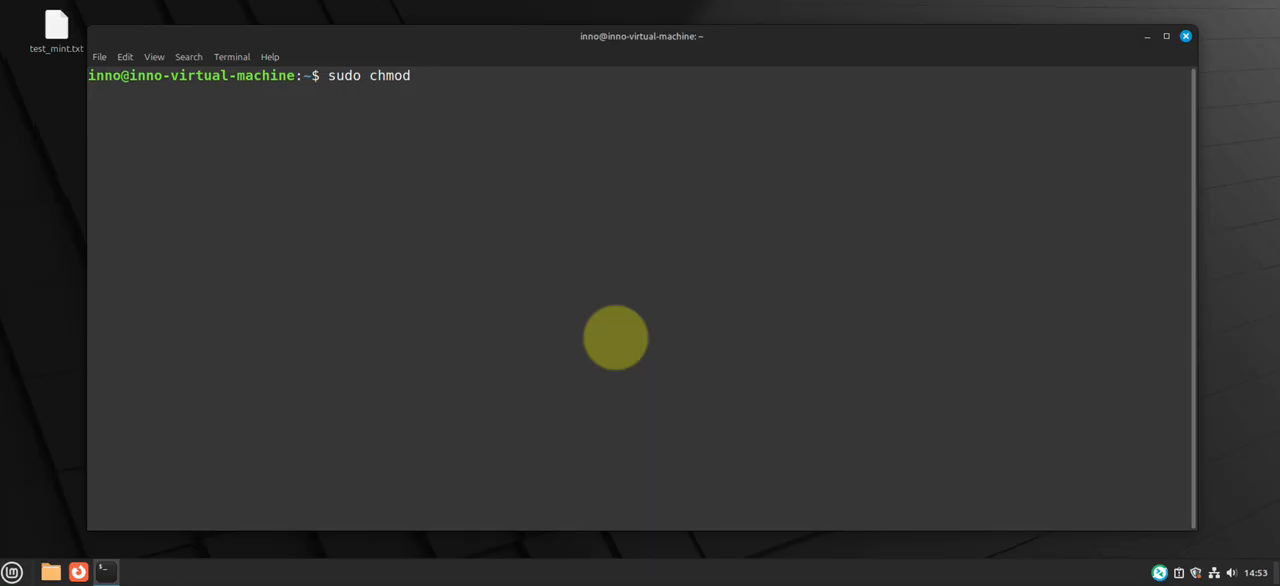
type("600")
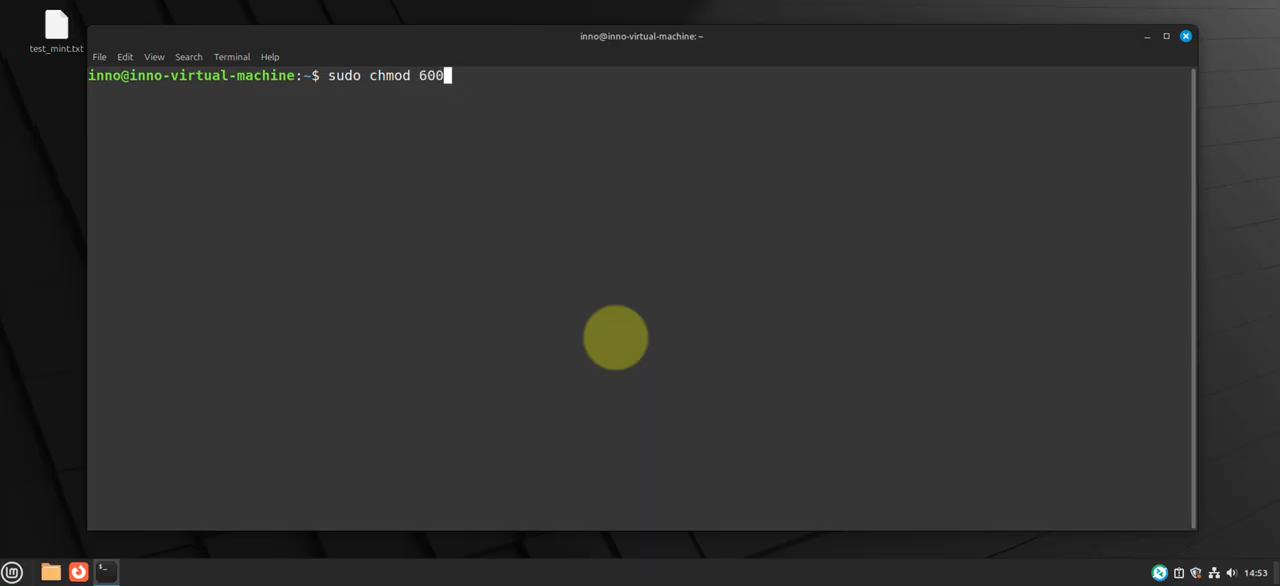
type("/etc/")
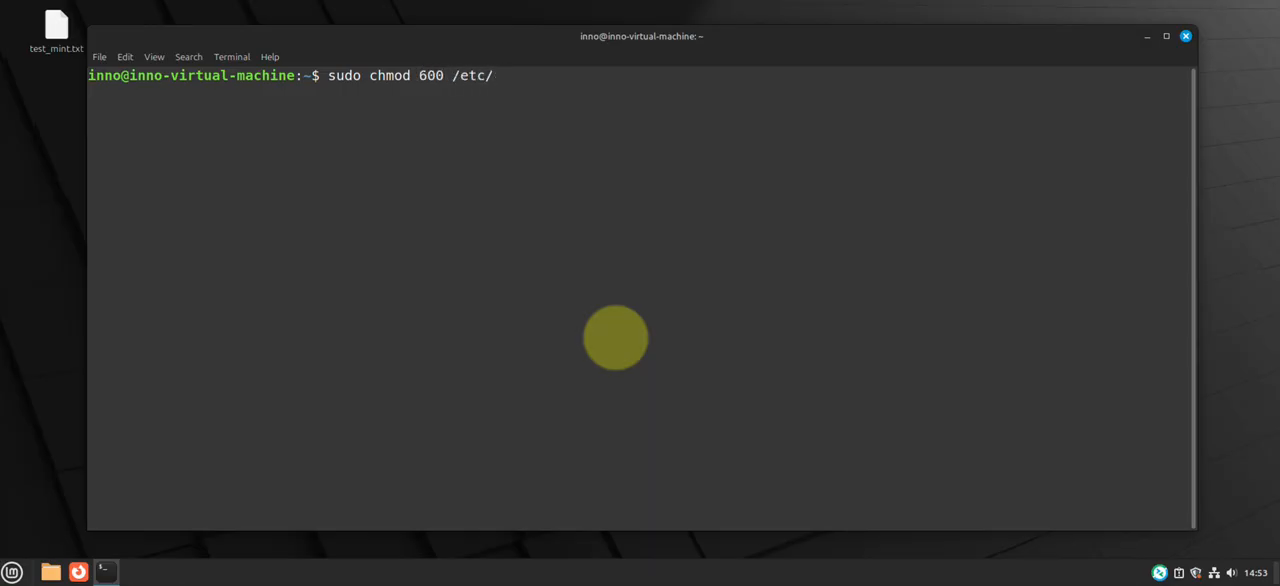
type("shadow")
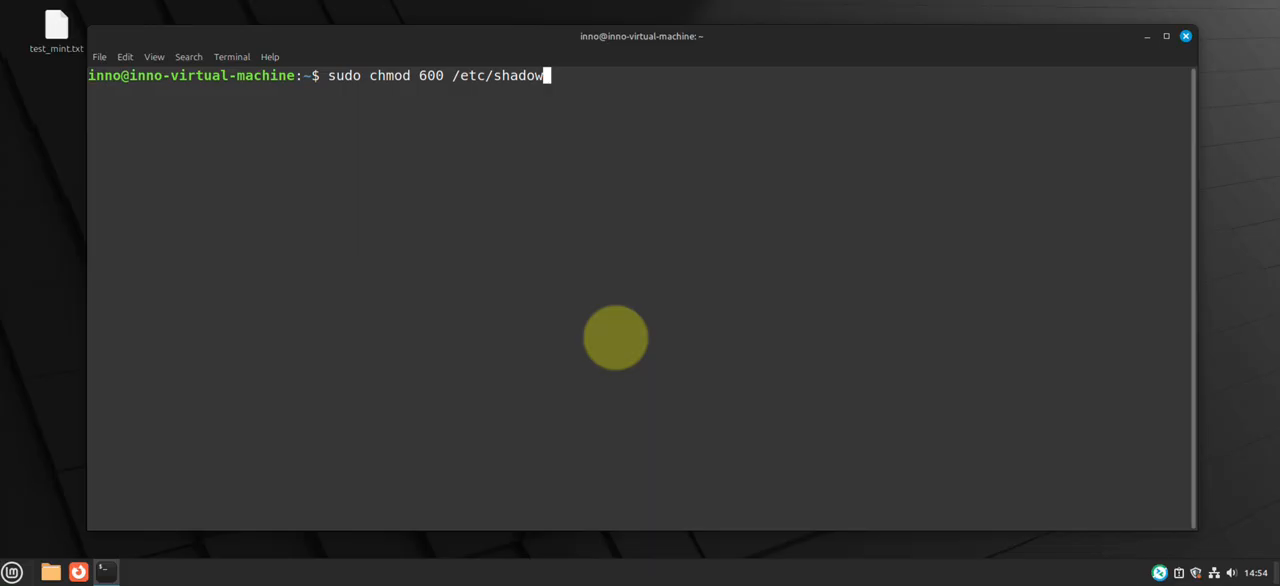
key("Return")
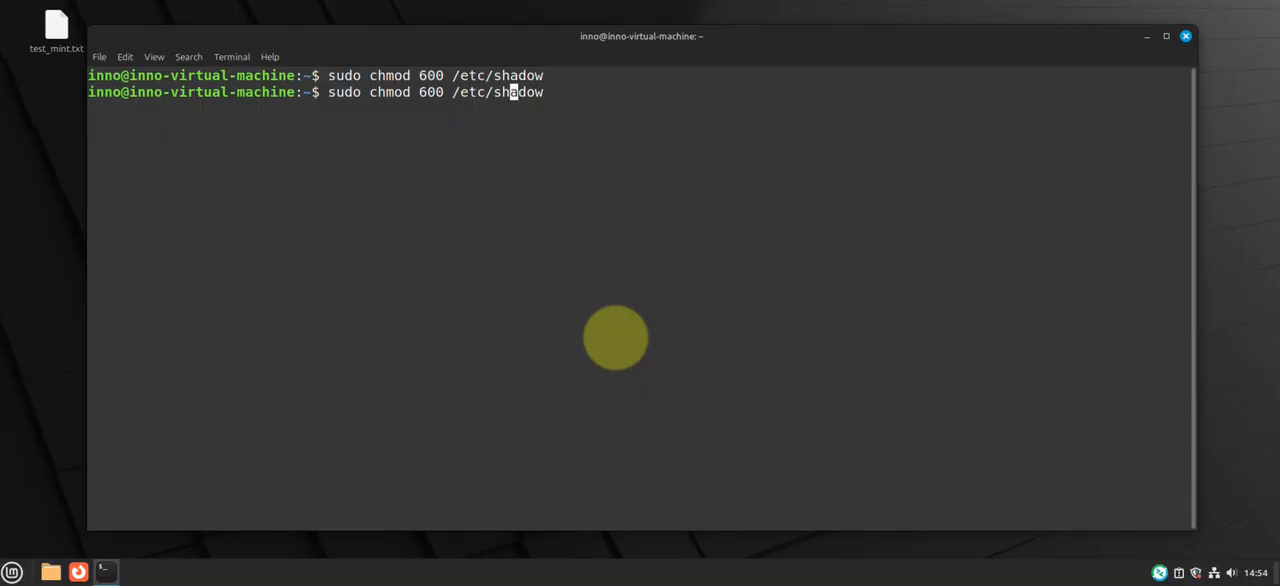
Set /etc/gshadow to 600 and /etc/passwd to 644.
key("Return")
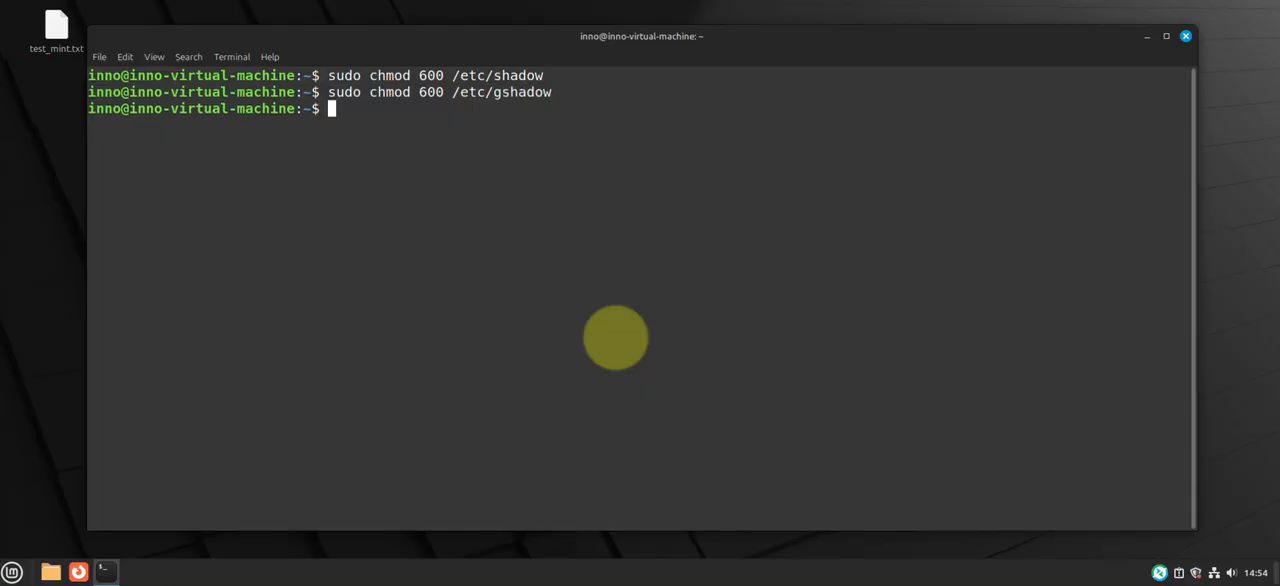
type("sudo chmod 600 /etc/gshadow")
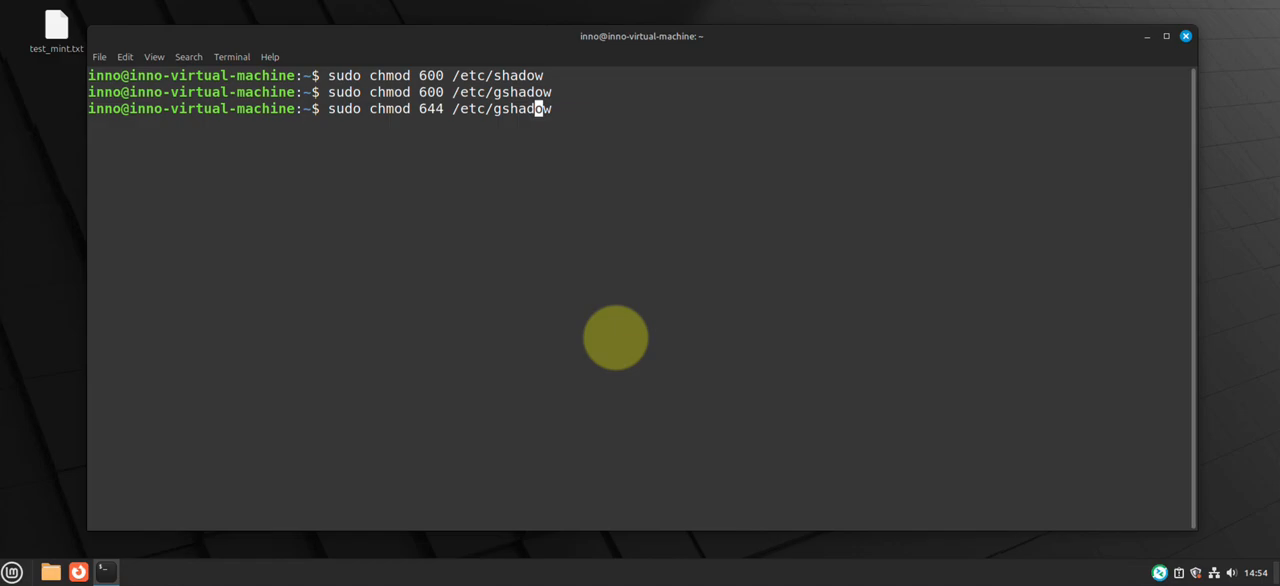
key("BackSpace")
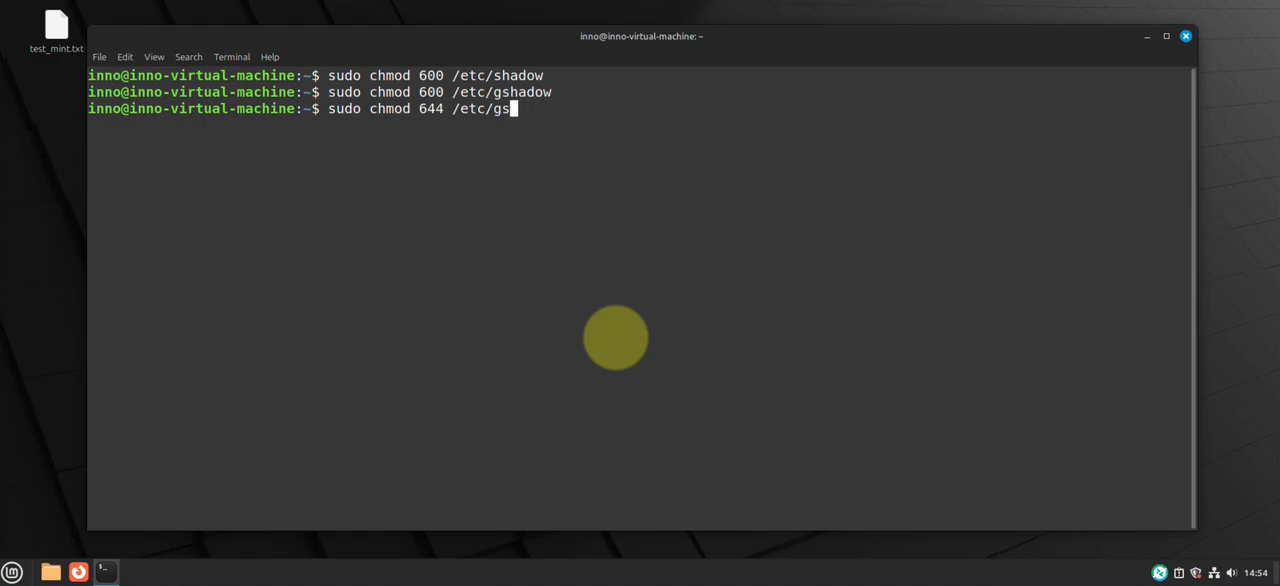
key("BackSpace")
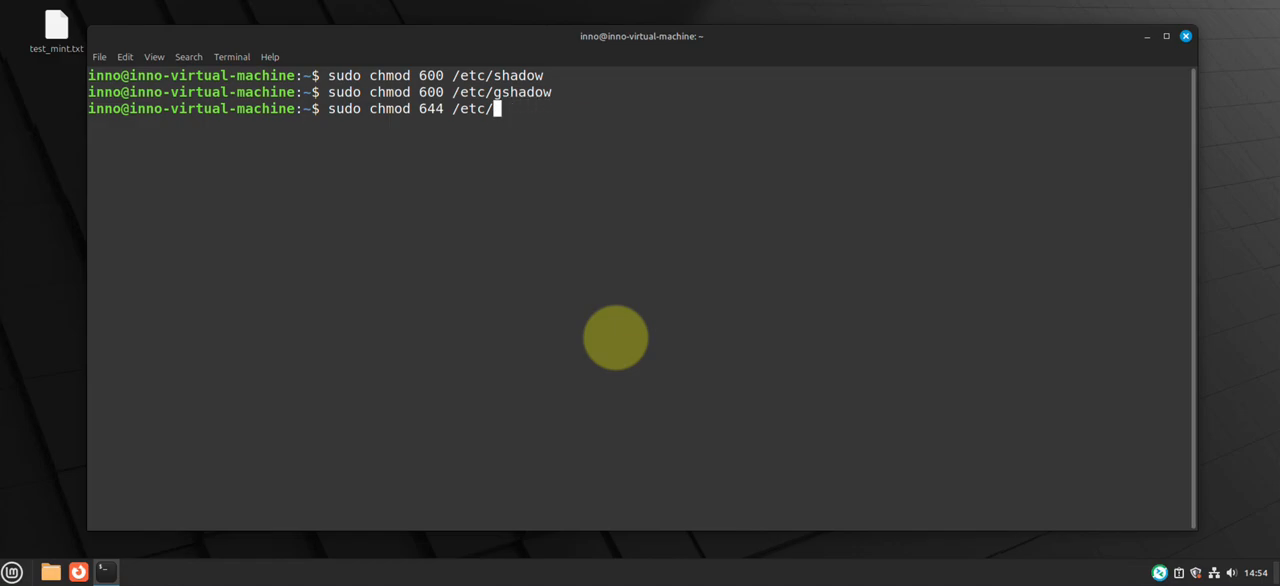
type("pass")
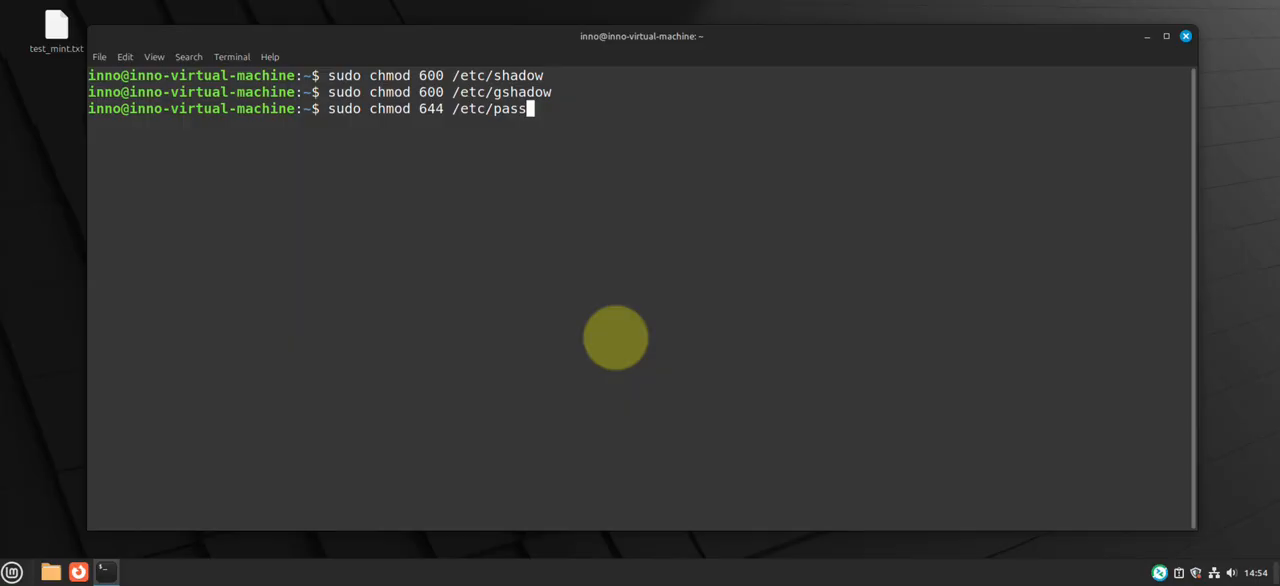
key("Return")
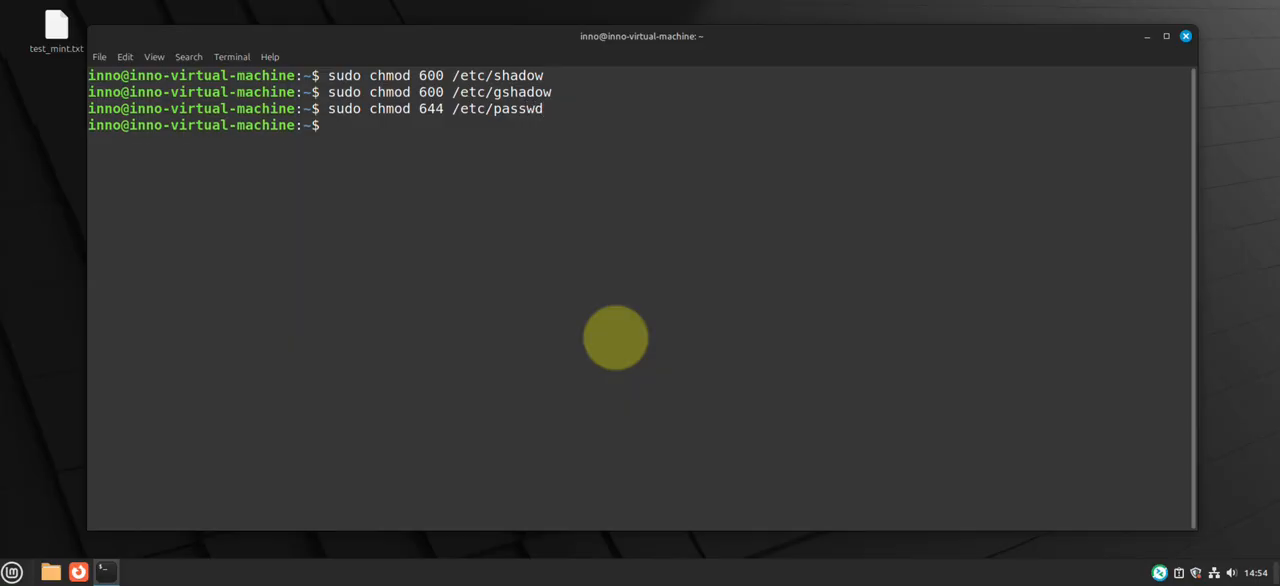
Try chmod 644 on the nonexistent /etc/groups, then clear the terminal.
type("sudo chmod 644 /etc/p")
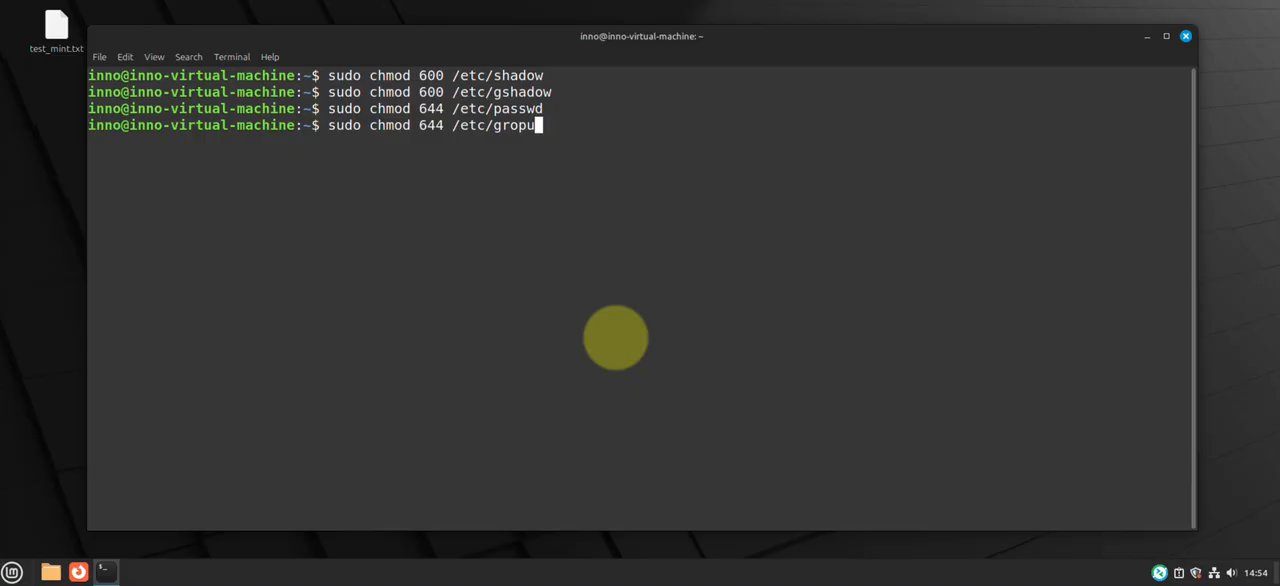
key("Return")
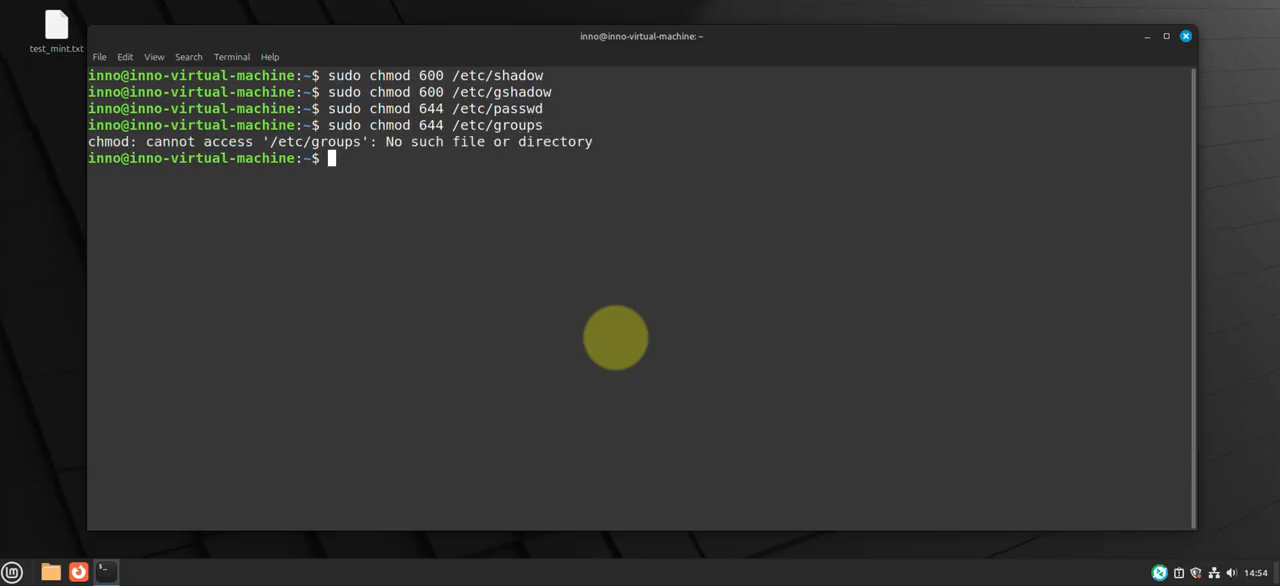
key("Return")
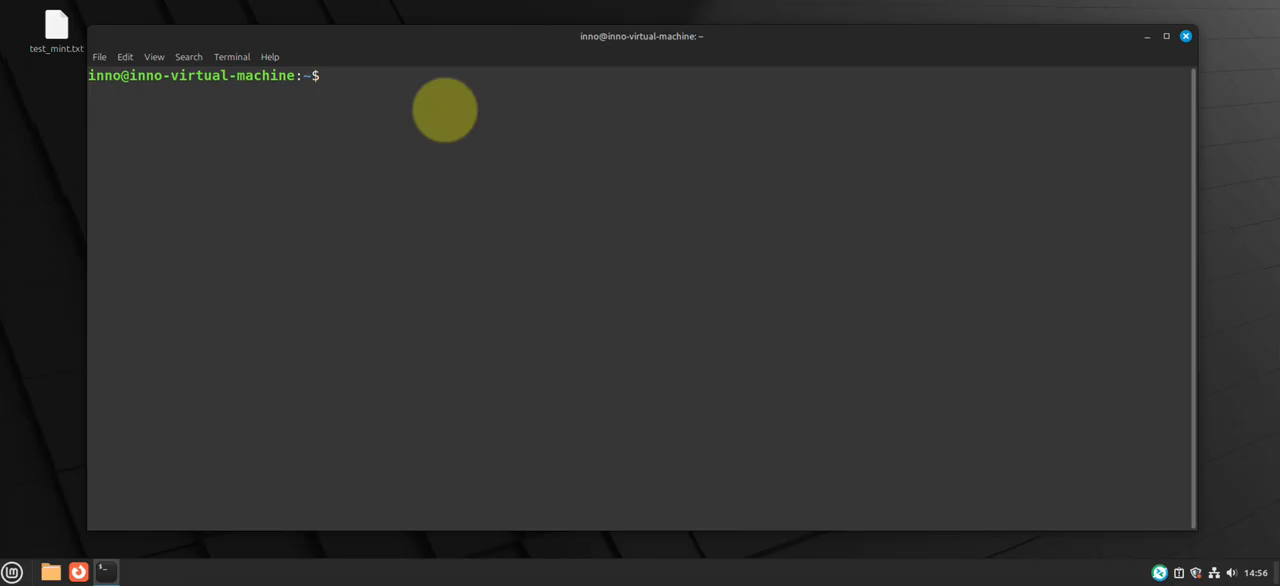
Page through /var/log/auth.log in less to the end, then quit.
type("sudo")
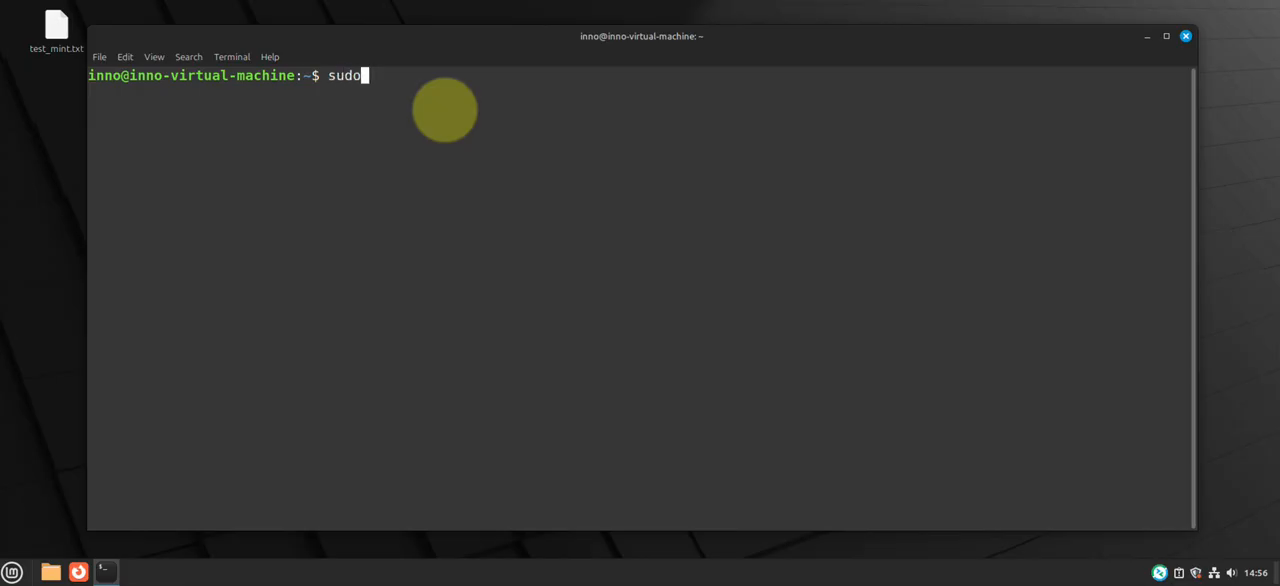
type("less")
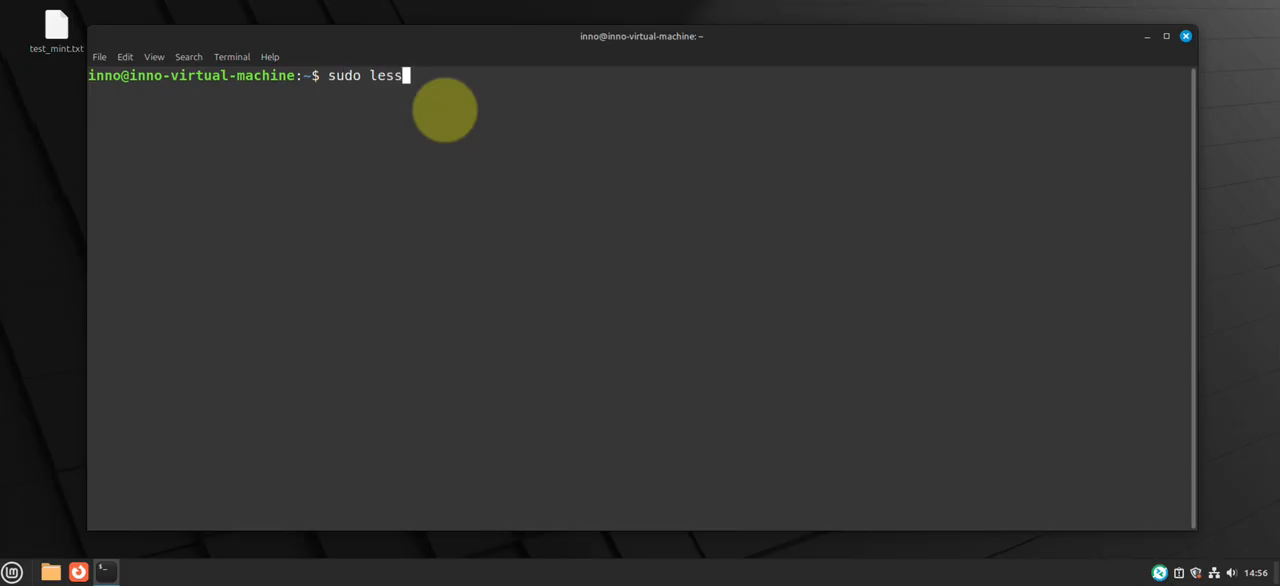
type("/var/")
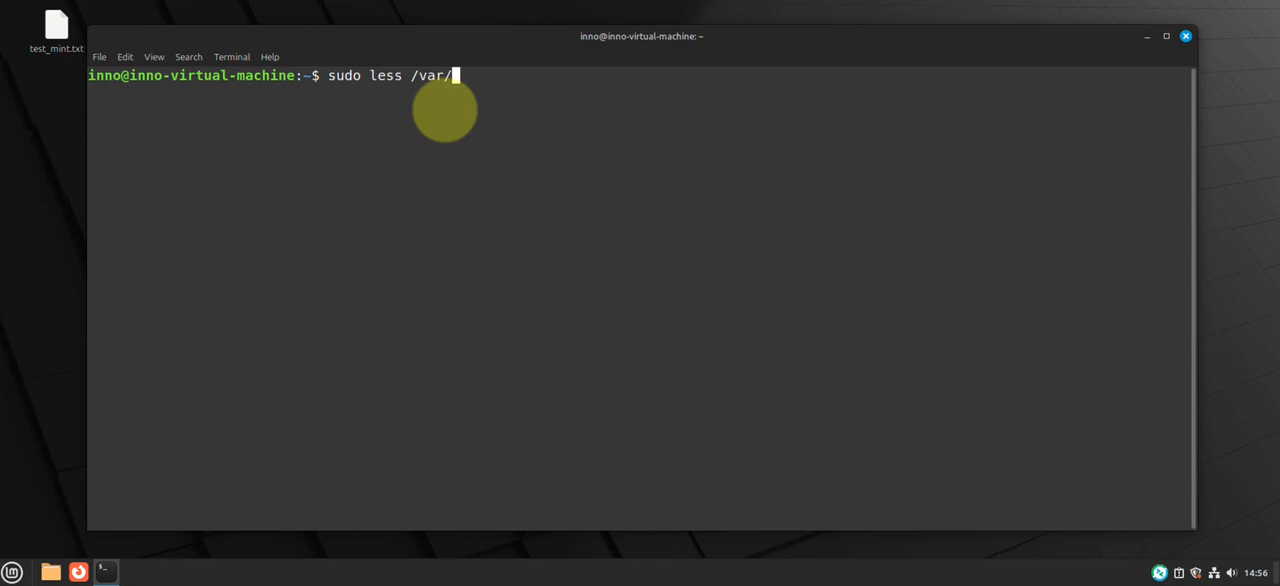
type("log/auth")
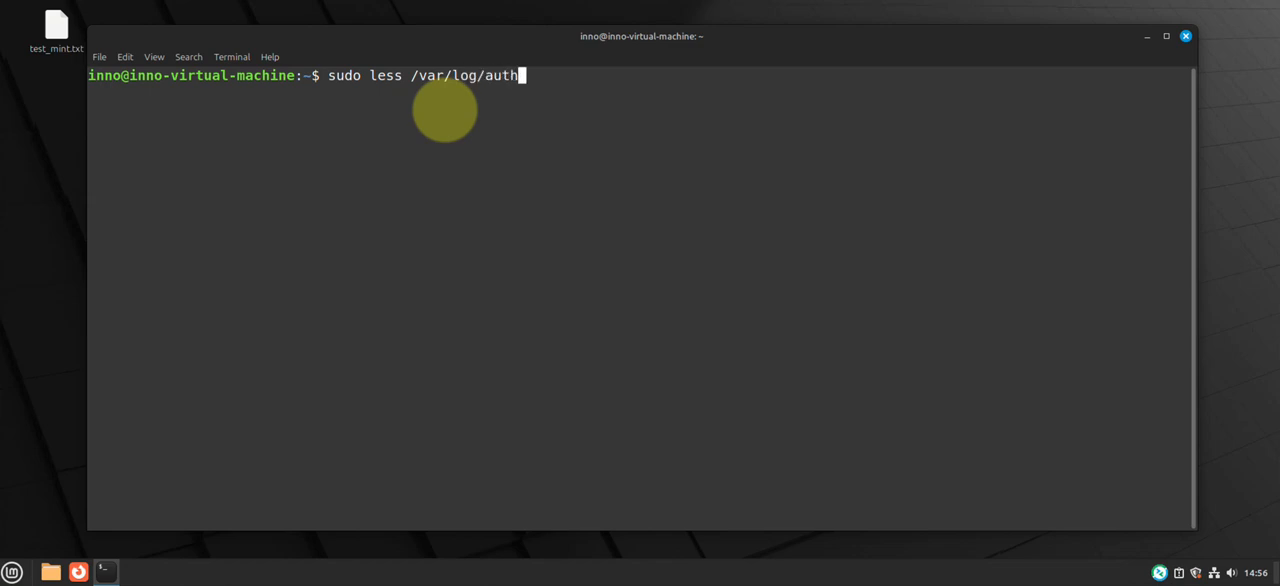
key("Return")
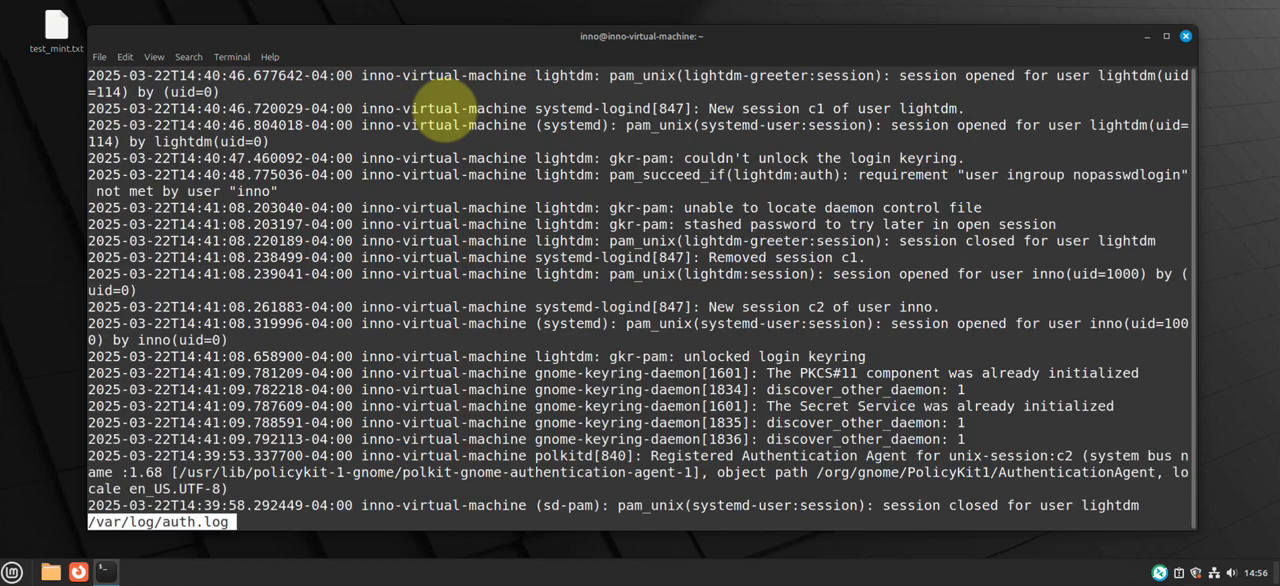
scroll("down", 3)
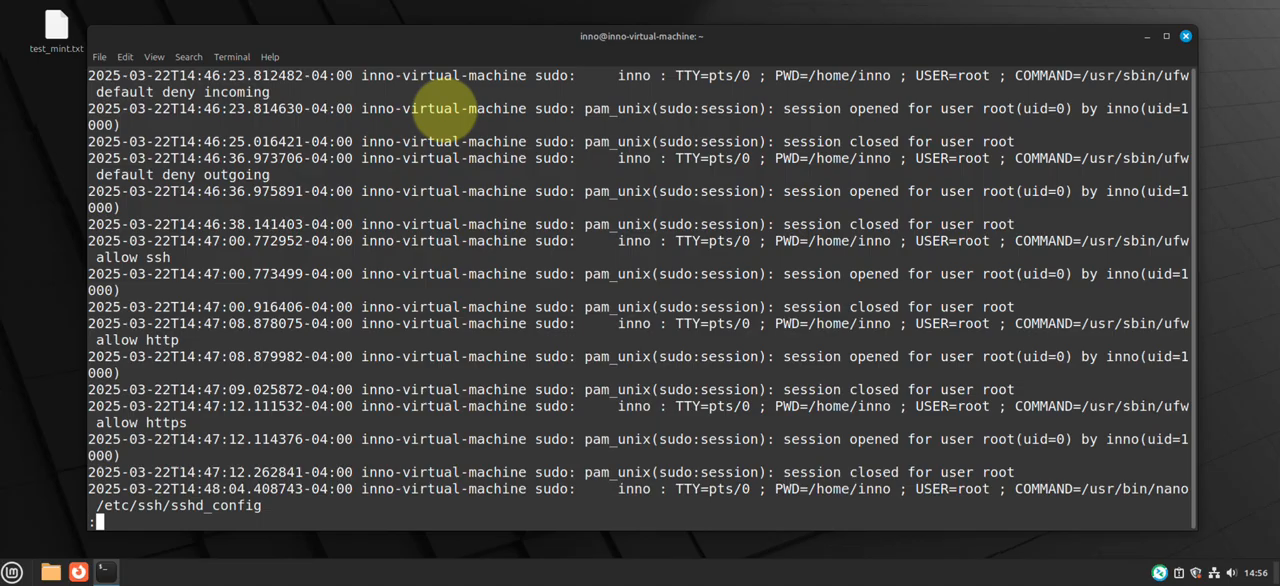
scroll("down", 3)
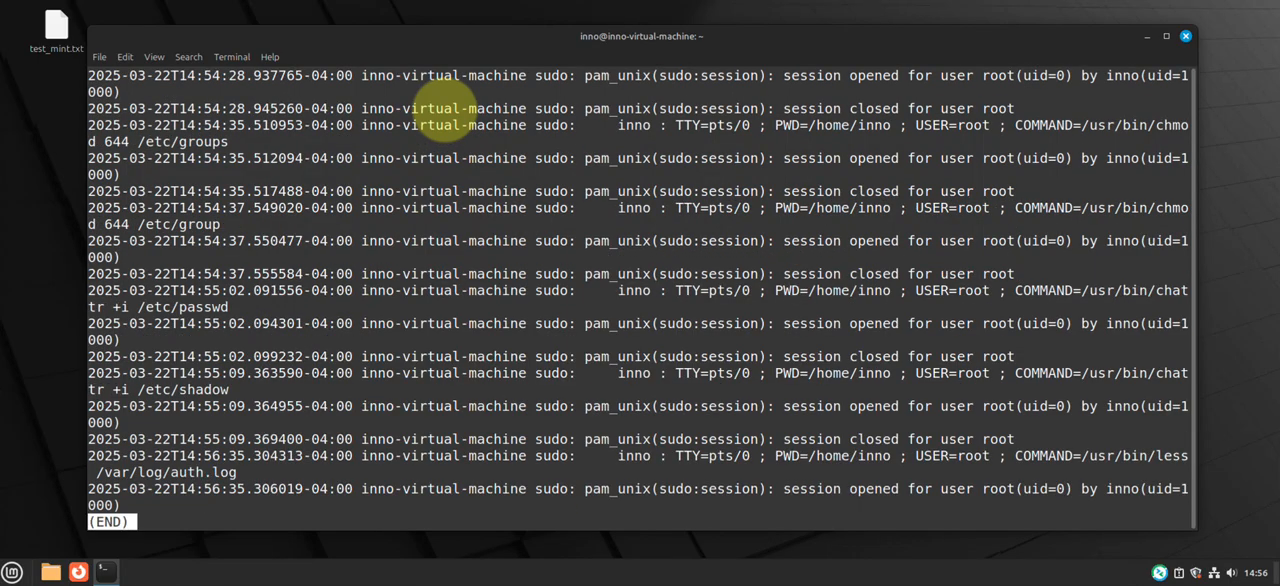
mouse_move(445, 112)
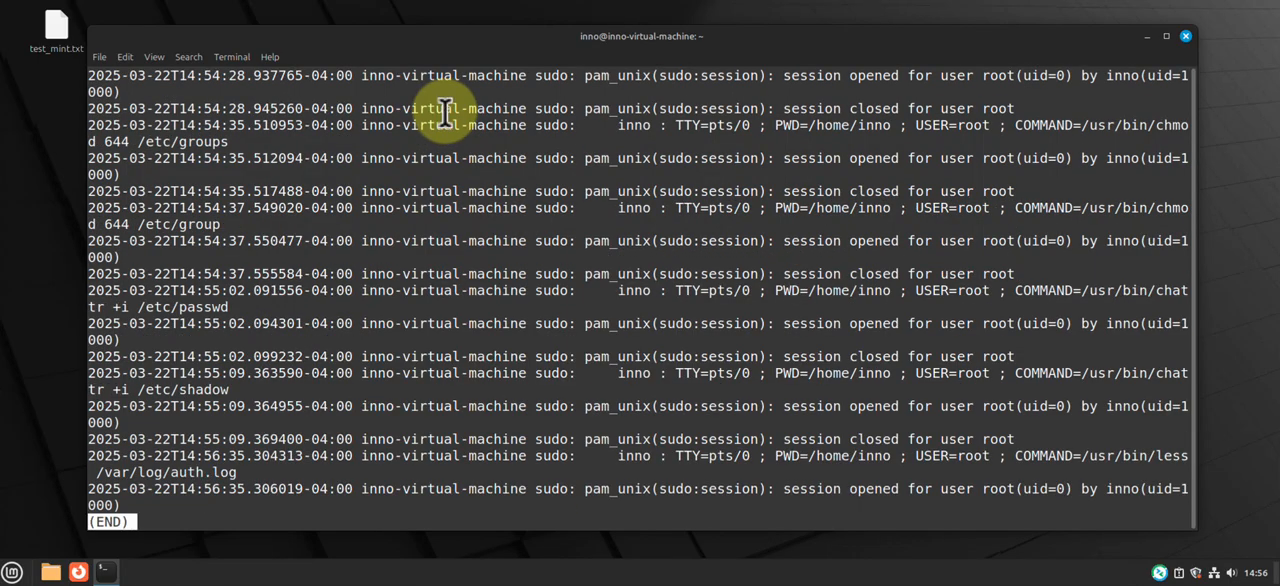
key("q")
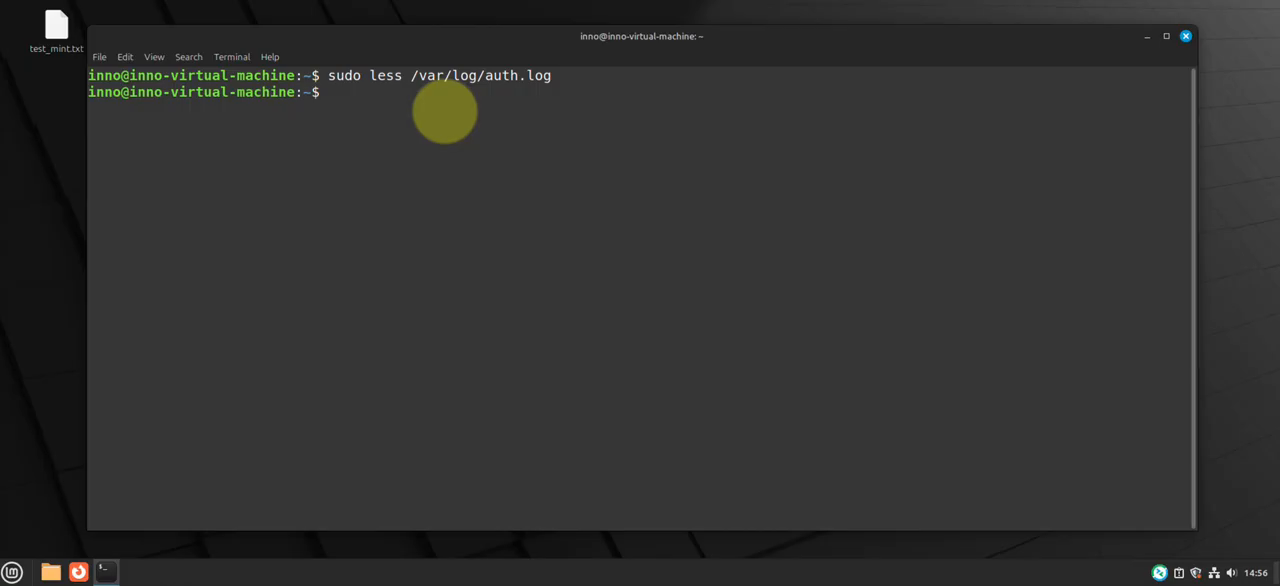
Open /var/log/syslog in less with sudo.
type("sudo less /var/log/au")
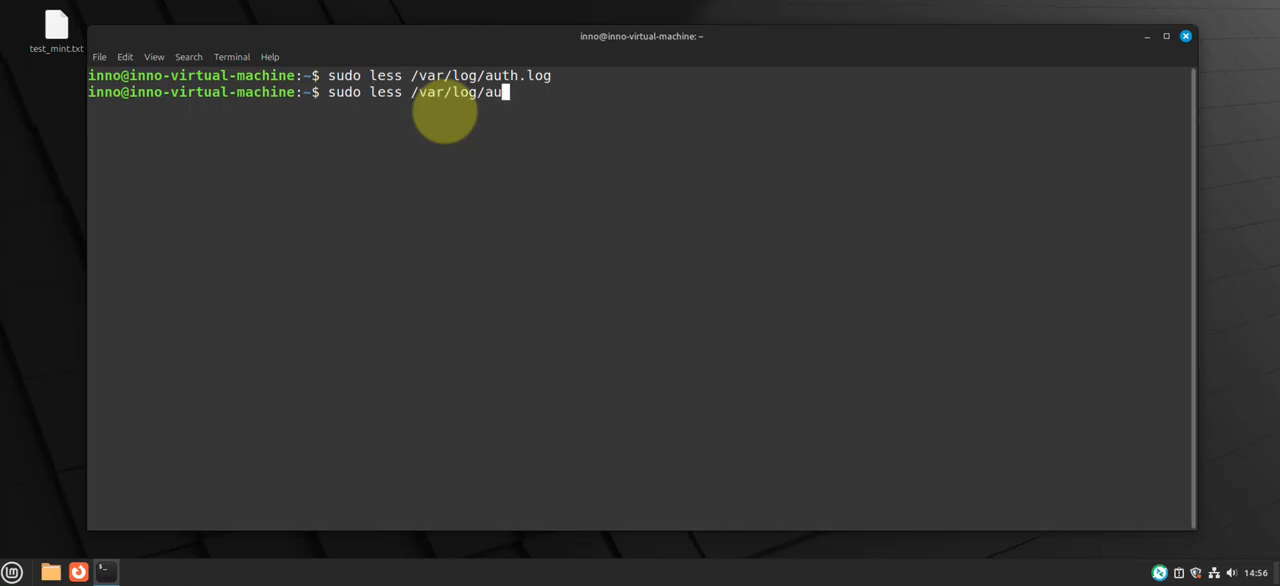
type("syslog")
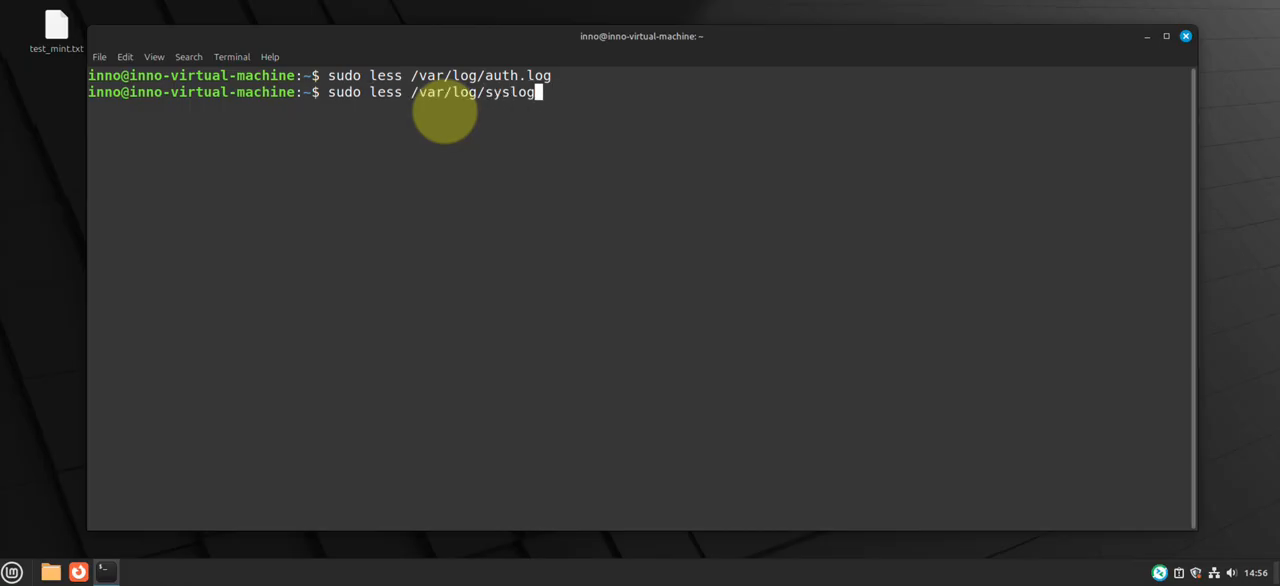
key("Return")
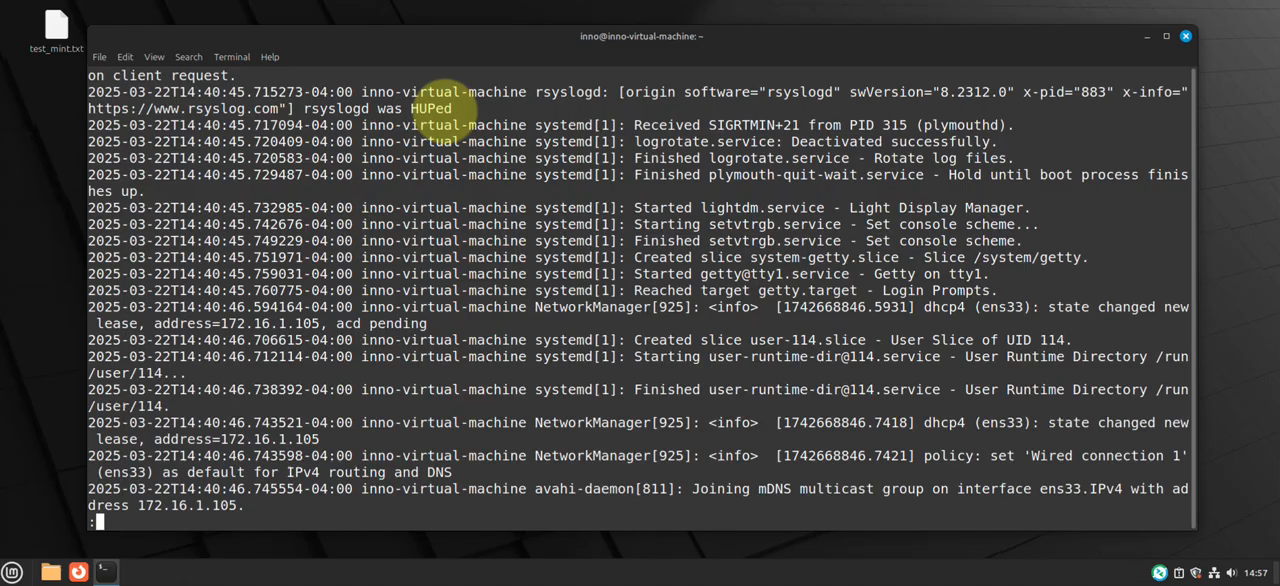